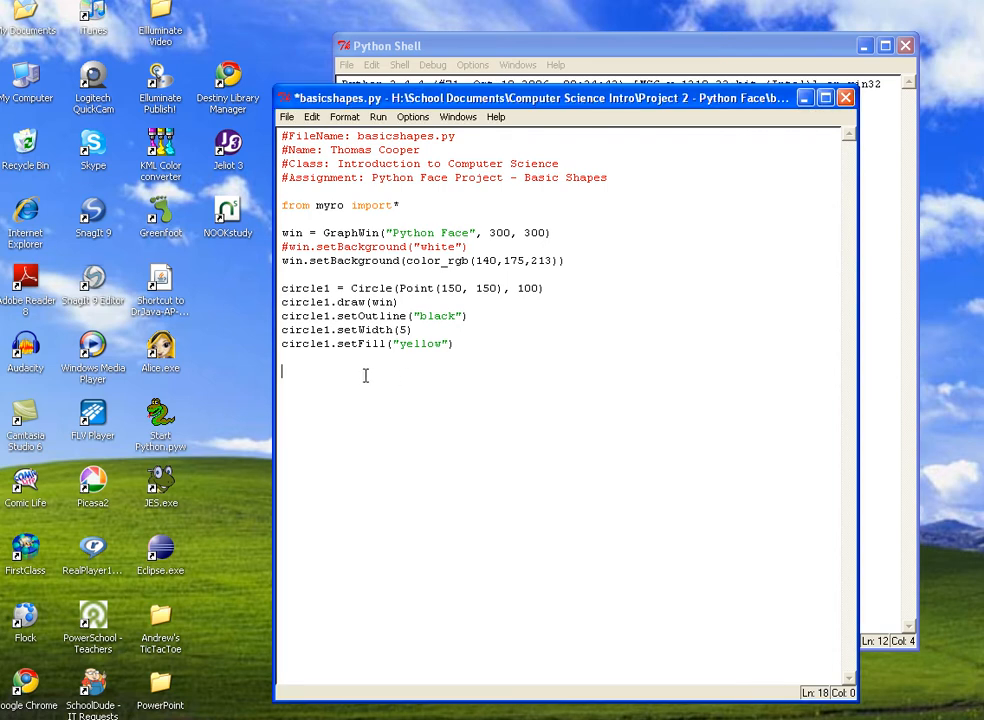
# Write L = Line(Point(10,10), Point(100, 200)) on a new line below the circle code
pyautogui.write('lin')
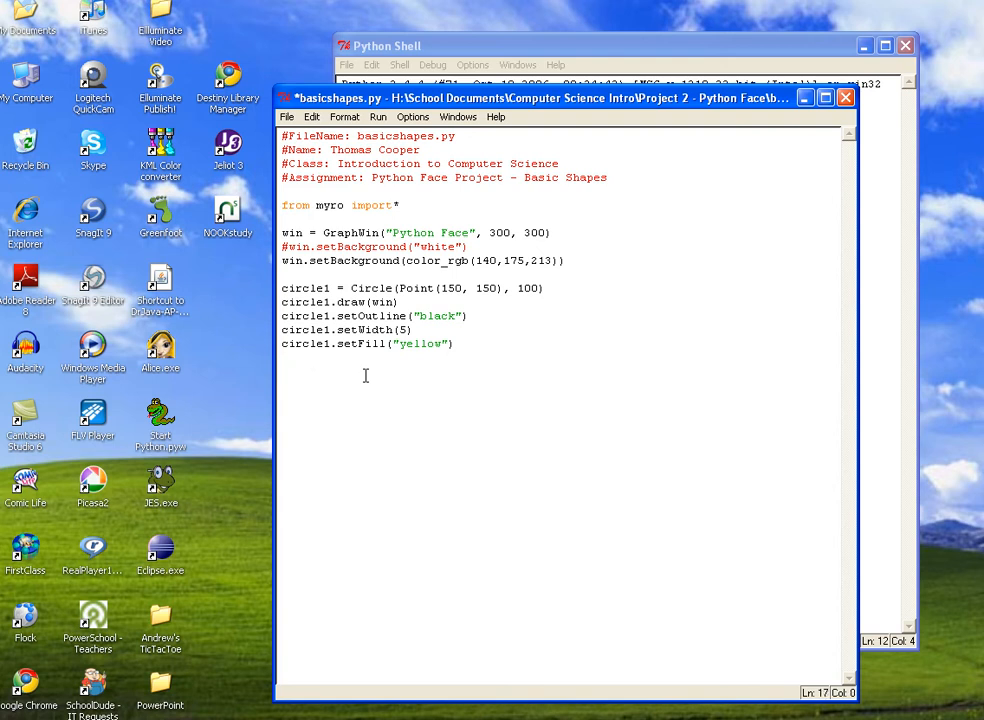
pyautogui.write('L')
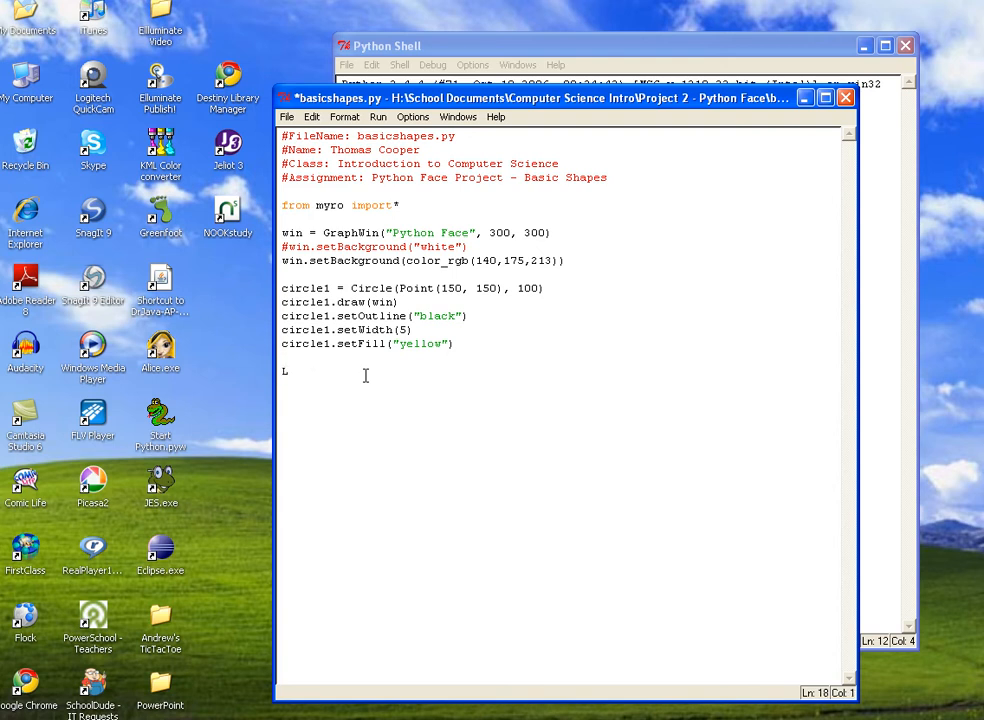
pyautogui.write('= Lin')
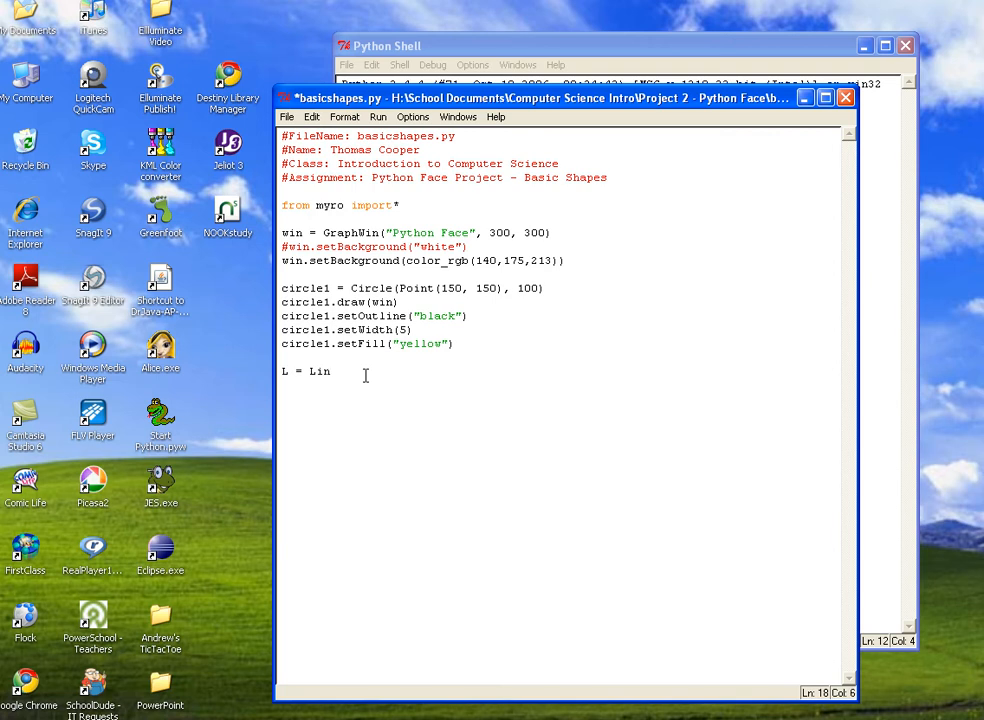
pyautogui.write('e(')
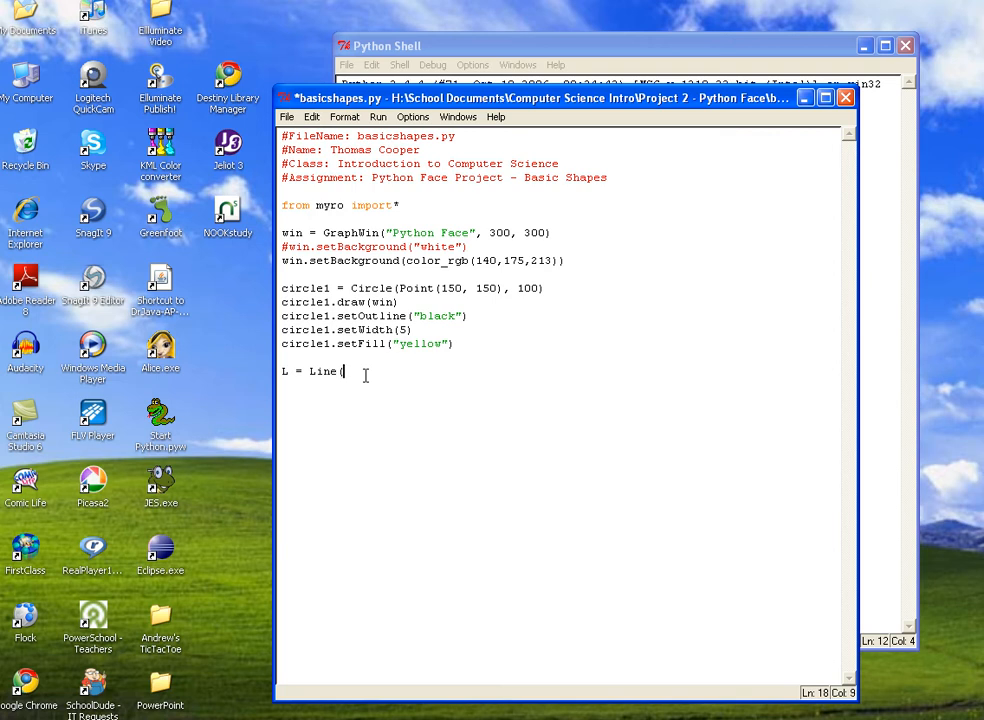
pyautogui.write('(Po')
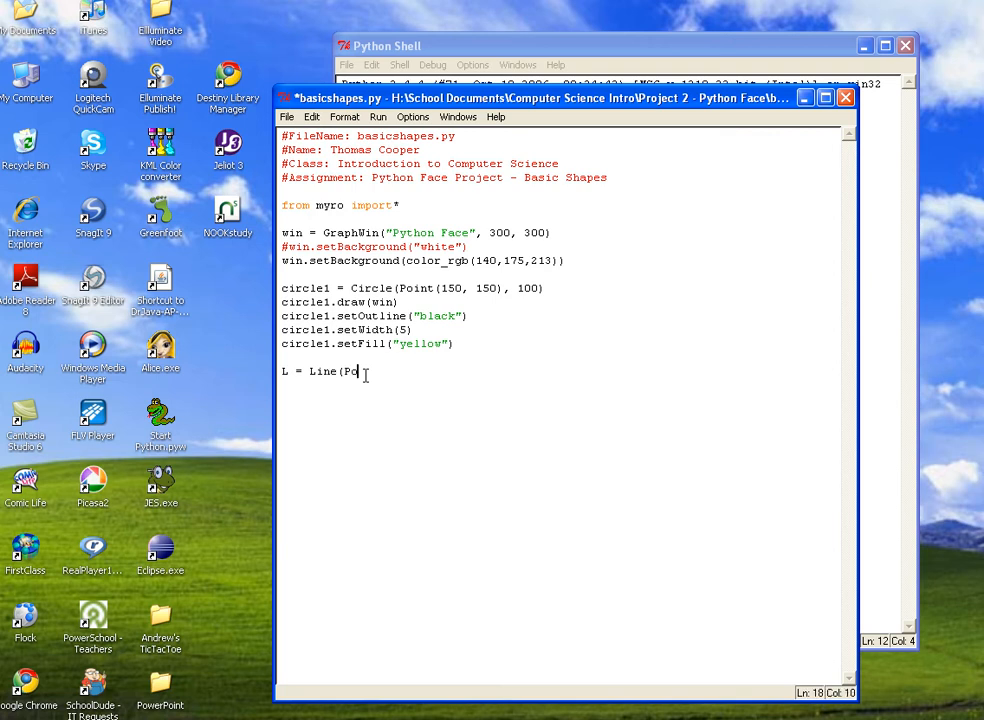
pyautogui.write('int(10')
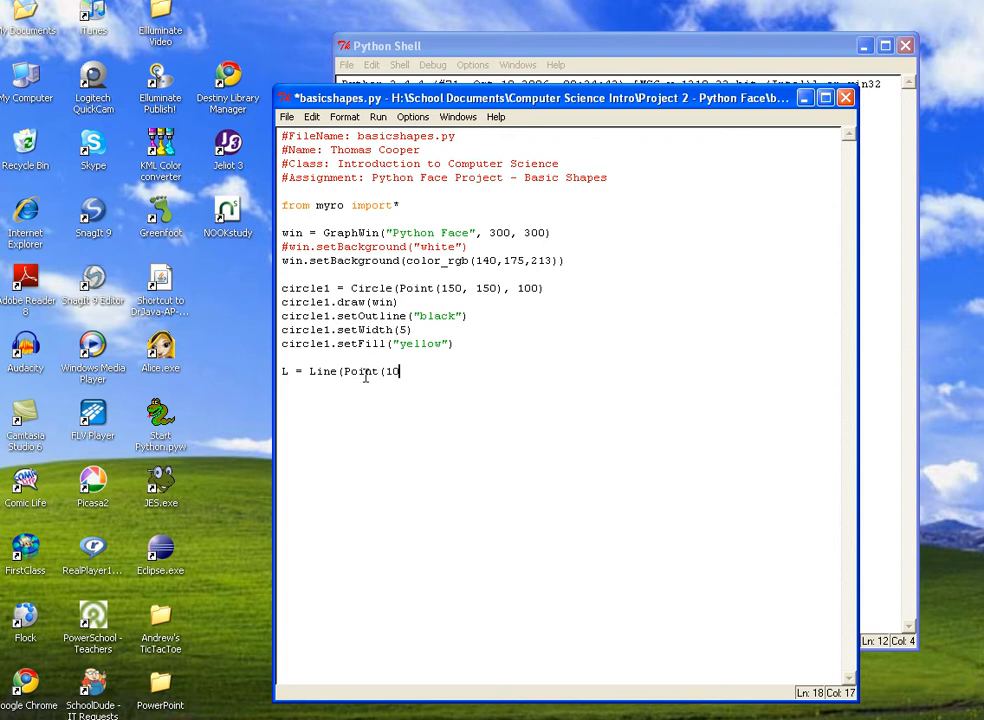
pyautogui.write(',')
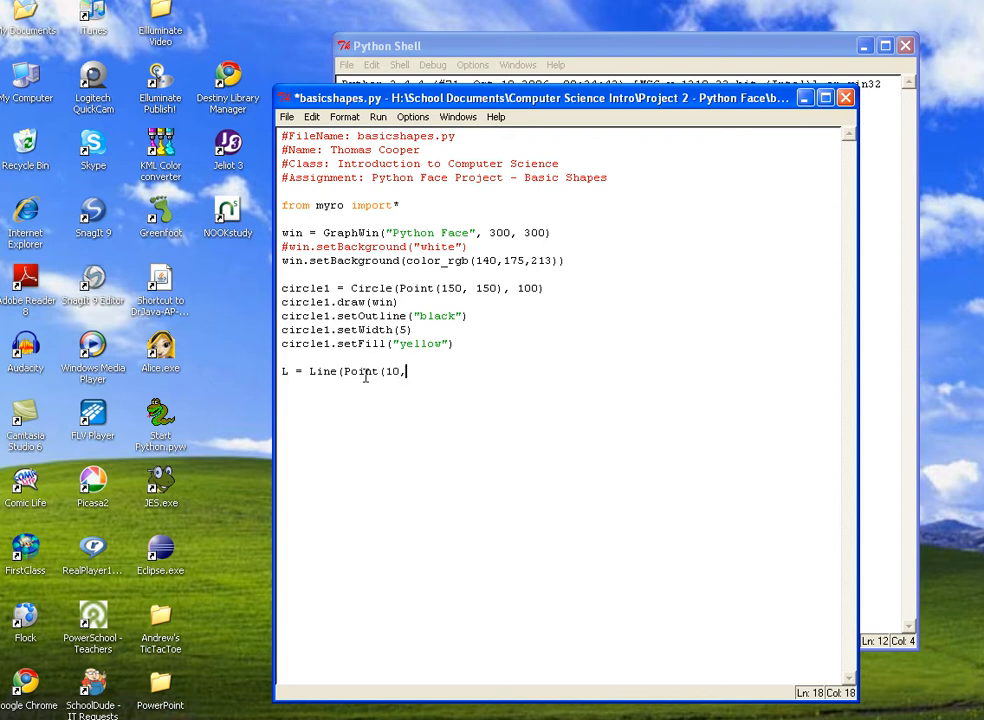
pyautogui.write('10),')
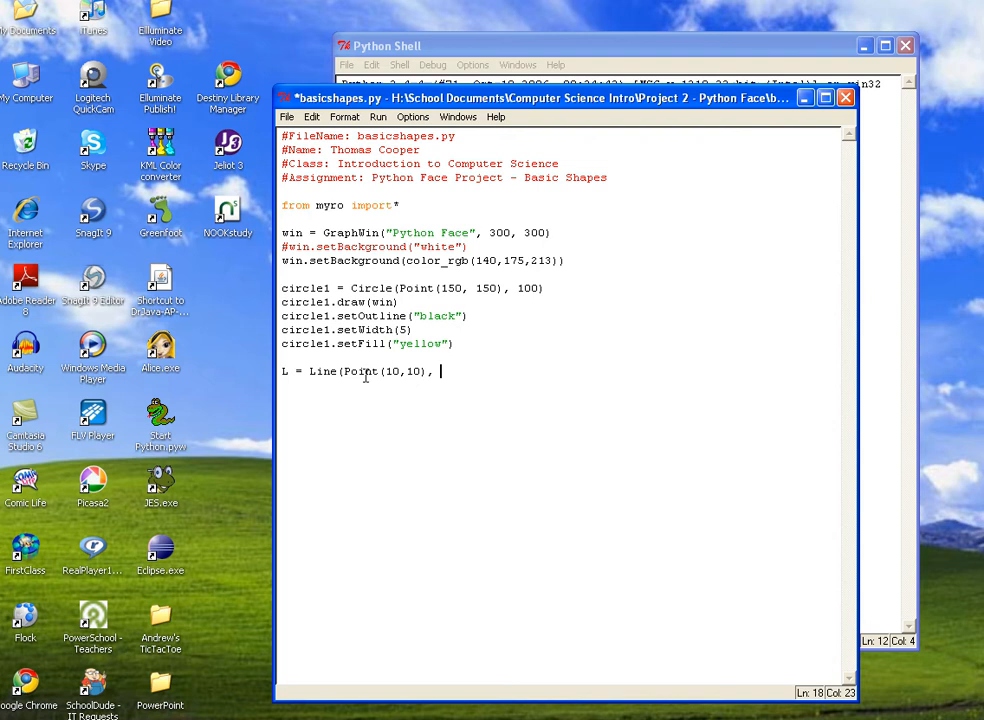
pyautogui.write('P')
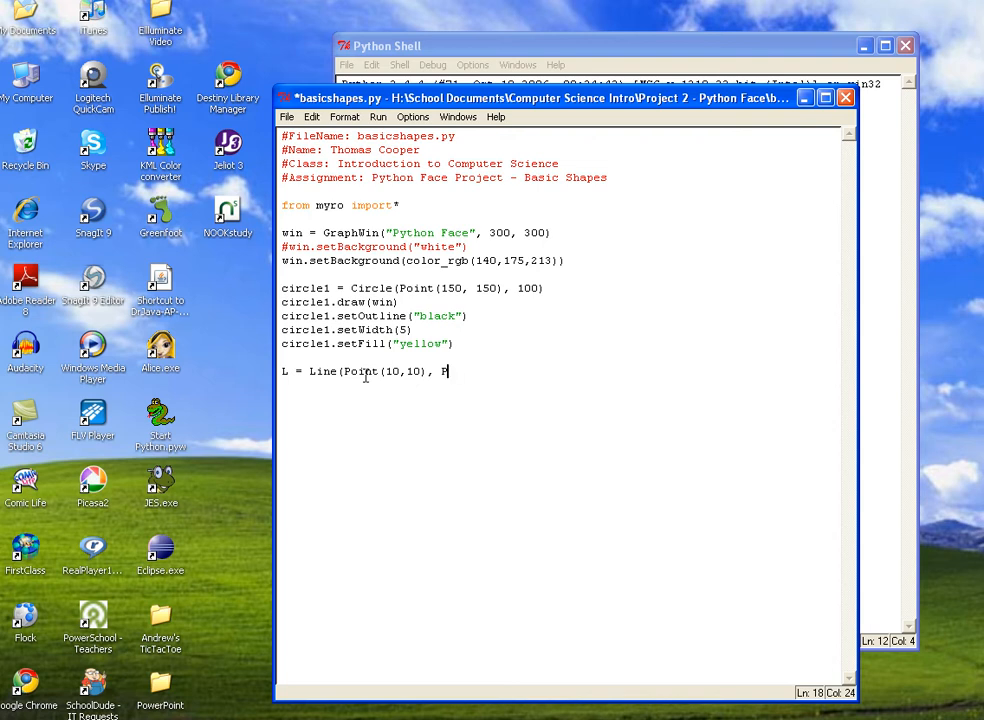
pyautogui.write('oint(')
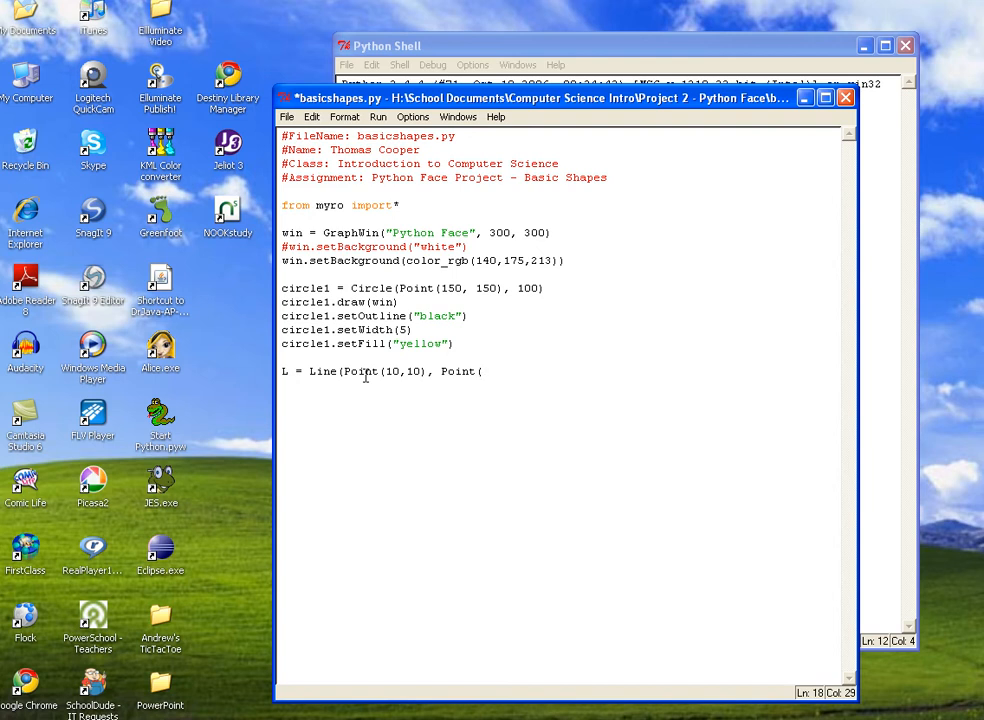
pyautogui.write('100, 200')
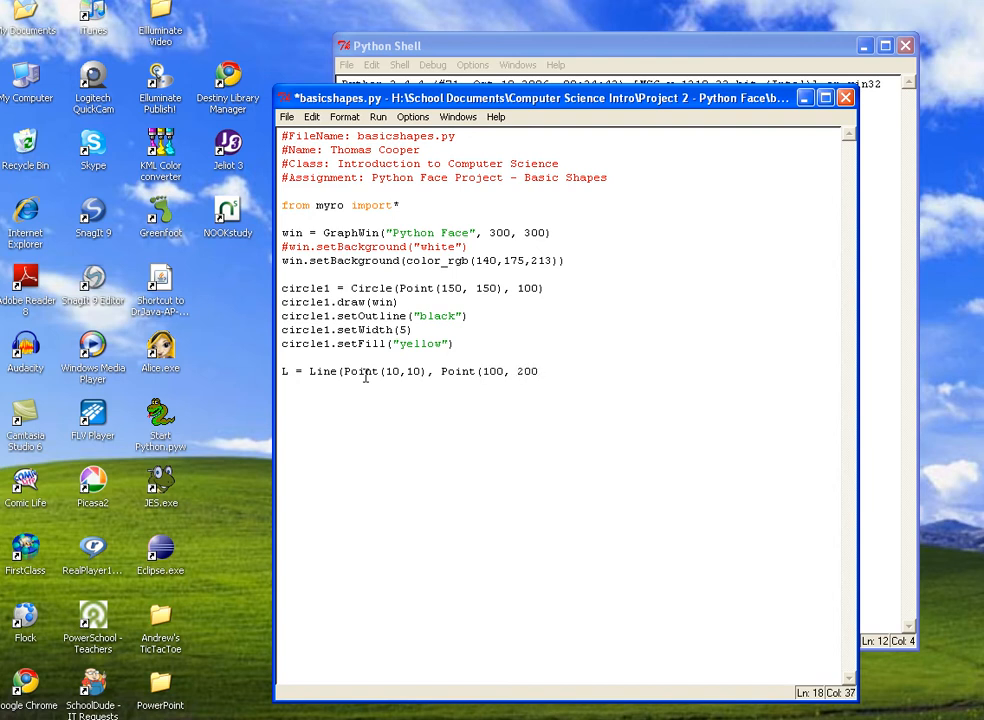
pyautogui.write(')')
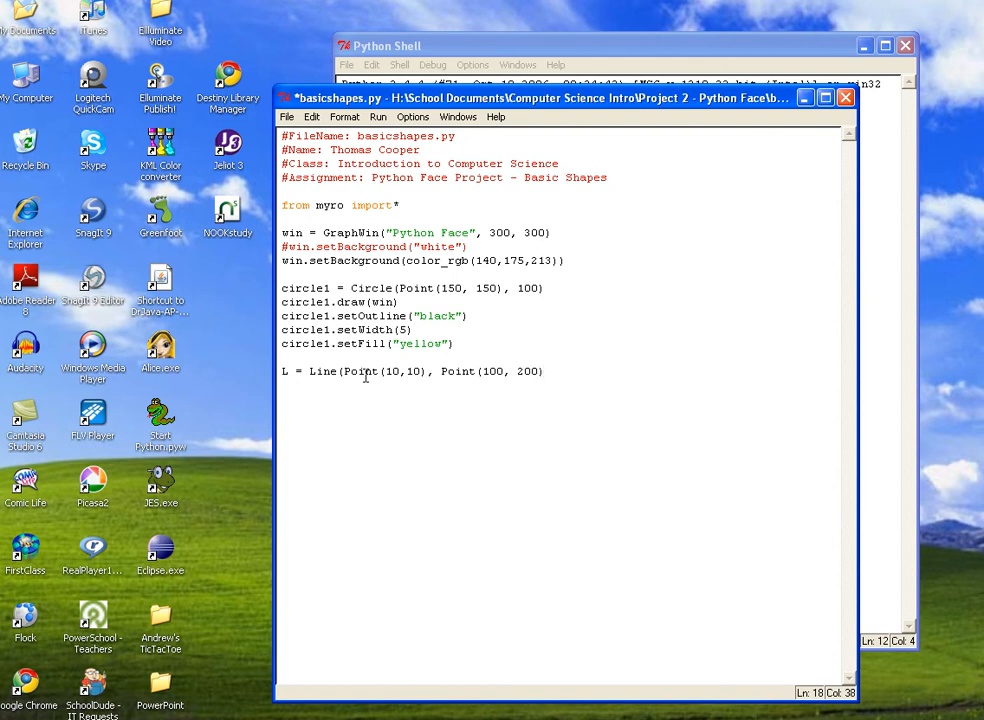
pyautogui.write(')')
pyautogui.write('L')
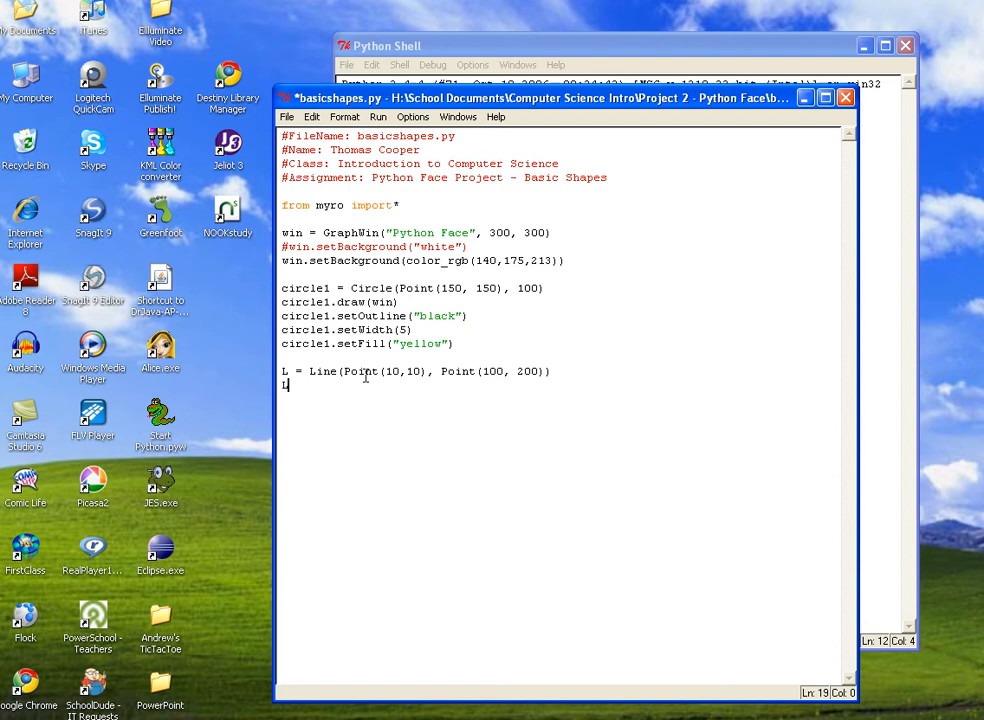
# Write L.draw(win) so the line is drawn in the window
pyautogui.write('.draw')
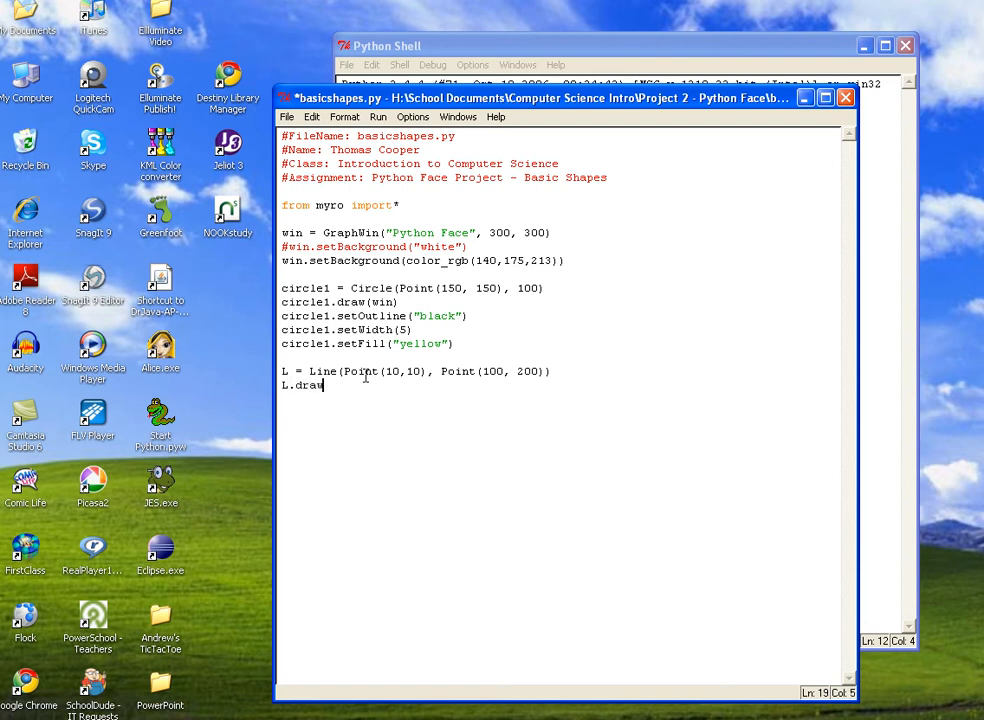
pyautogui.write('(wi')
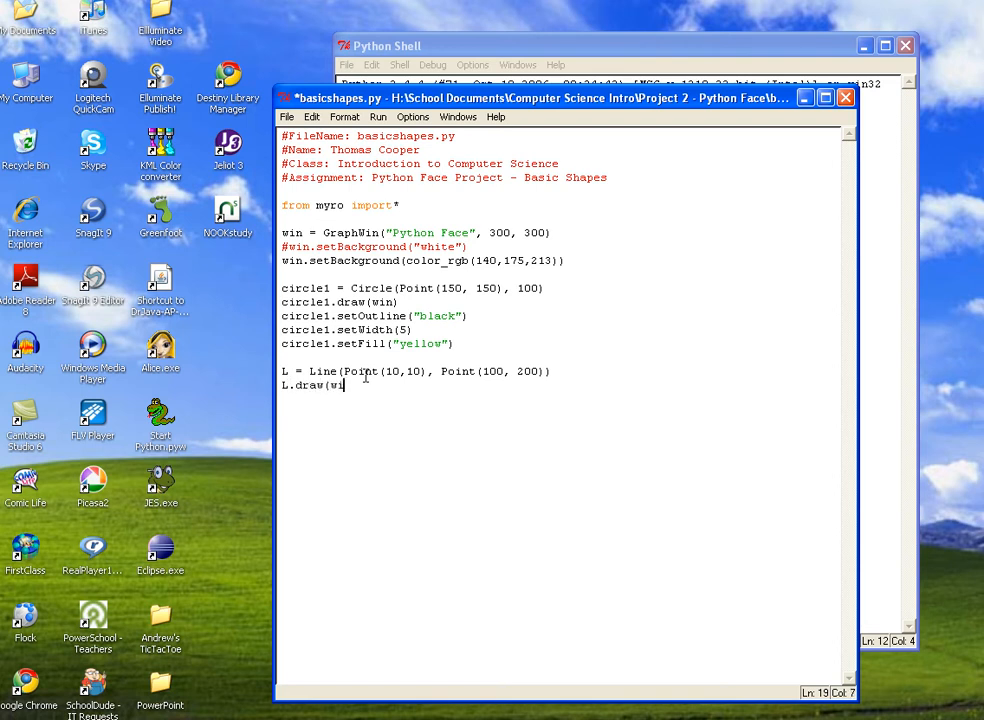
pyautogui.write('n)')
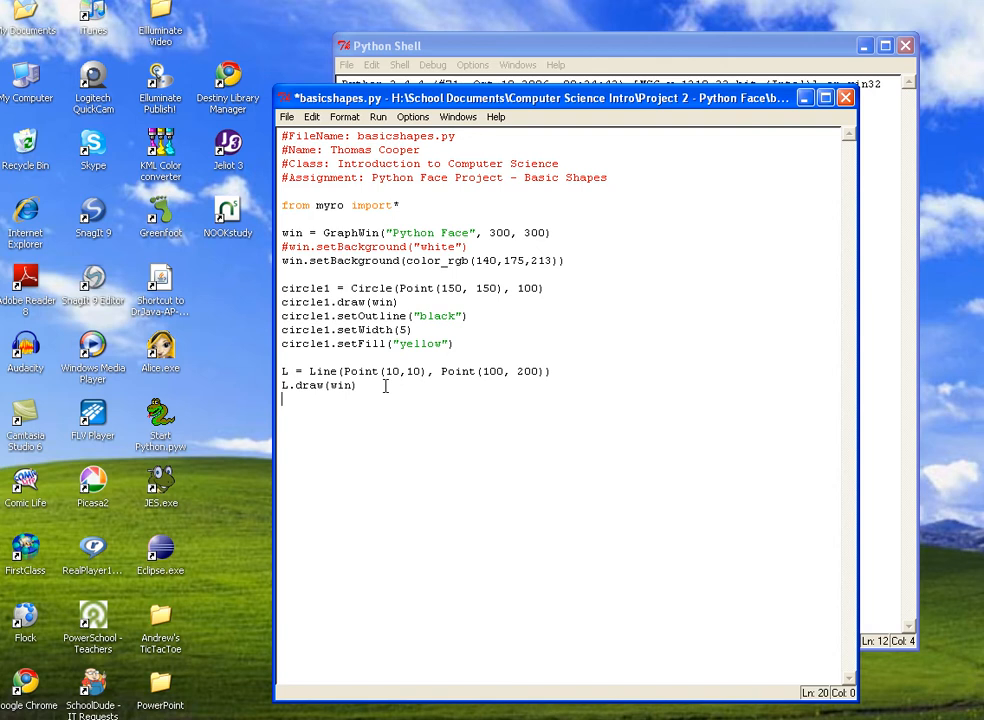
# Write L.setWidth(4) to give the line a width of 4
pyautogui.write('L.s')
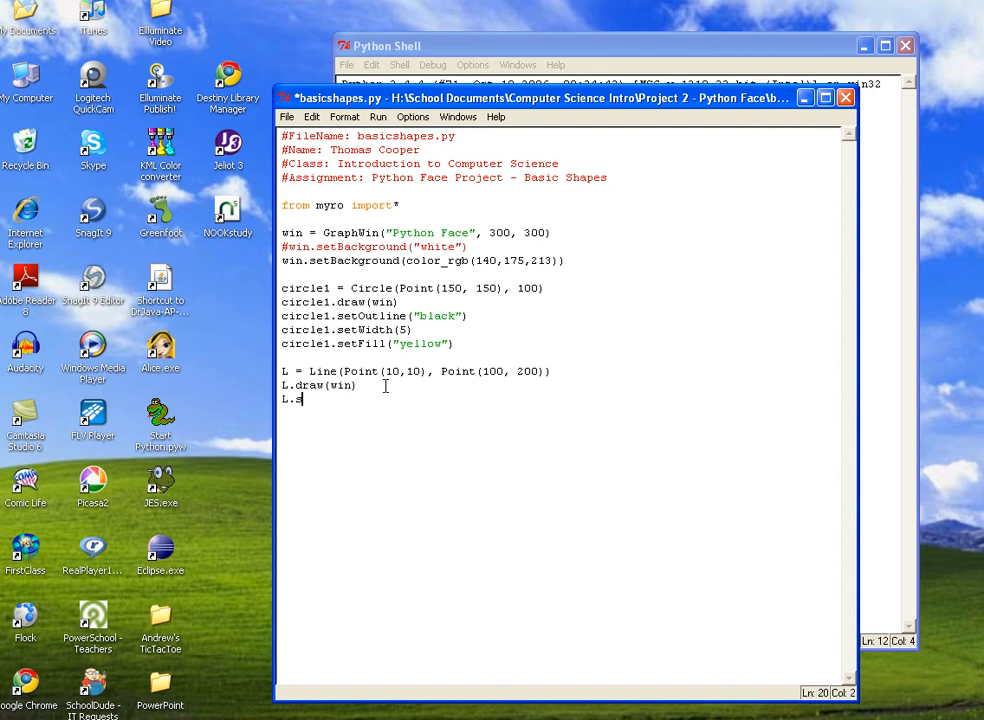
pyautogui.write('etWidth')
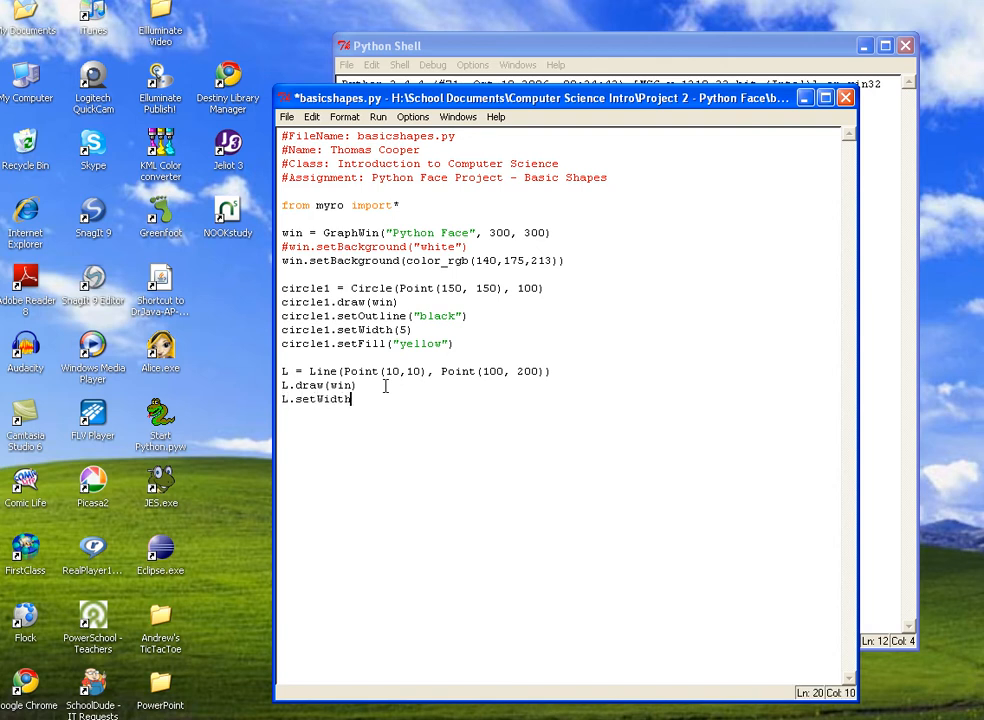
pyautogui.write('(')
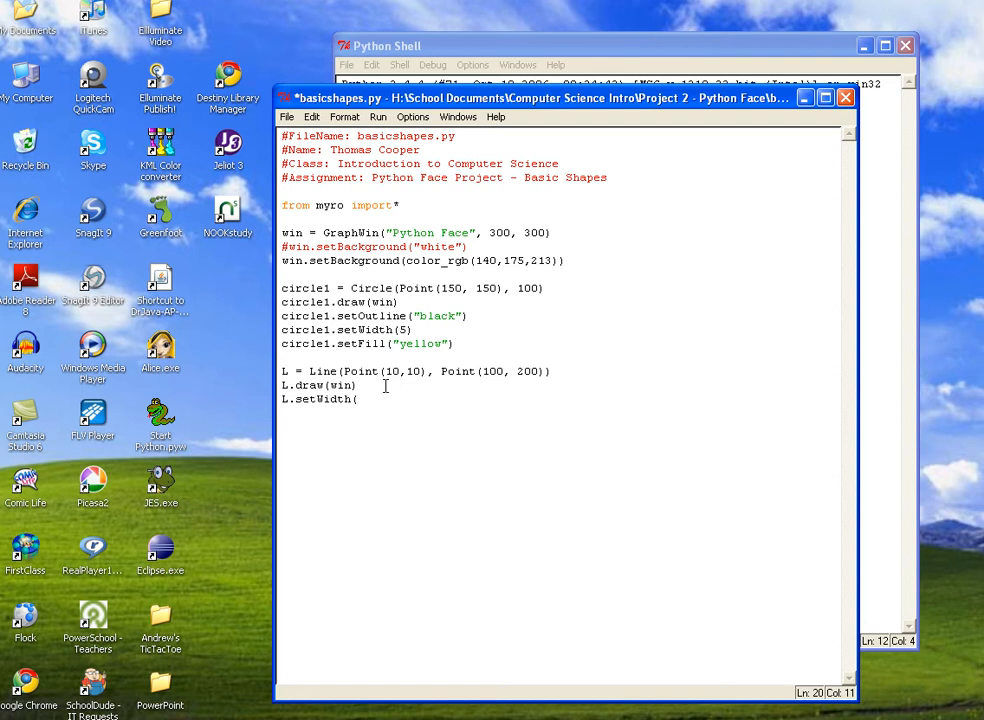
pyautogui.write('4')
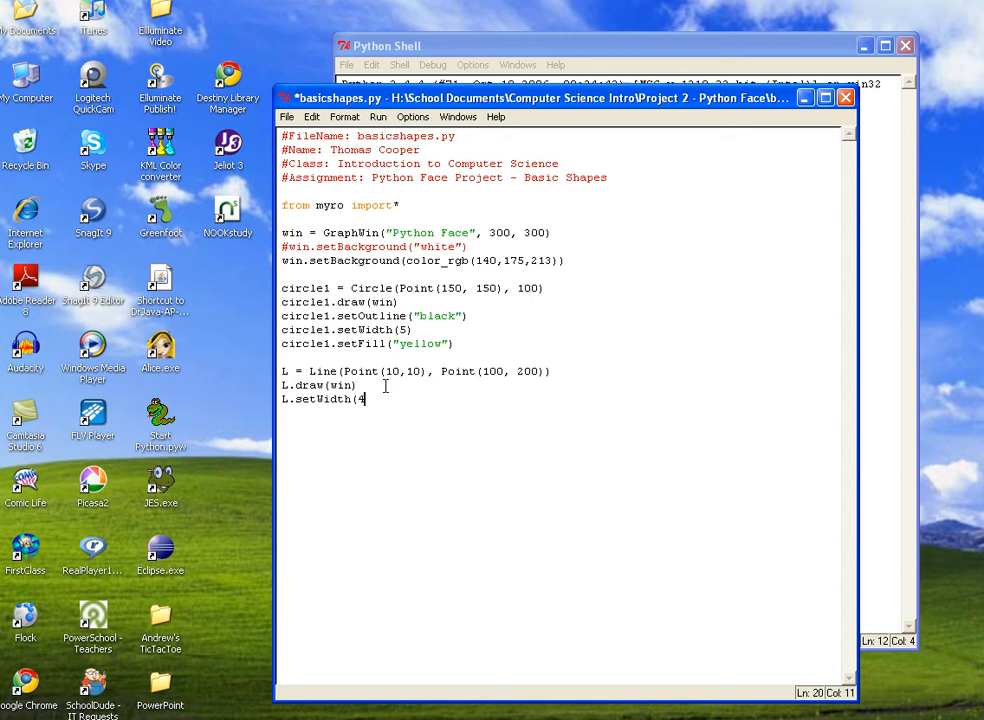
pyautogui.write(')')
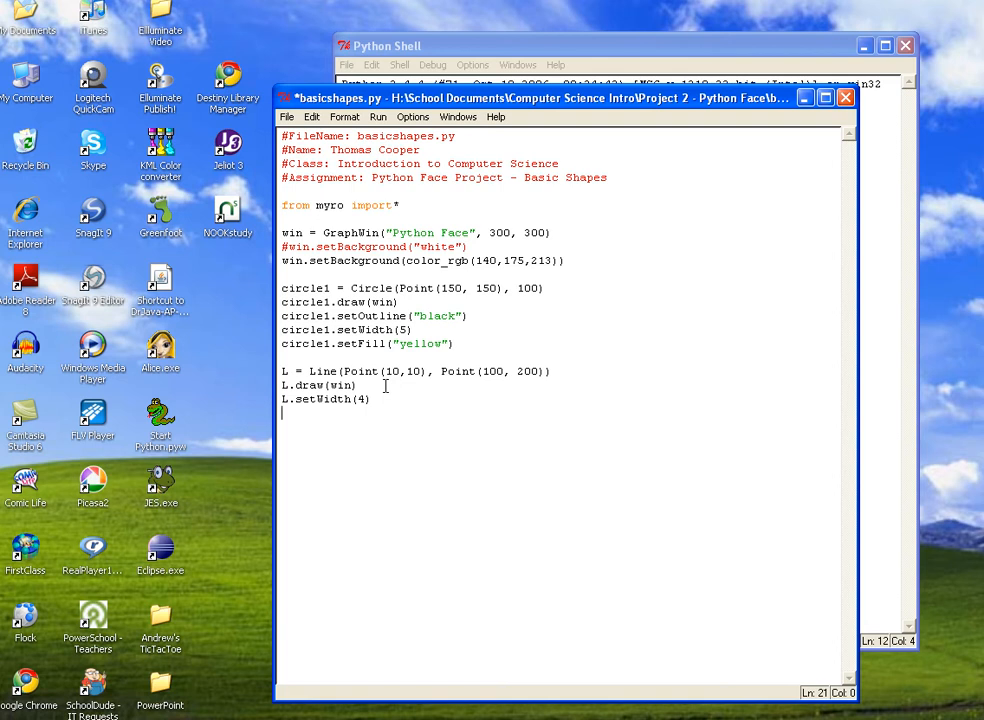
# Write L.setOutline("red") to colour the line red
pyautogui.write('L.setOutline')
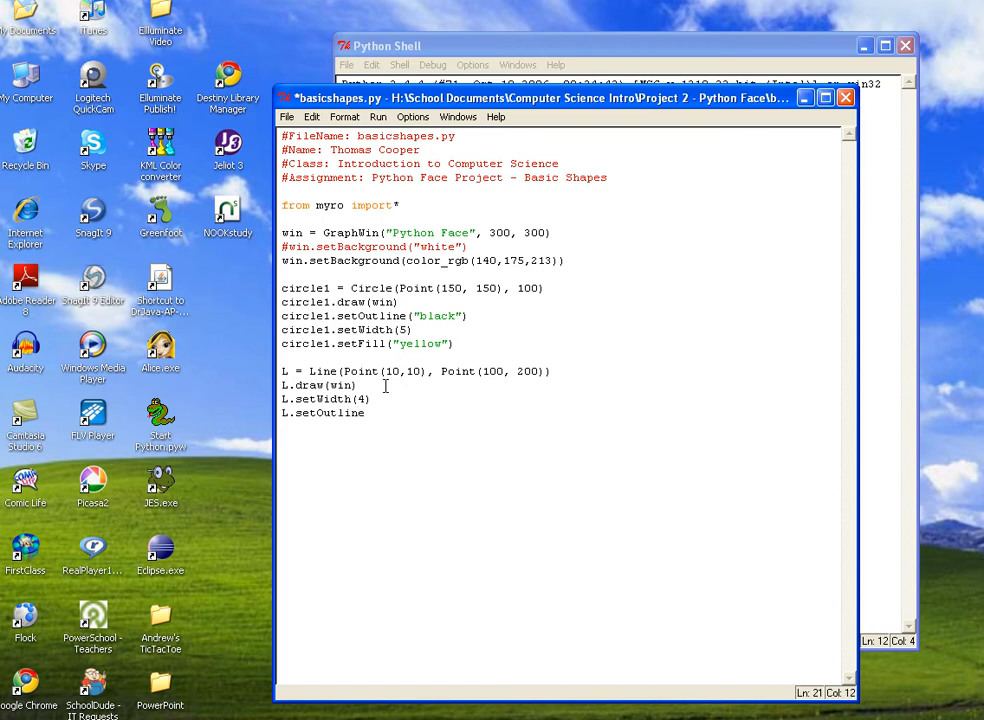
pyautogui.write('("re')
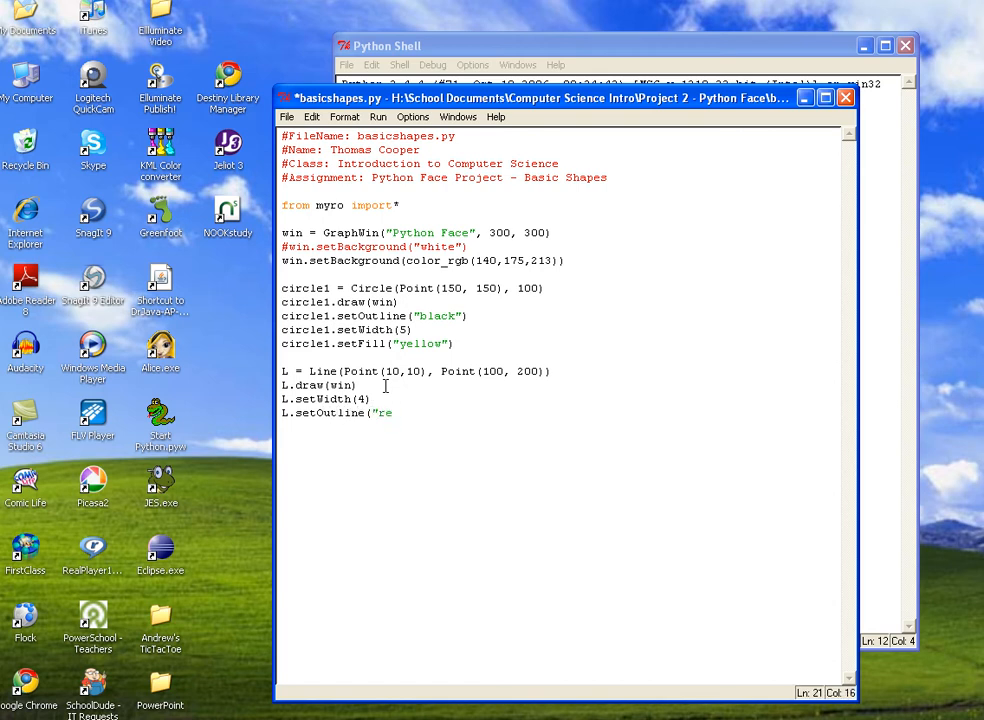
pyautogui.write('d")')
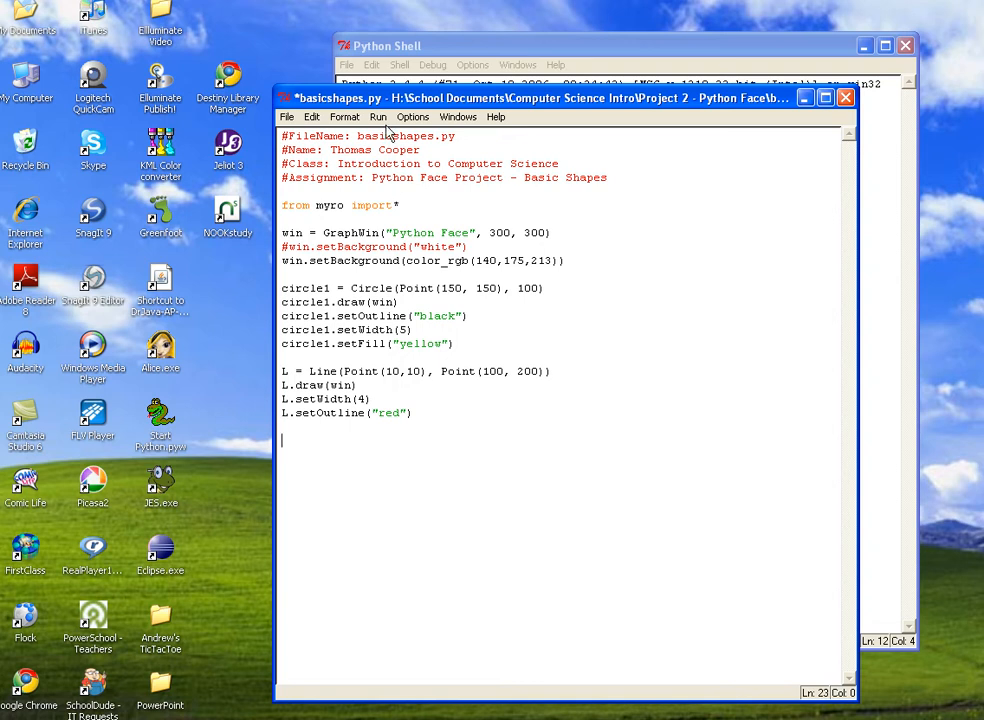
# Run the script, saving it first, so Python Face shows the red line over the circle
pyautogui.click(378, 116)
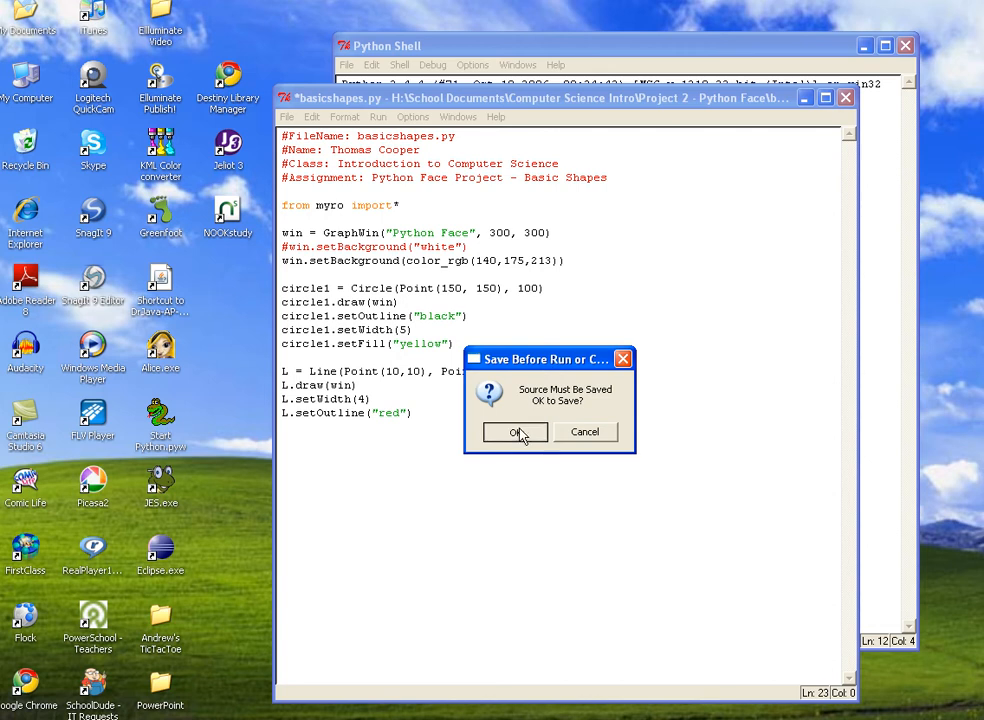
pyautogui.click(516, 432)
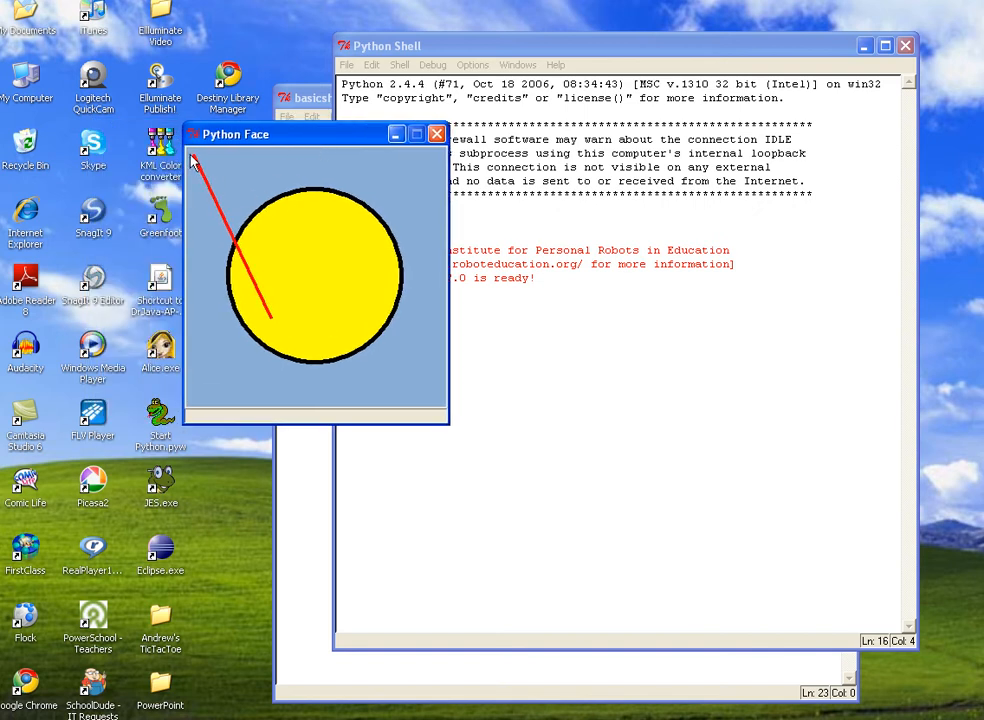
pyautogui.moveTo(280, 184)
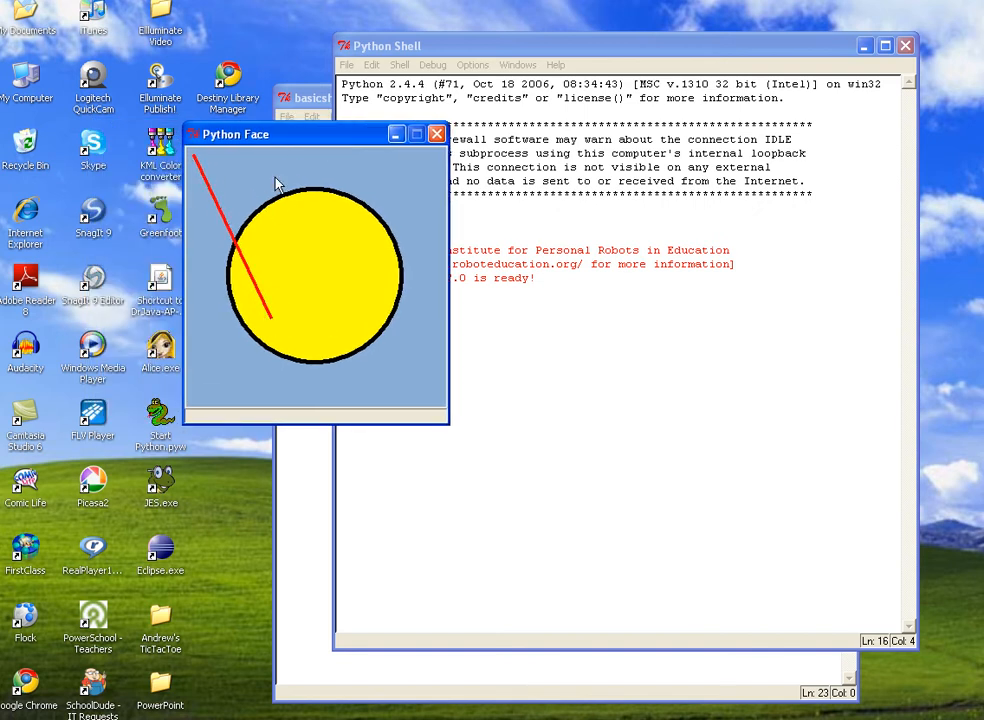
pyautogui.moveTo(268, 170)
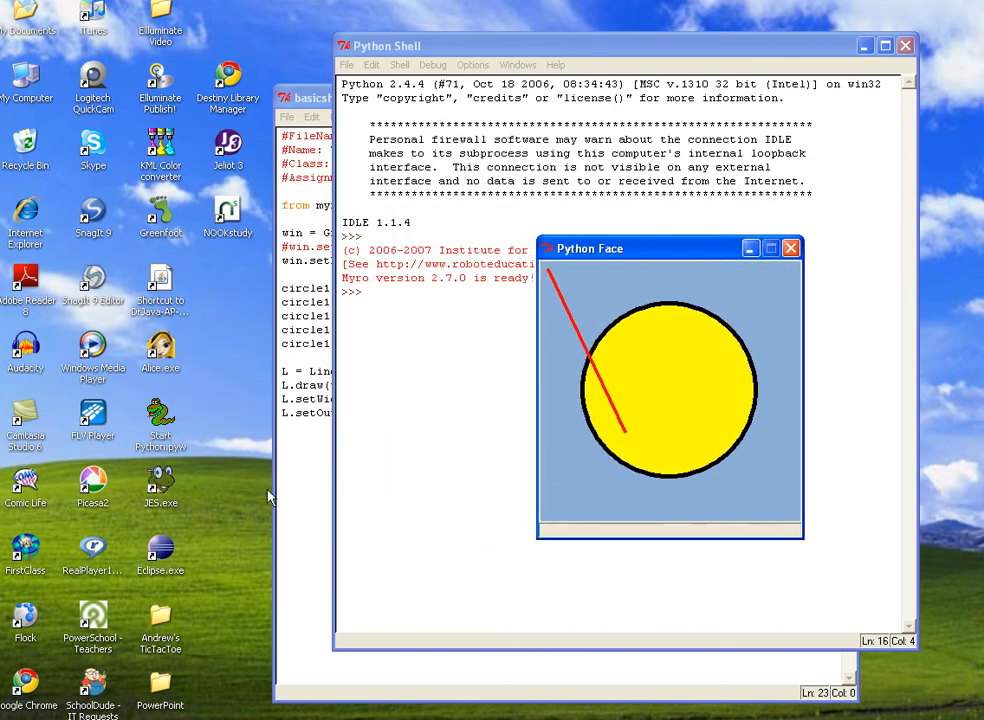
# Edit the line to start at Point(50,30) with width 6 and a brown outline
pyautogui.click(310, 96)
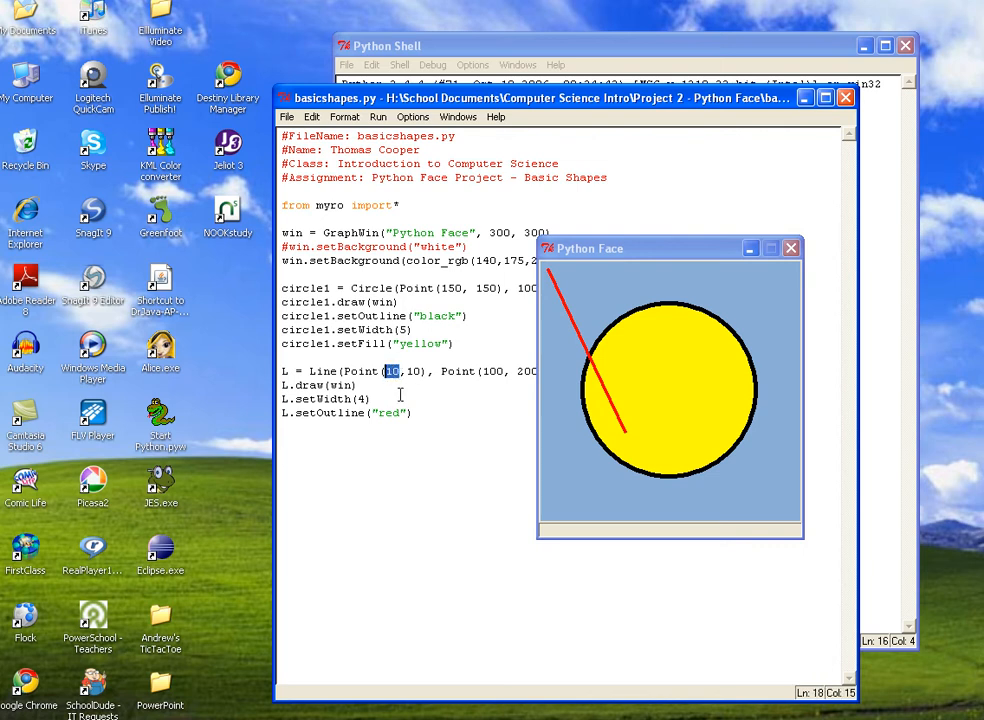
pyautogui.write('50')
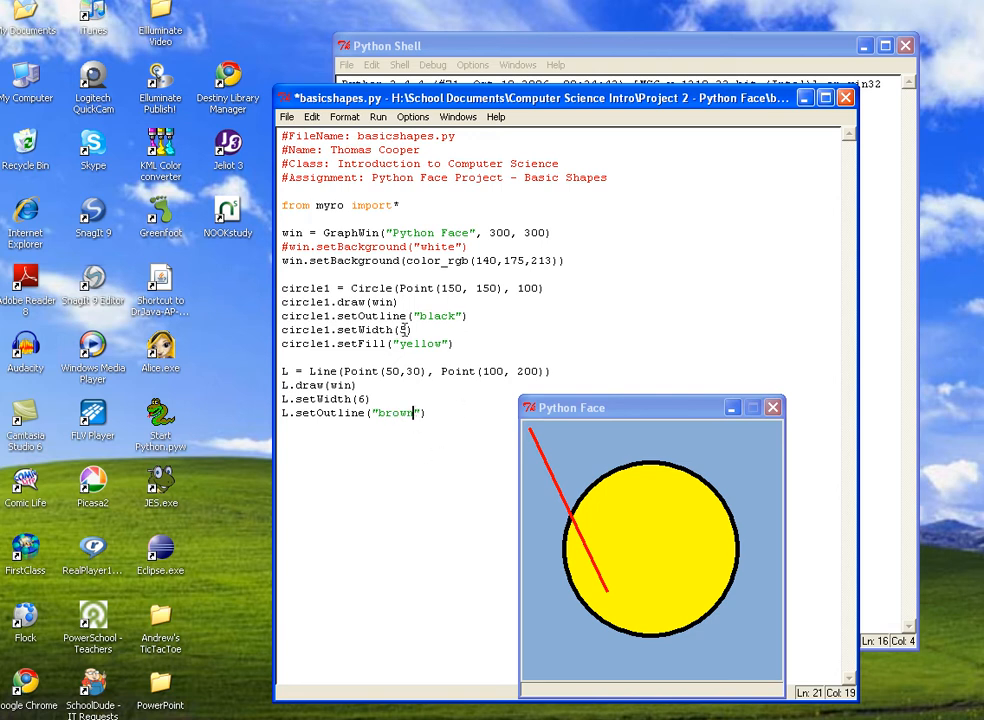
# Run the edited script via Run Module and close the old duplicate Python Face window
pyautogui.click(378, 116)
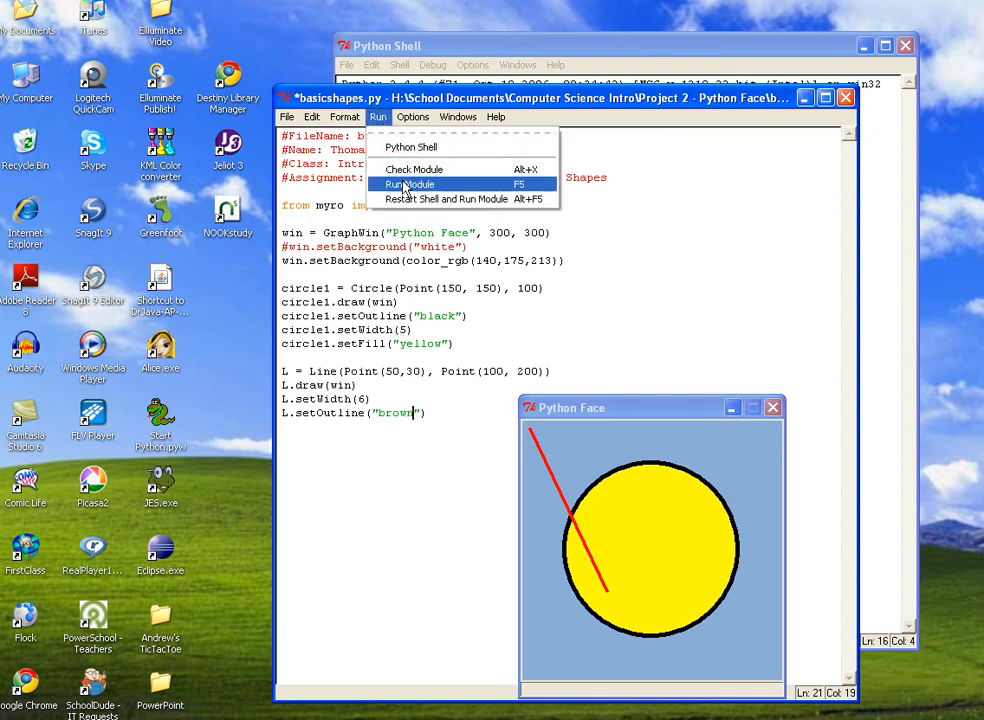
pyautogui.click(410, 184)
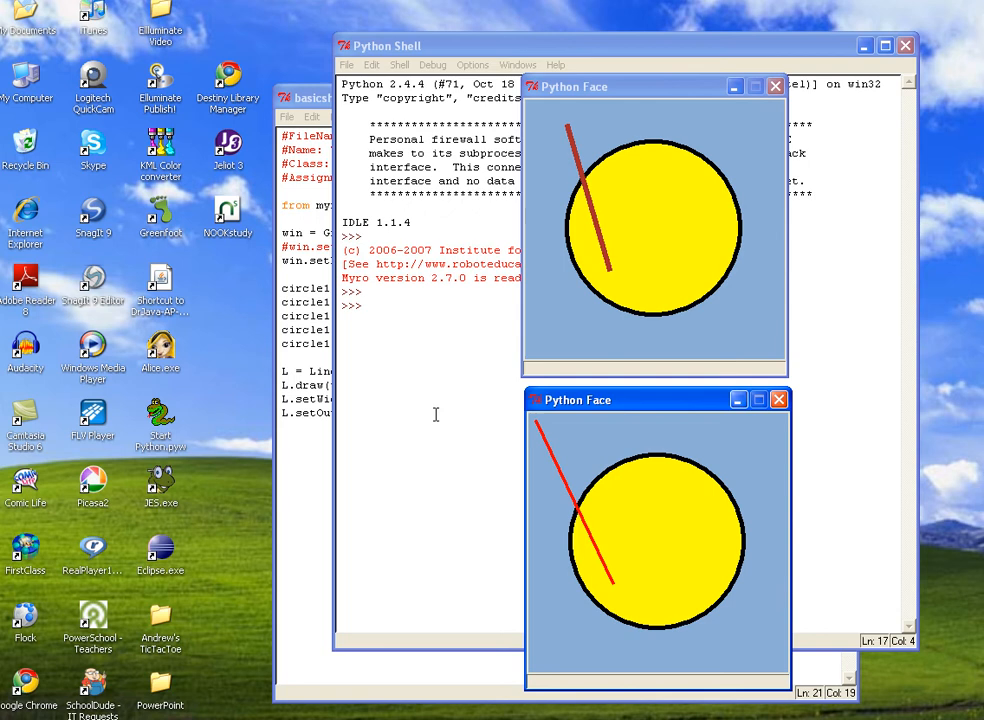
pyautogui.moveTo(604, 438)
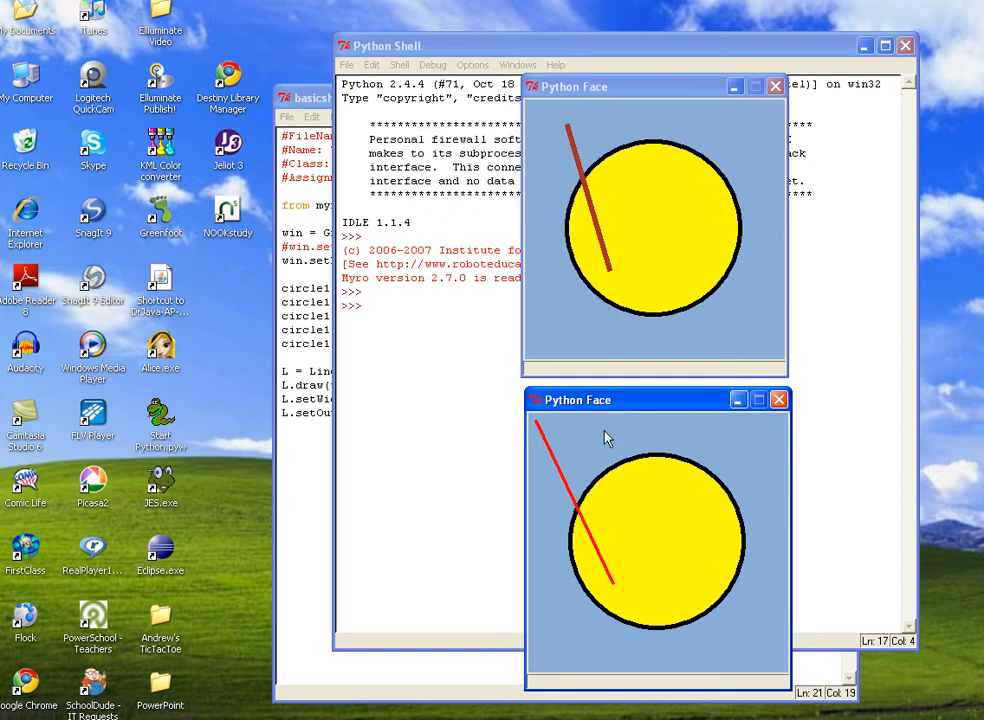
pyautogui.moveTo(608, 418)
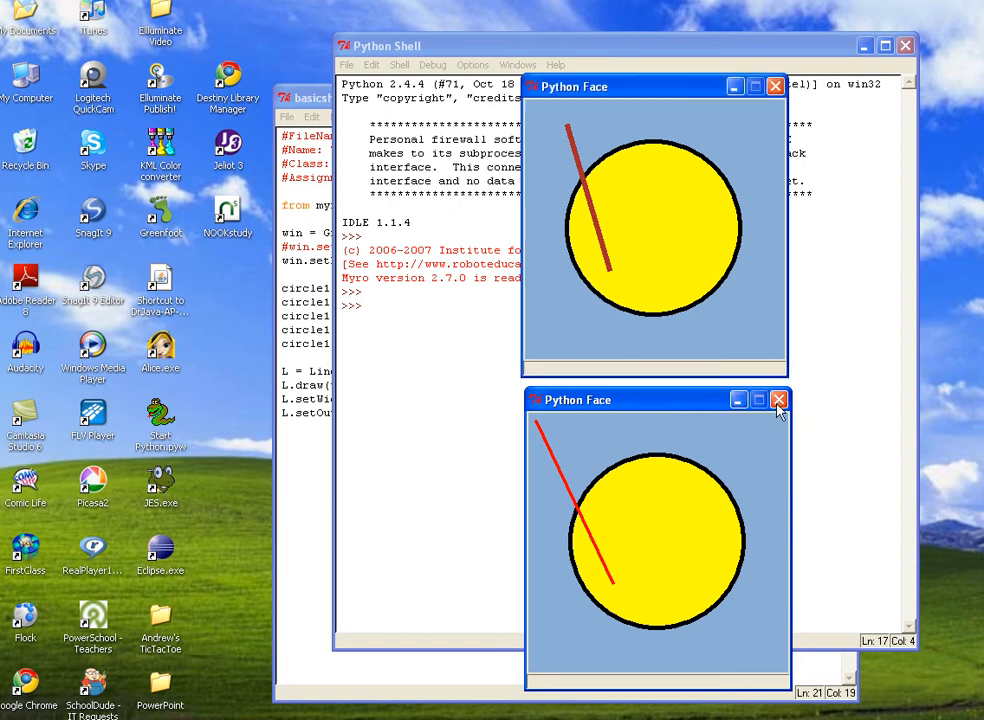
pyautogui.click(780, 400)
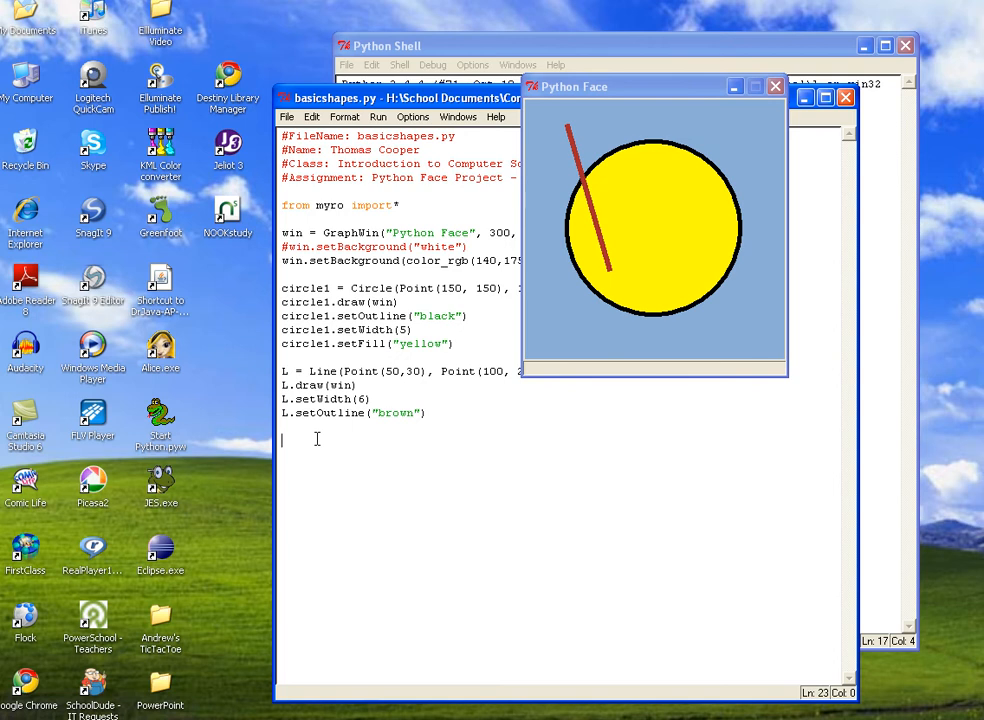
# Start the statement O = Oval(Point(150, 100), correcting the Point typos
pyautogui.write('c')
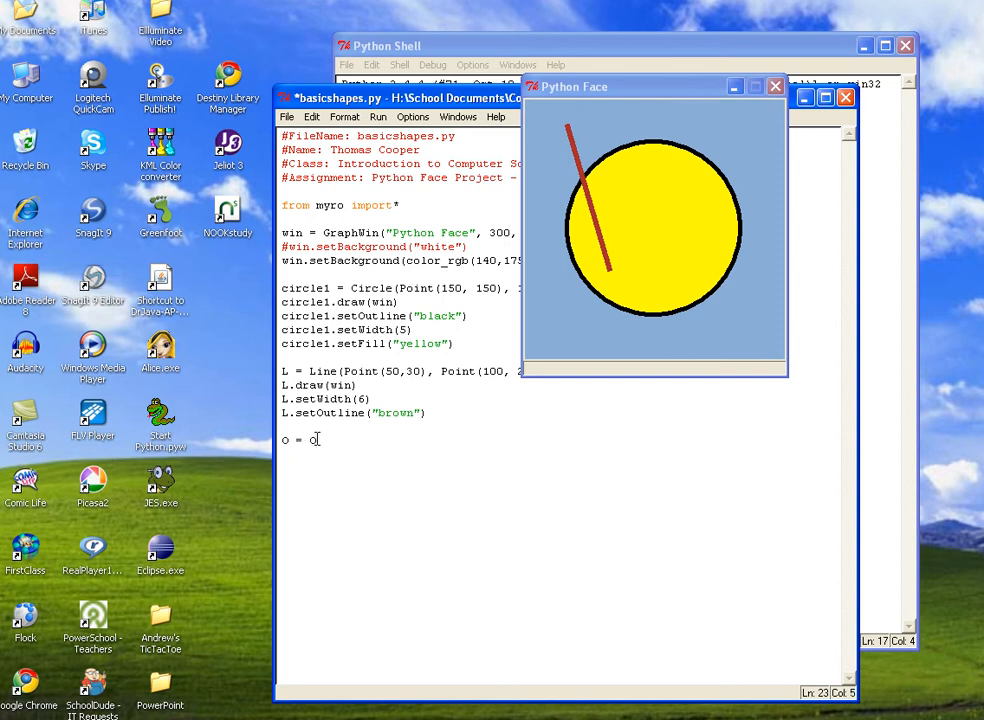
pyautogui.write('val(')
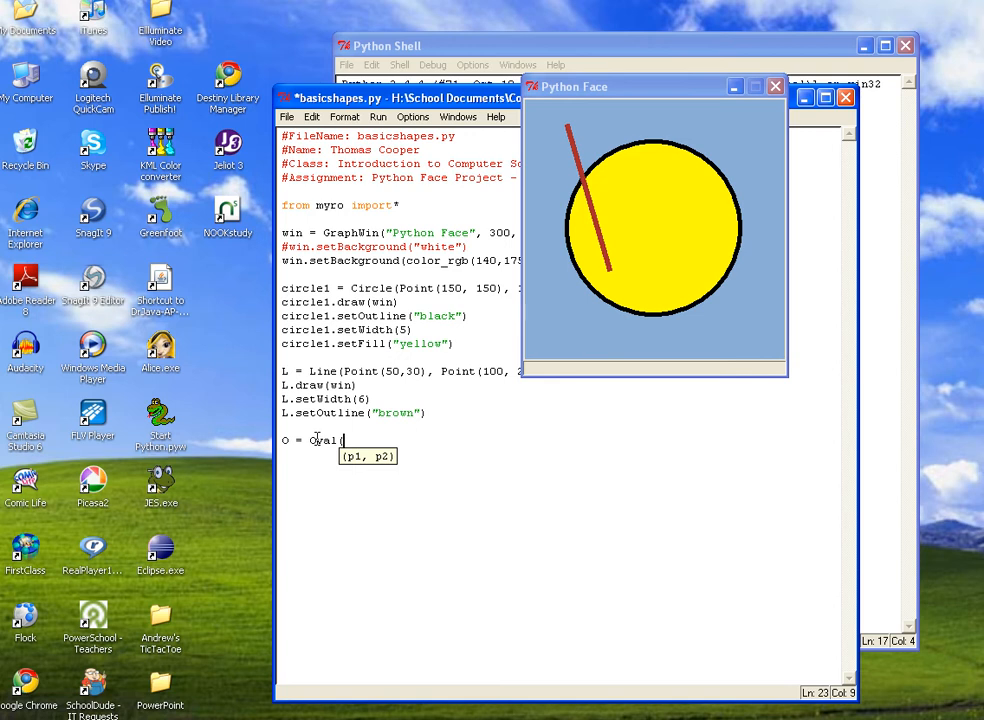
pyautogui.write('(P')
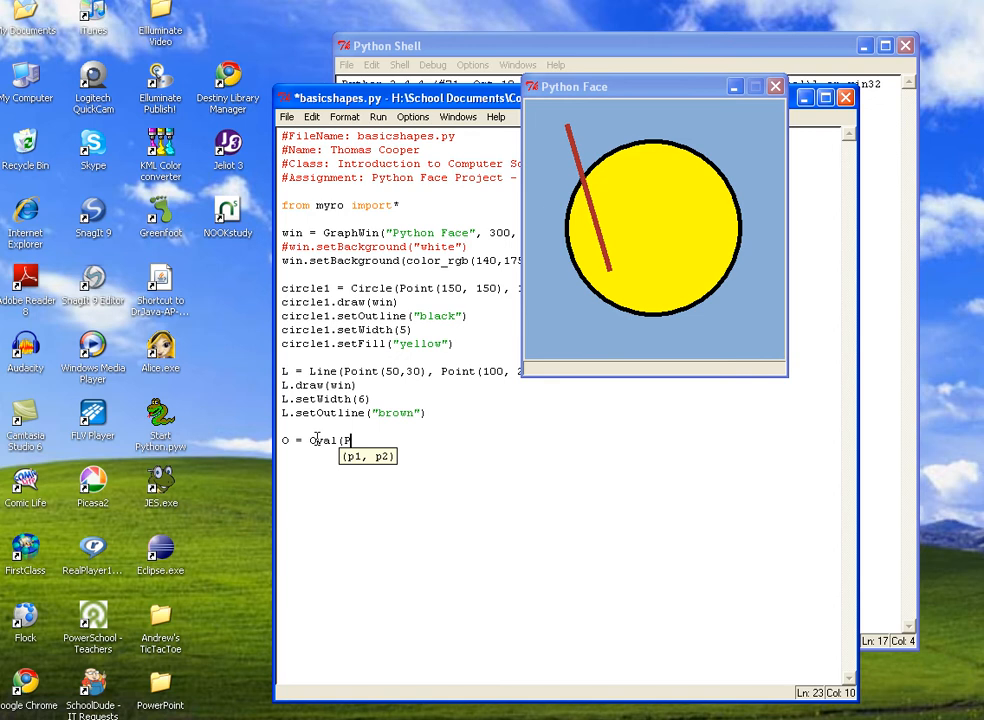
pyautogui.press('Backspace')
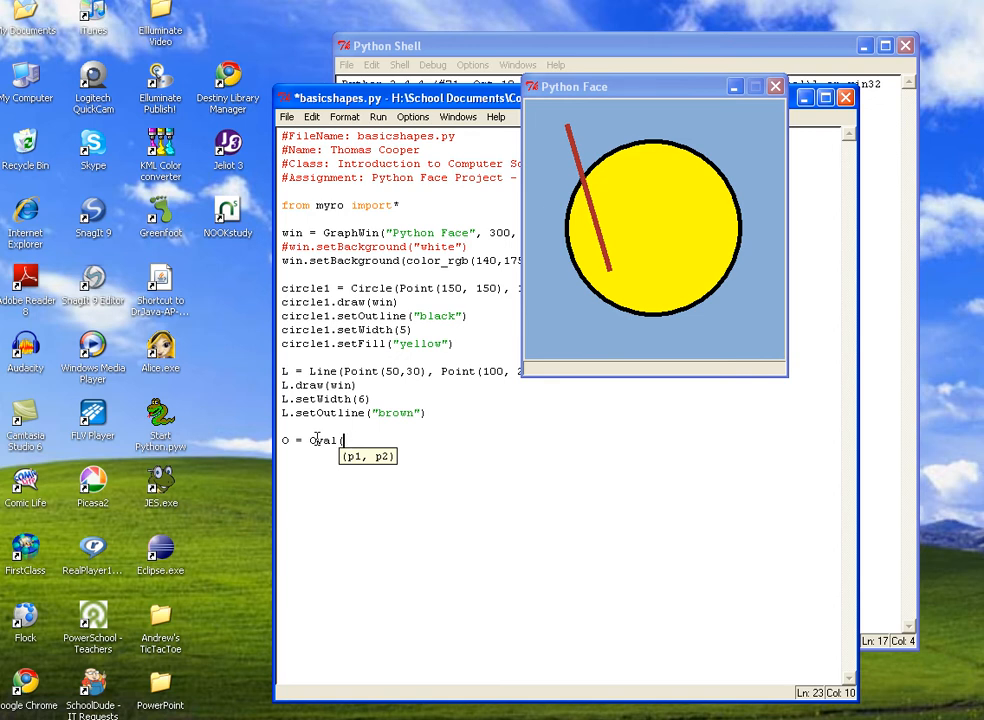
pyautogui.write('Poiknt')
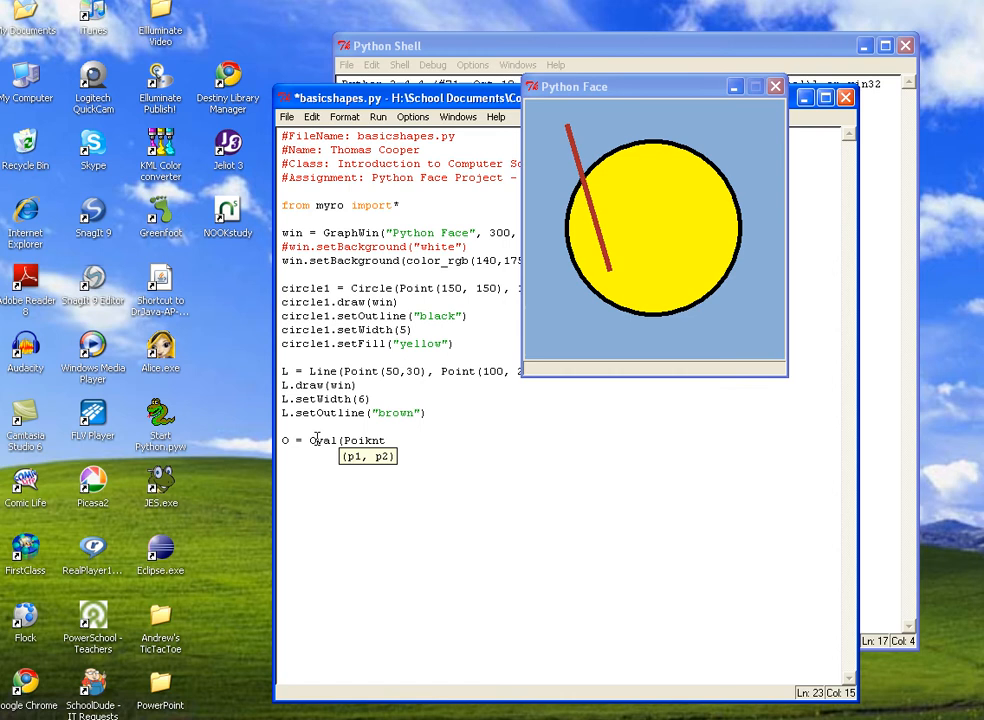
pyautogui.press('BackSpace')
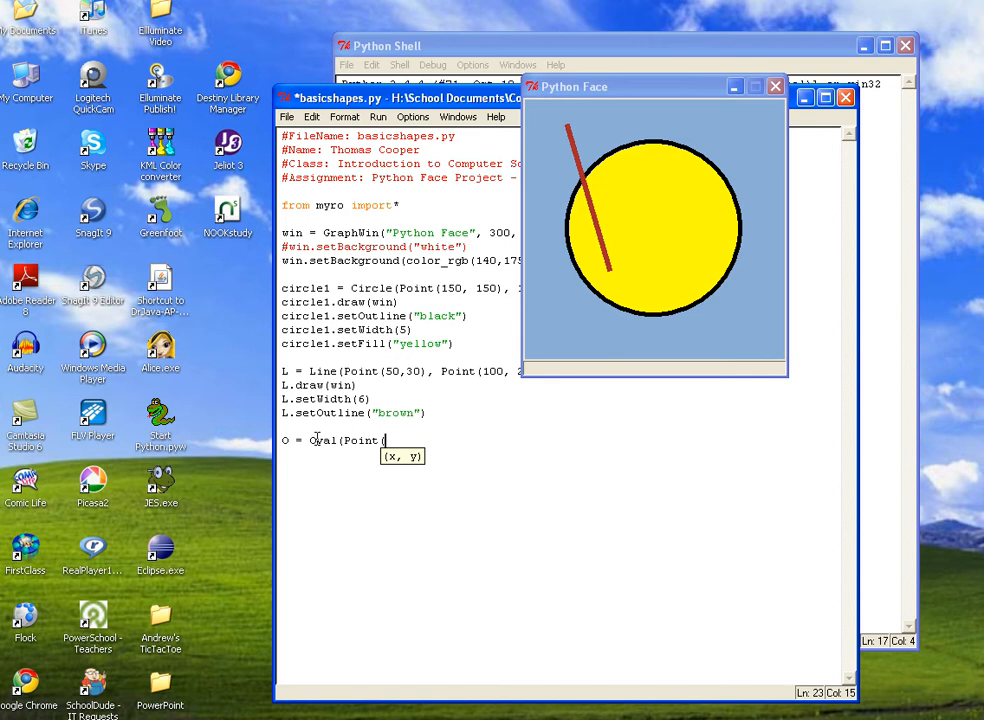
pyautogui.write('150,')
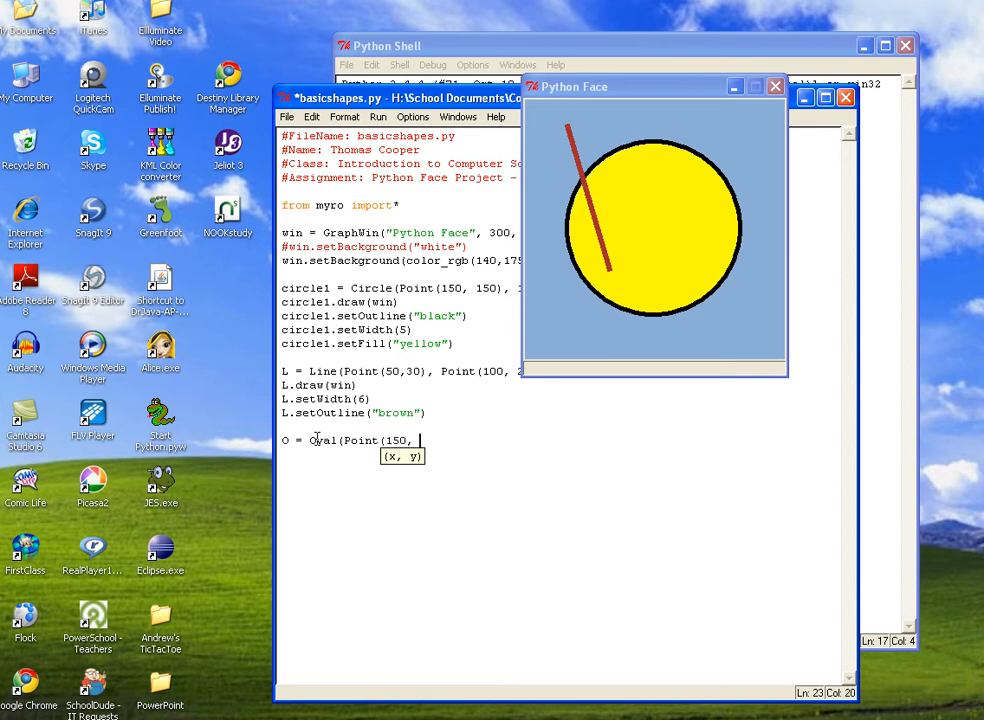
pyautogui.write('100),')
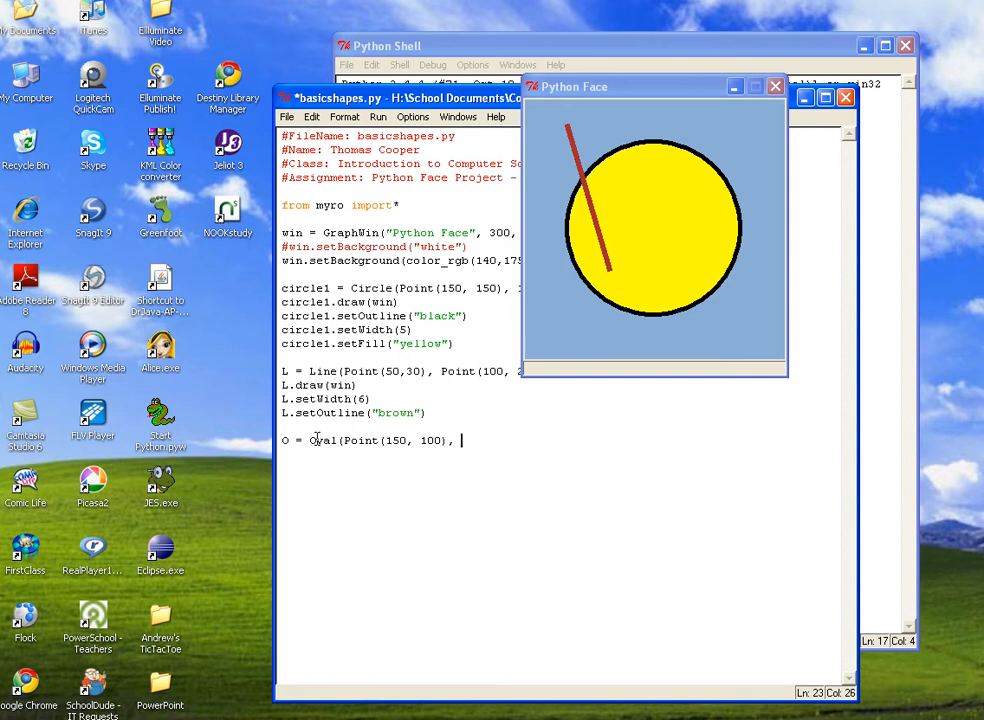
# Complete the oval with its second corner Point(180, 200)
pyautogui.write('(')
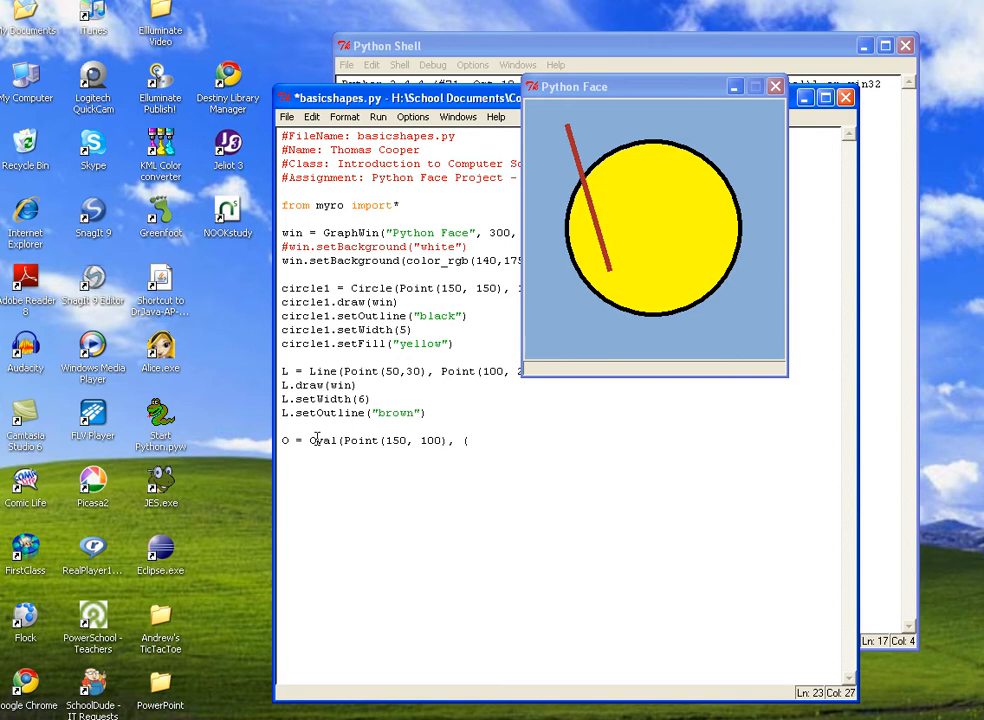
pyautogui.write('Point')
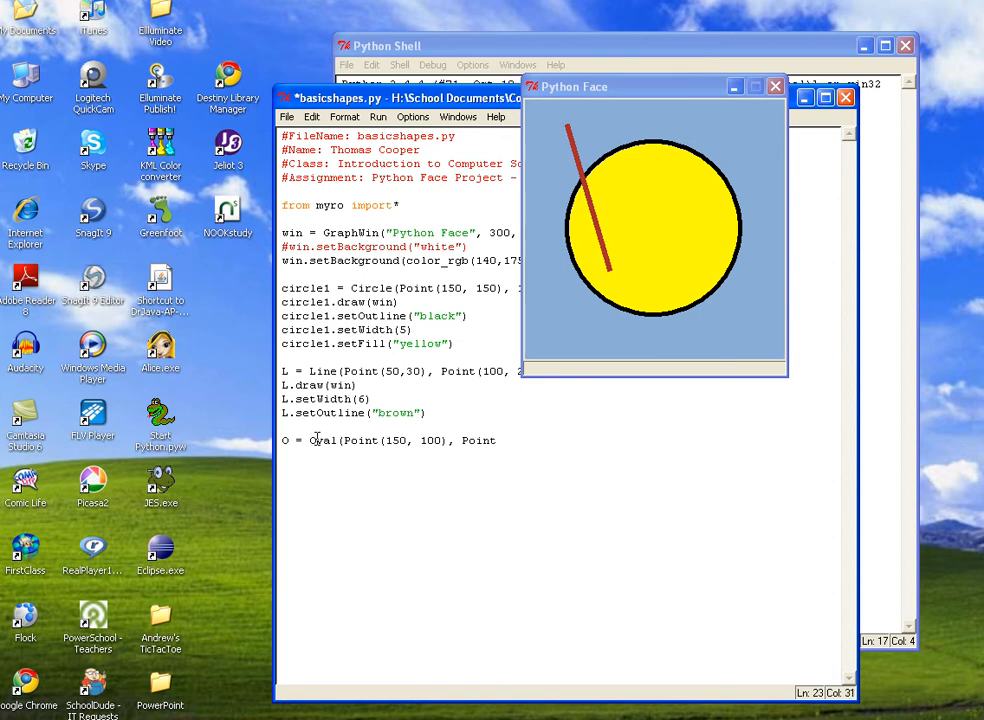
pyautogui.write('1')
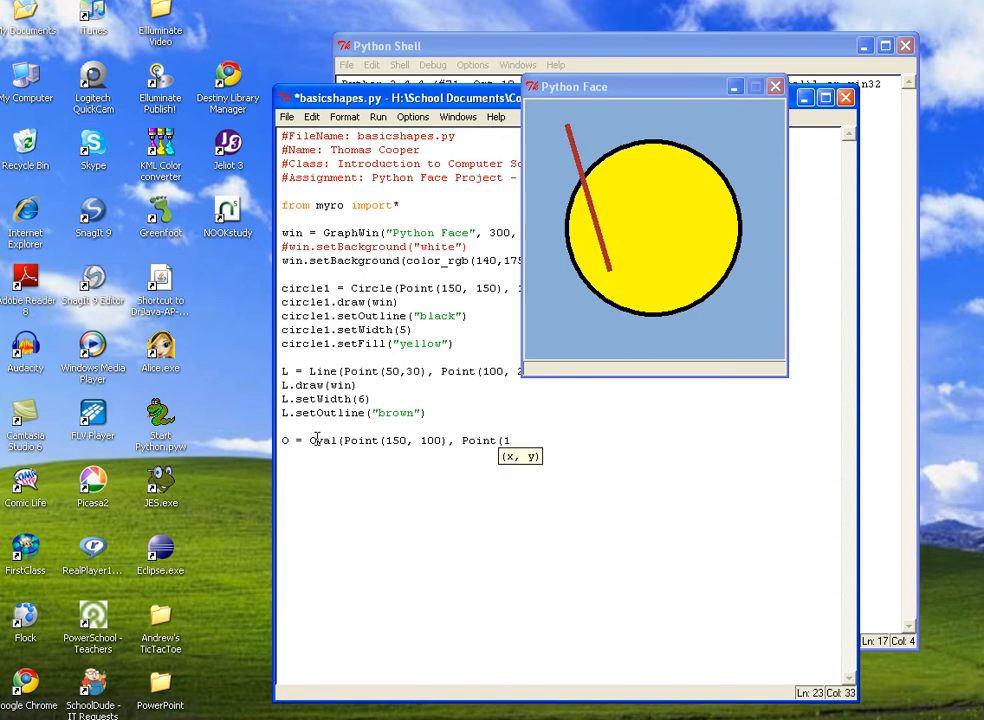
pyautogui.write('80,')
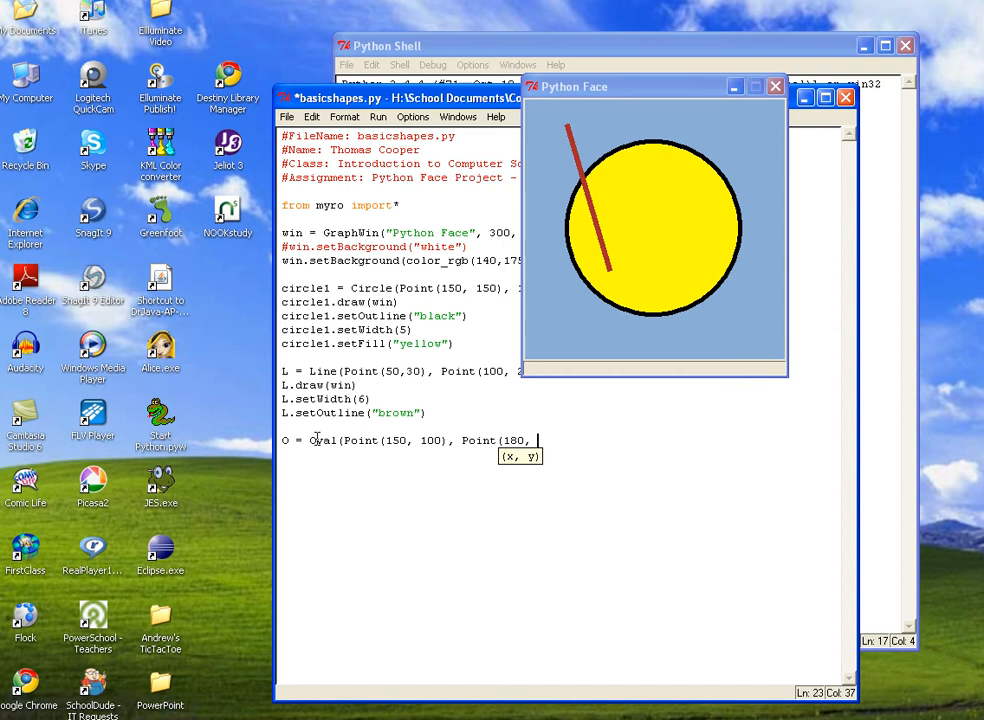
pyautogui.write('200))')
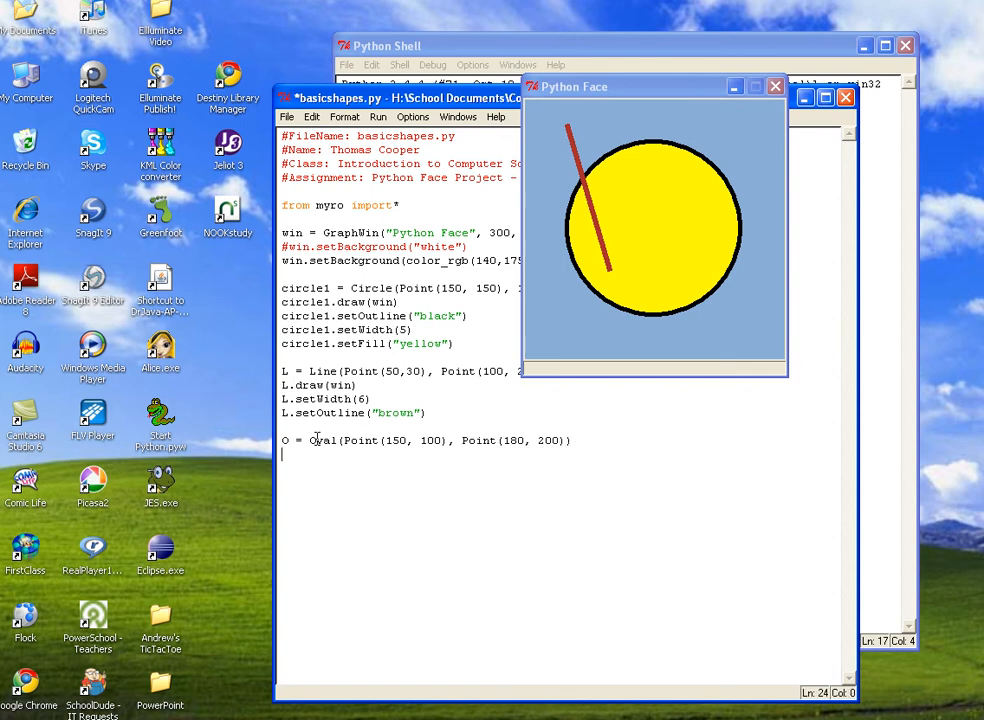
# Write O.draw(win) and O.setWidth(3) to draw the oval with width 3
pyautogui.write('O.draw')
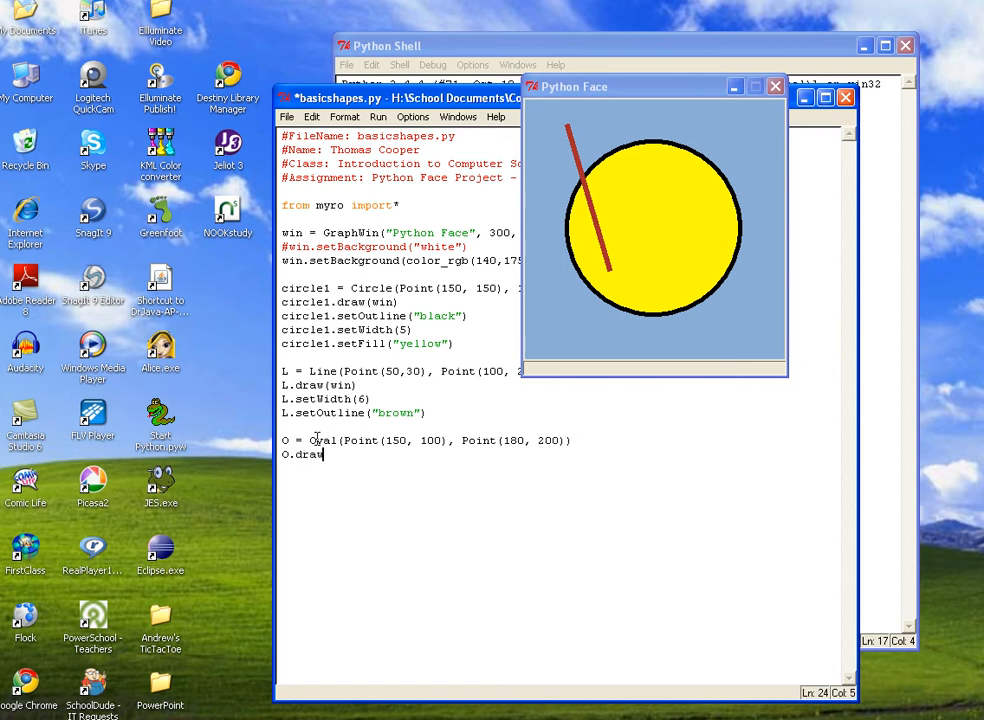
pyautogui.write('(win')
pyautogui.write('O')
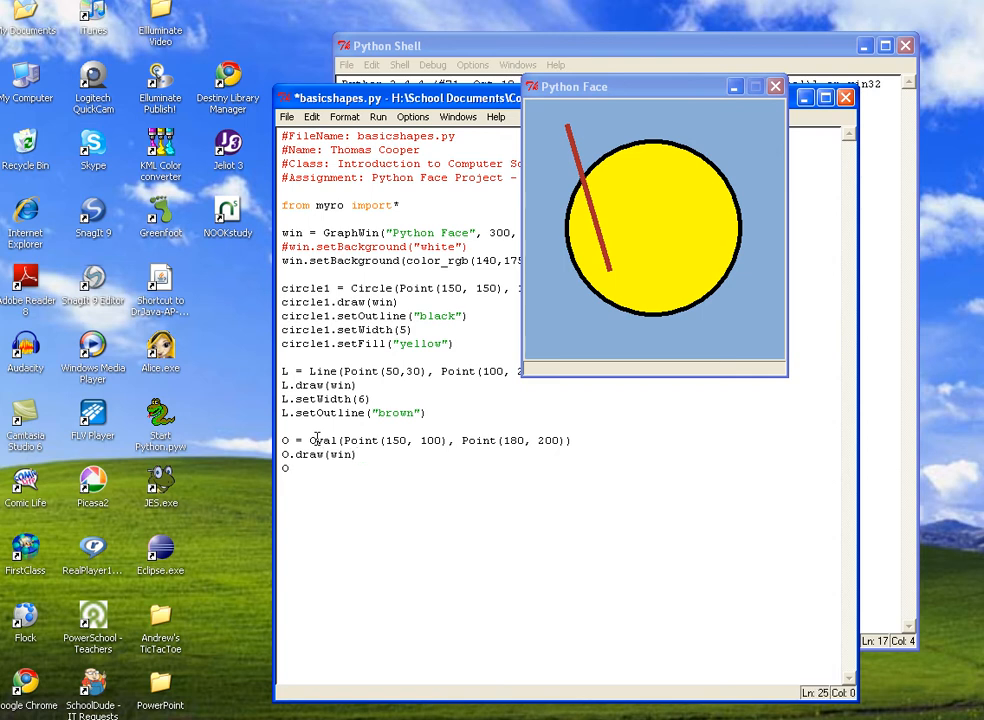
pyautogui.write('.setWidth(3')
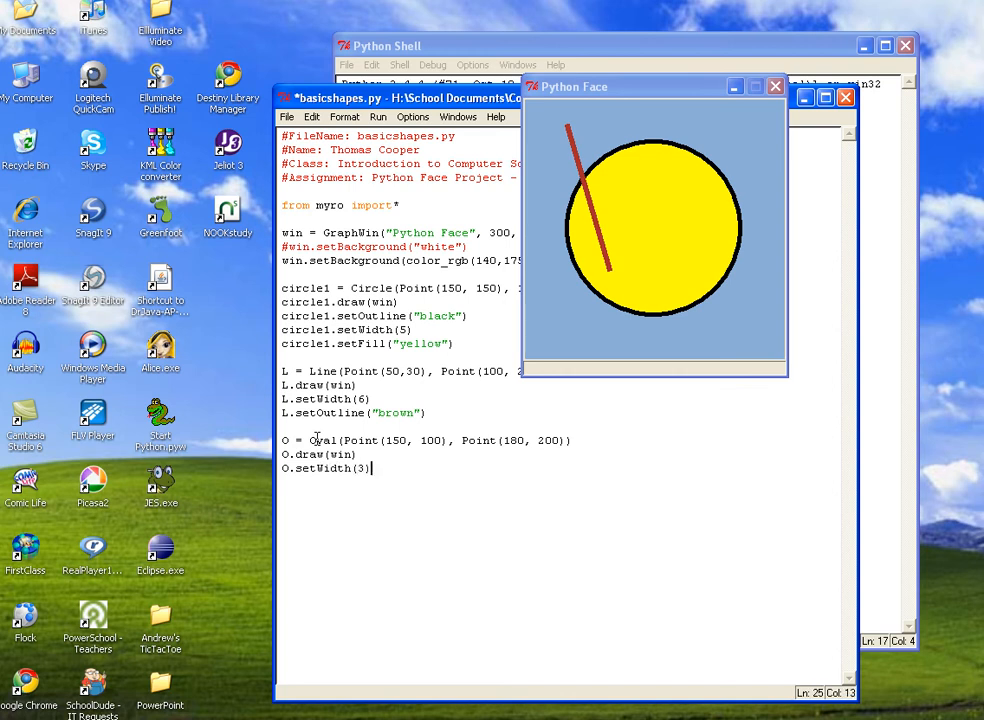
# Write L.setOutline("green") to recolour the line green
pyautogui.write('L.')
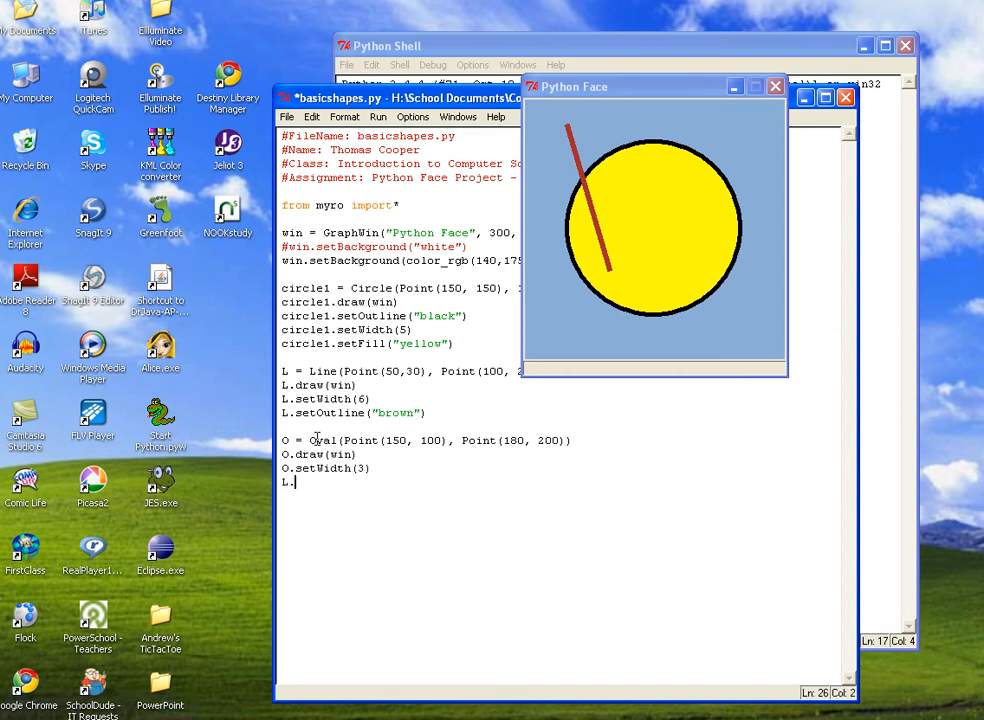
pyautogui.write('setOu')
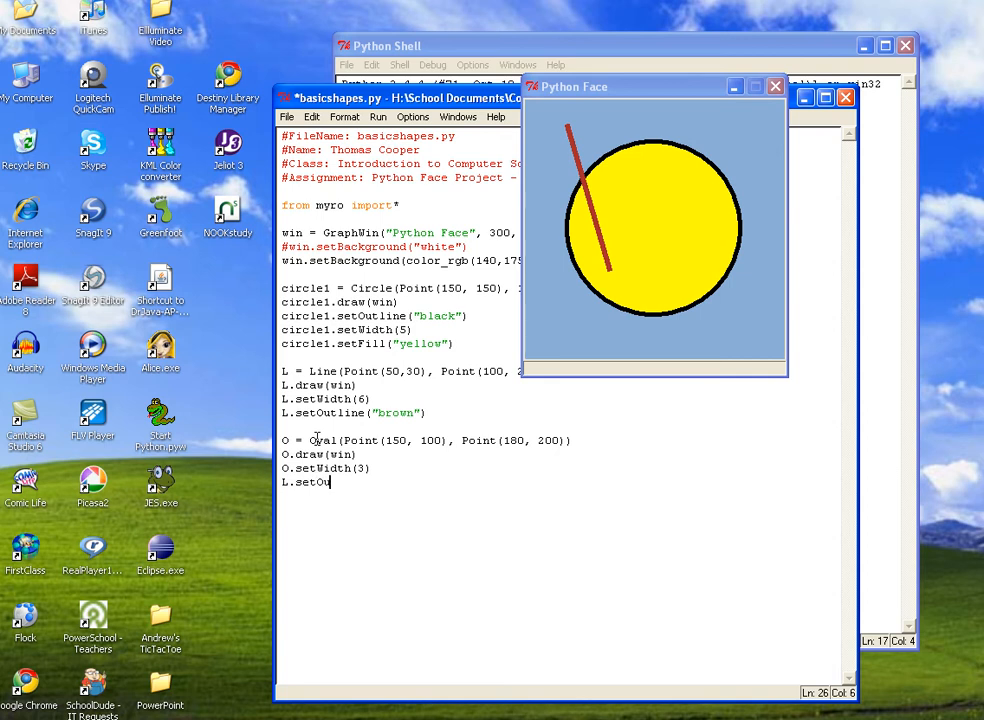
pyautogui.write('tline("')
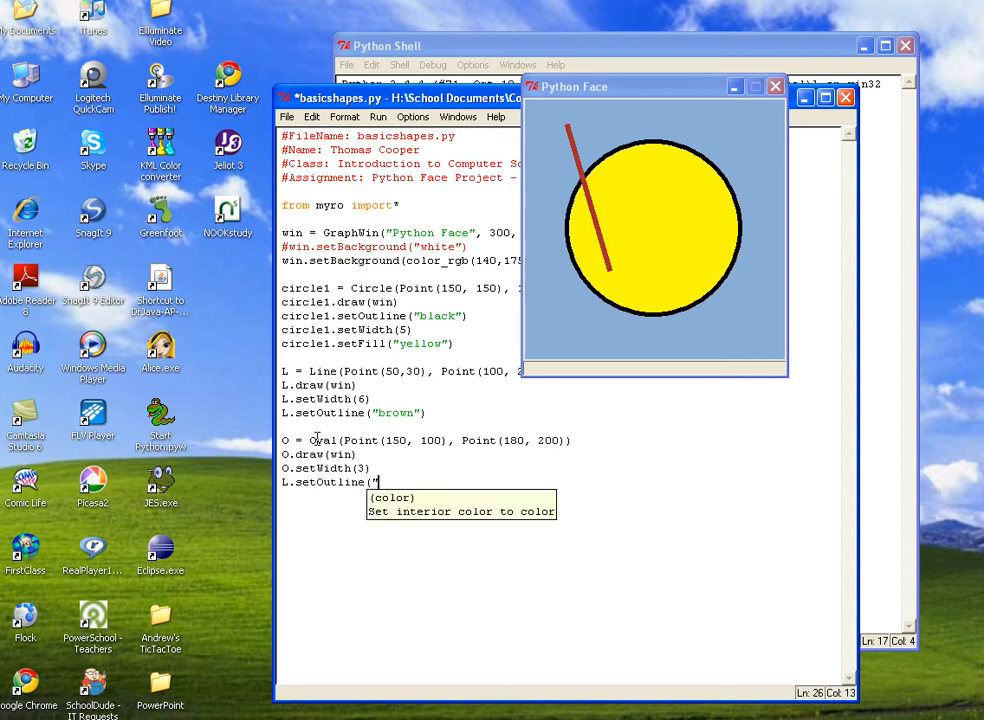
pyautogui.write('green")')
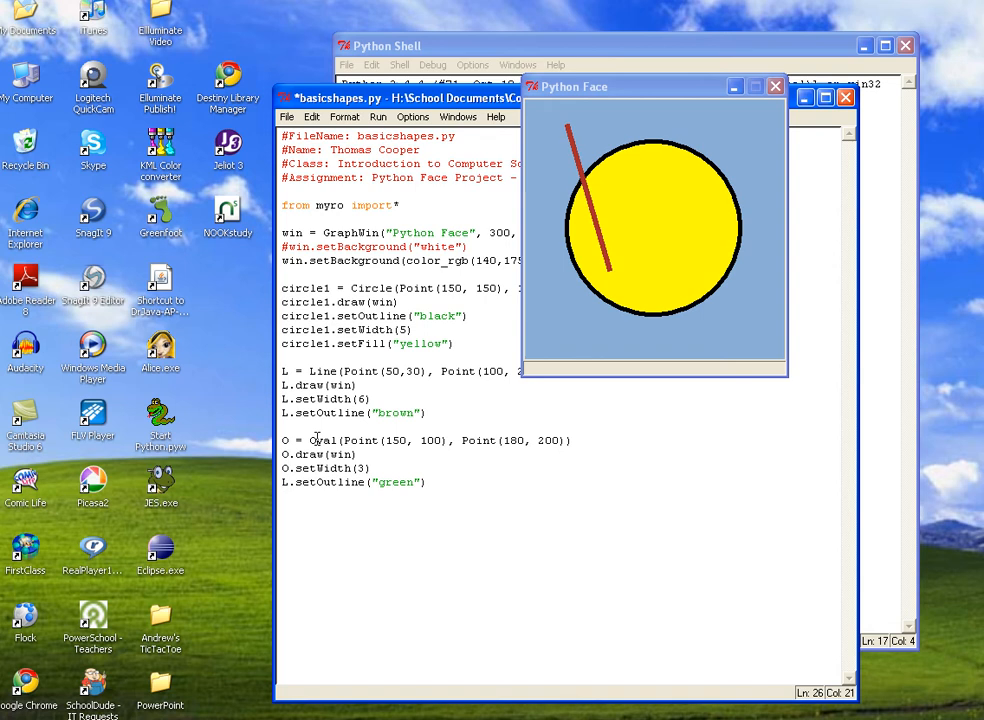
pyautogui.click(378, 116)
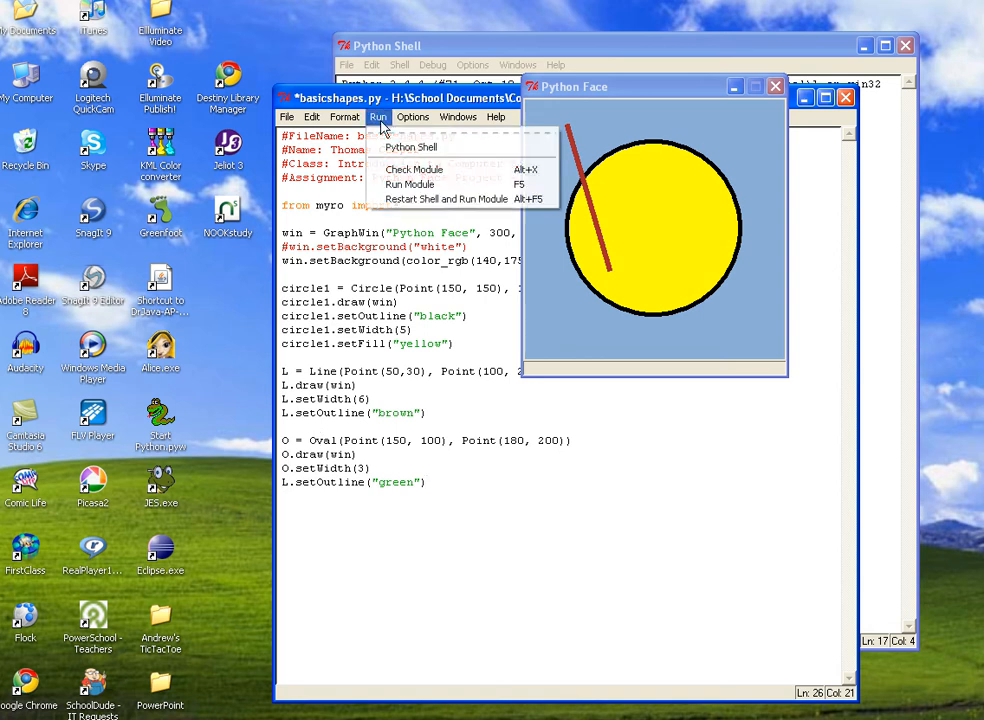
pyautogui.moveTo(408, 184)
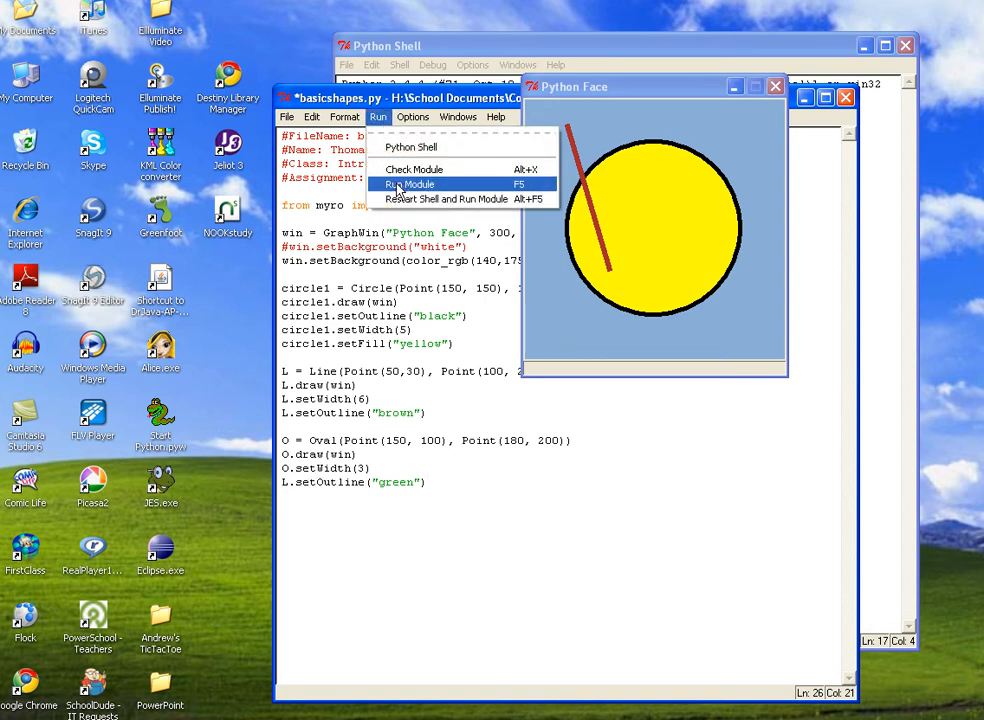
# Run Module and save, opening a Python Face window with the green line and narrow oval
pyautogui.click(408, 184)
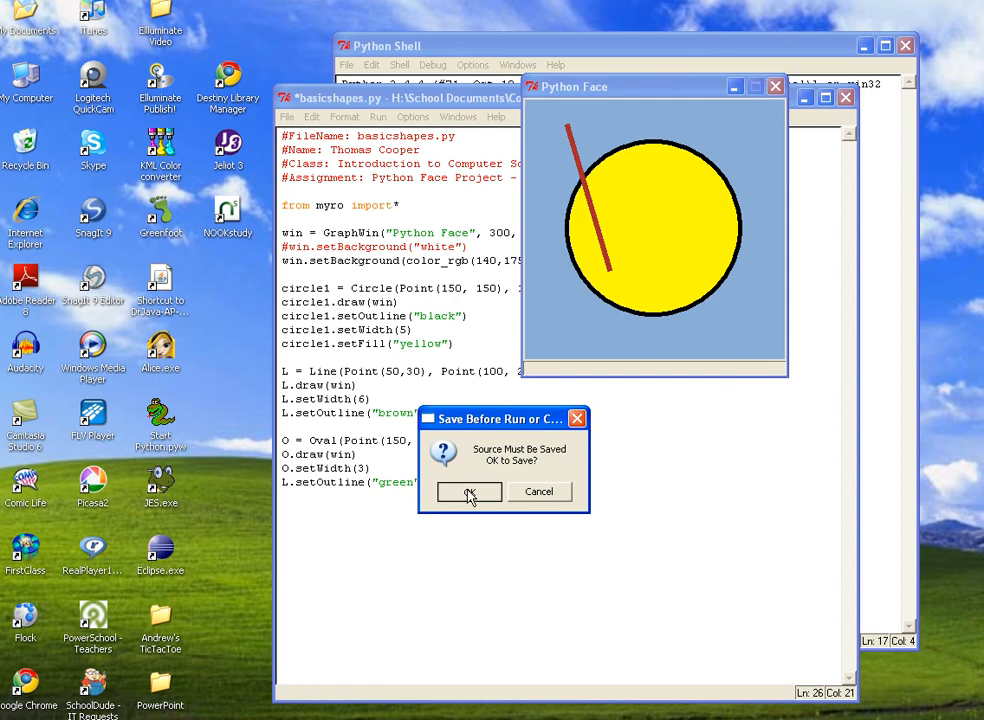
pyautogui.click(468, 492)
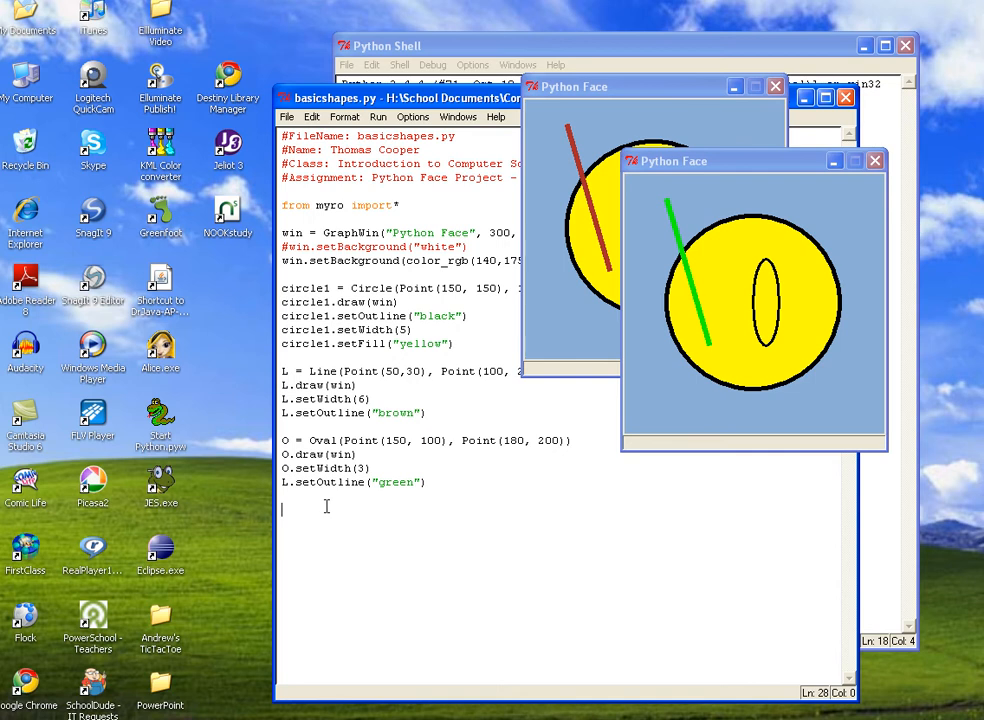
pyautogui.moveTo(344, 500)
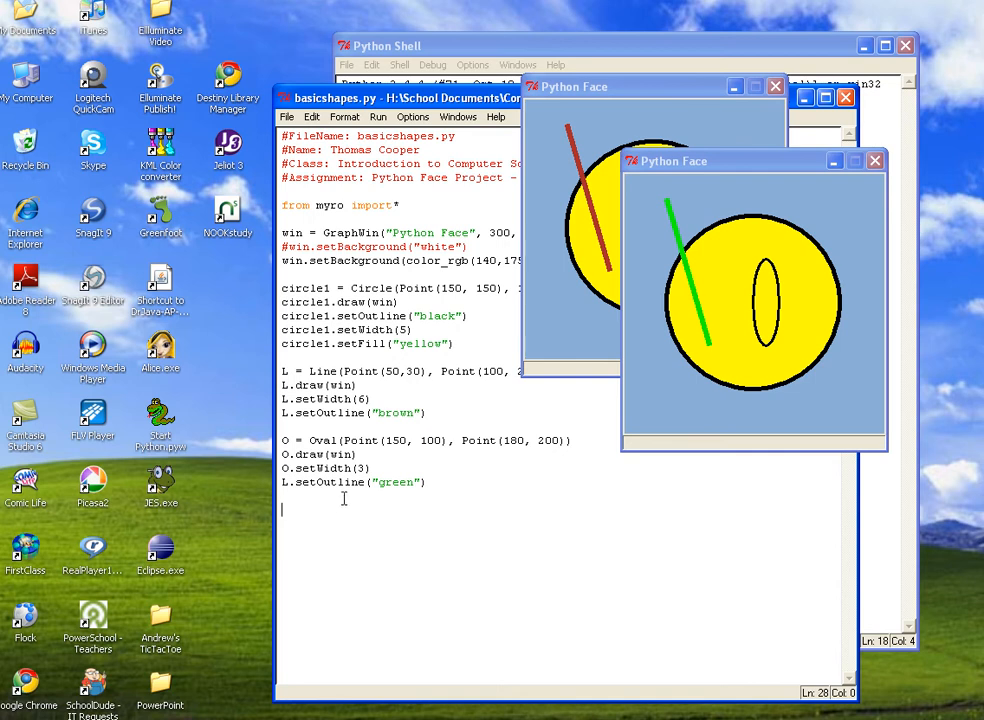
pyautogui.moveTo(448, 488)
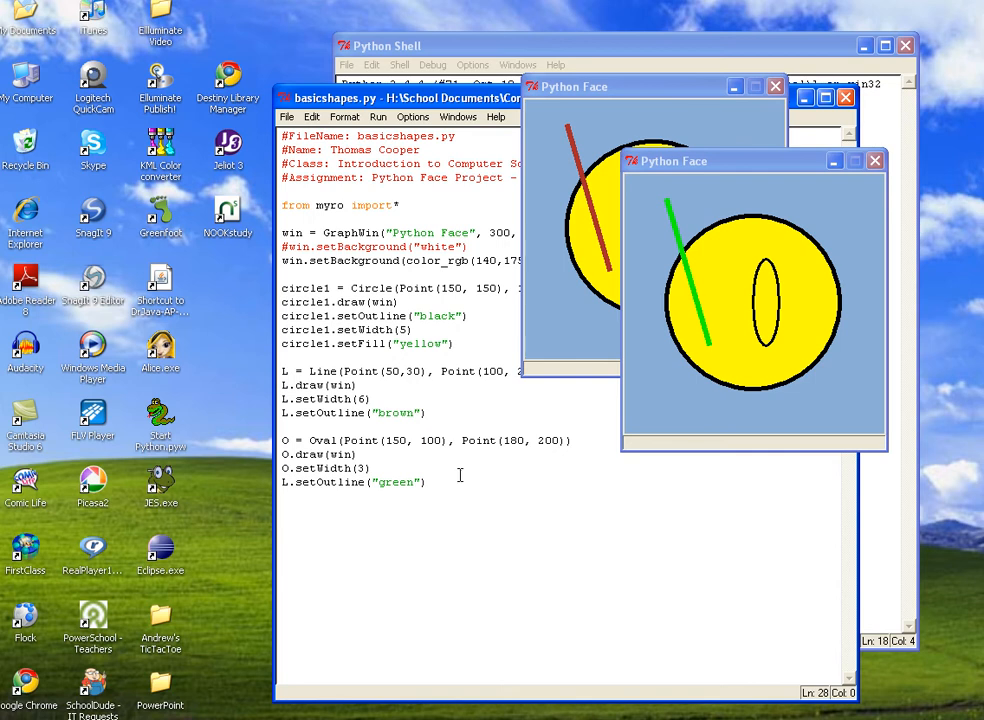
pyautogui.moveTo(464, 412)
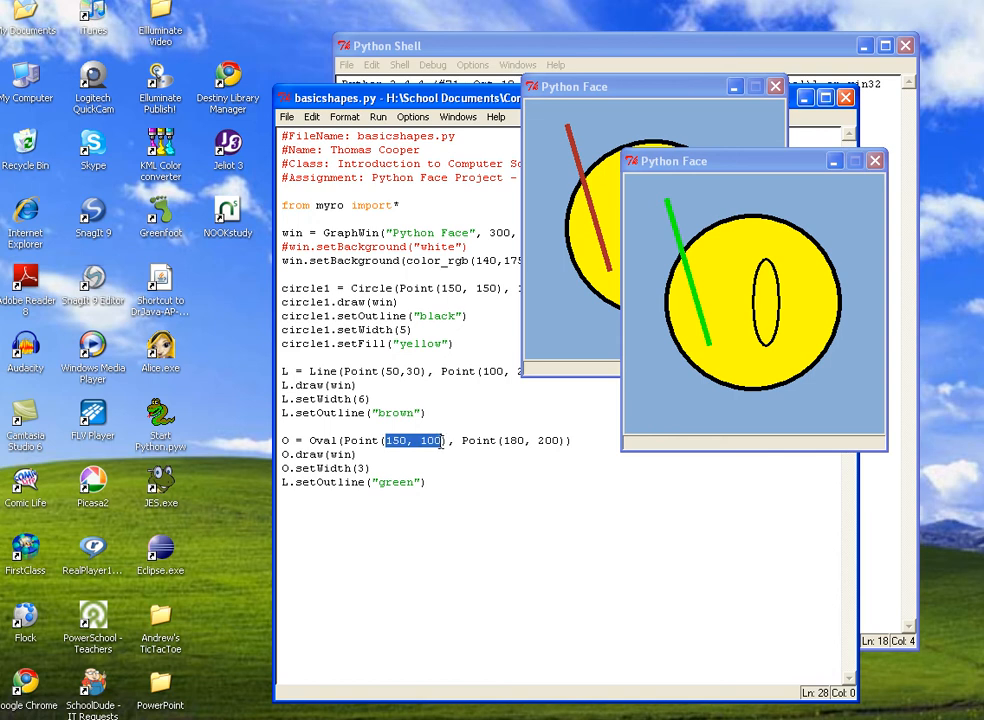
# Retype the oval's corners as Point(130, 100) and Point(190, 150)
pyautogui.click(452, 440)
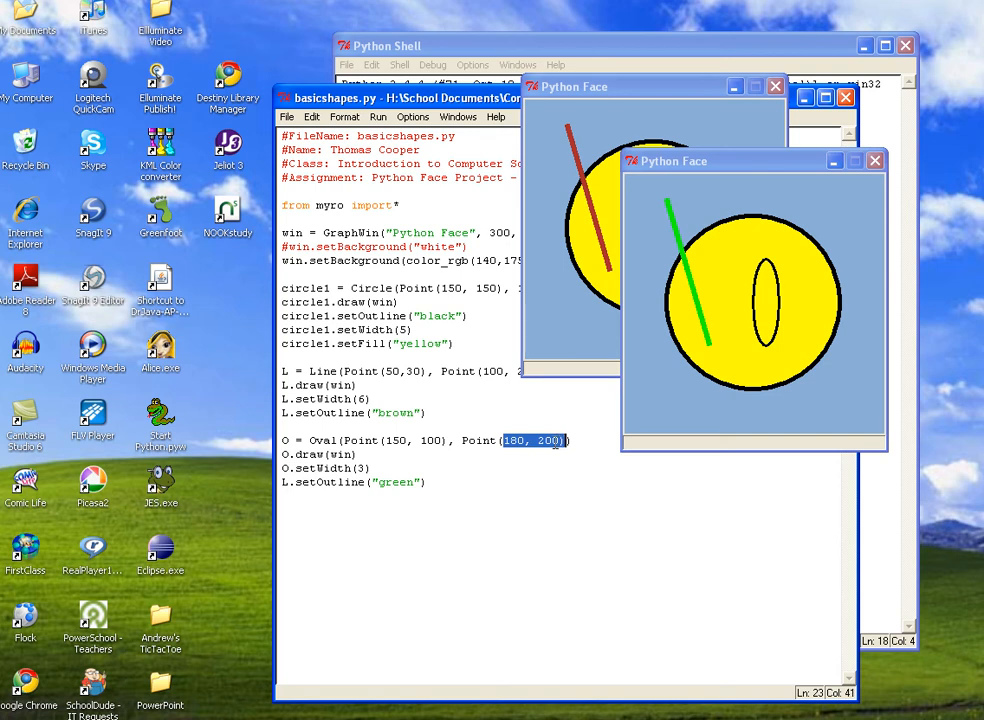
pyautogui.click(404, 440)
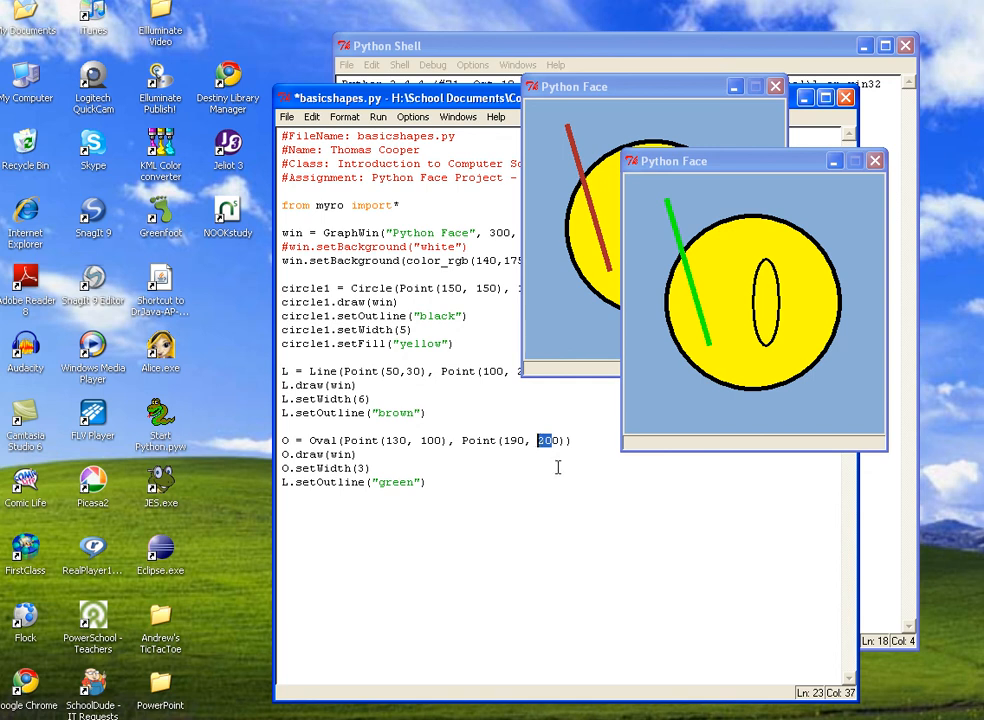
pyautogui.write('150')
pyautogui.click(328, 468)
pyautogui.write('6')
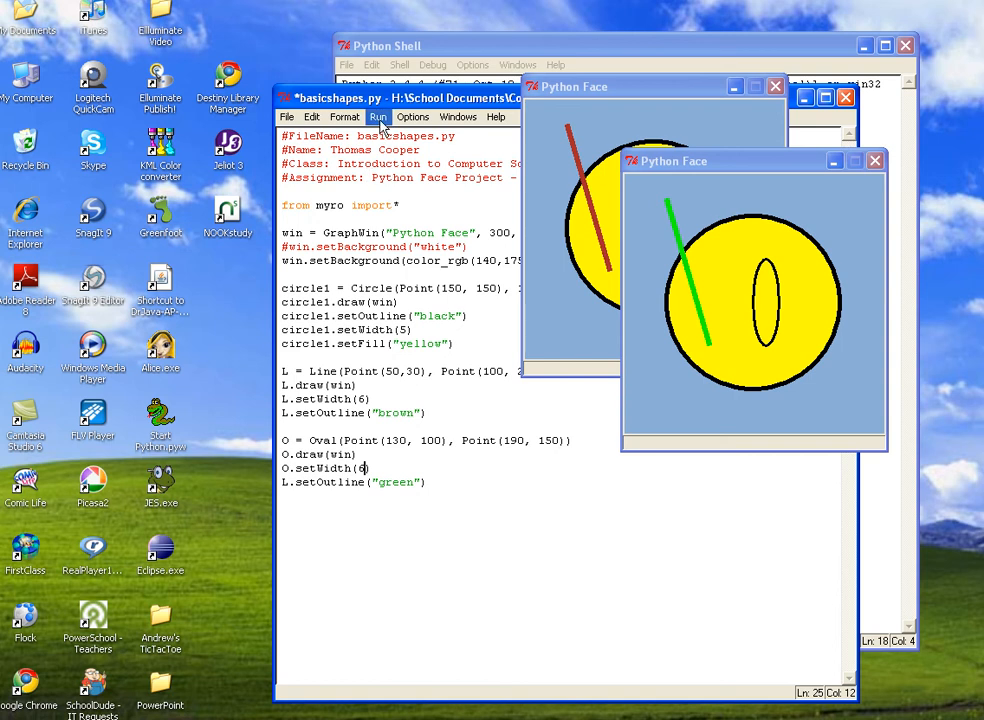
# Run Module and save, opening a third Python Face window with the wider, shorter oval
pyautogui.click(378, 116)
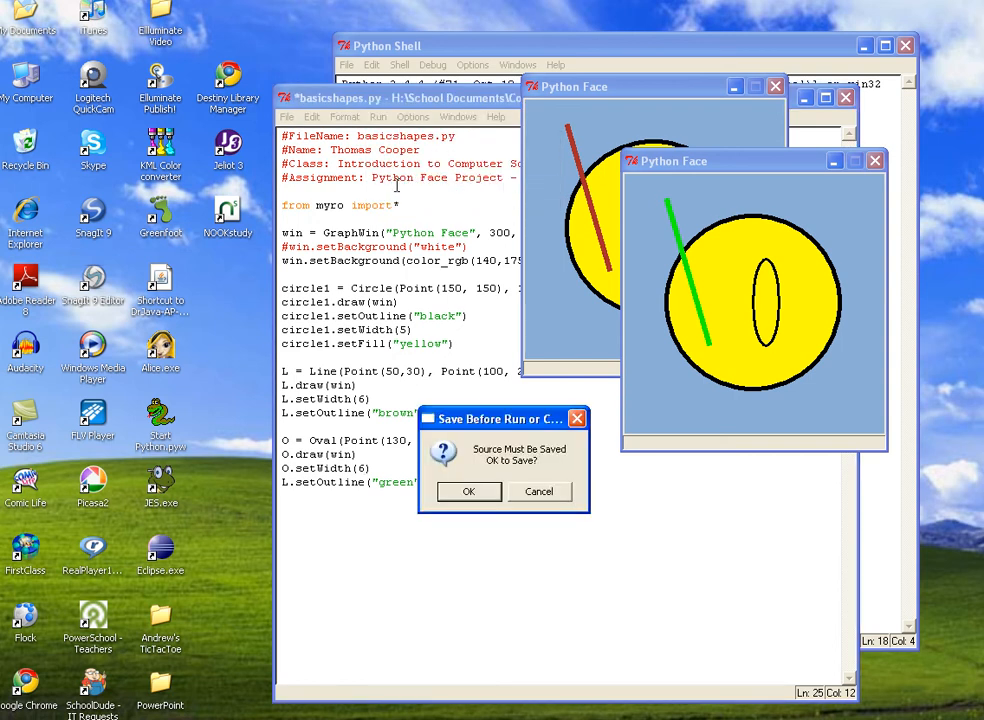
pyautogui.click(468, 492)
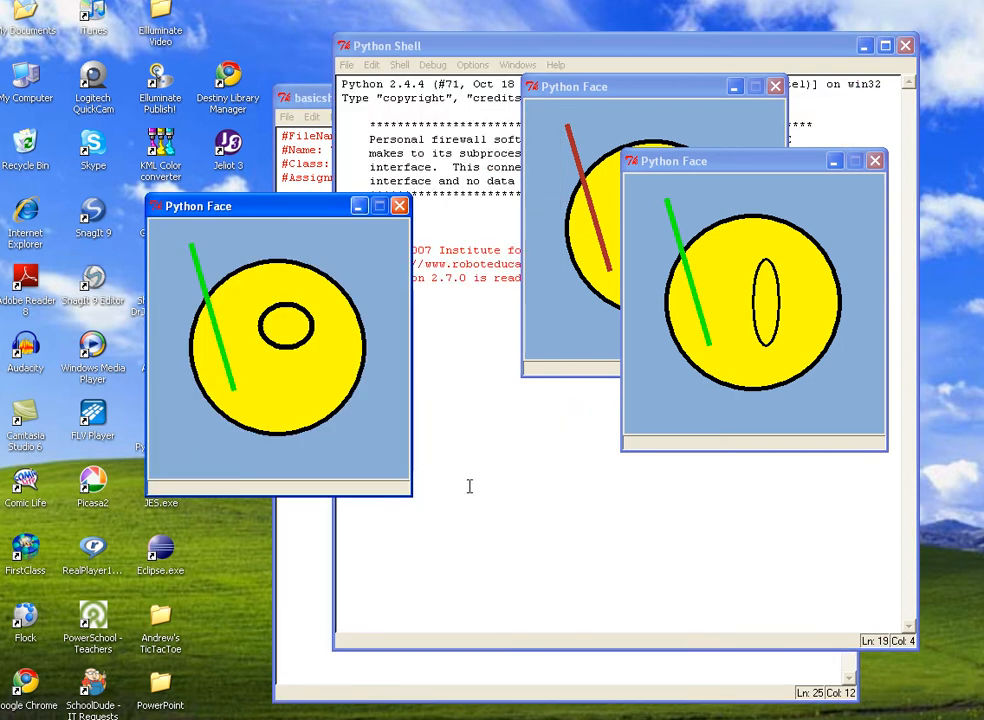
pyautogui.moveTo(284, 222)
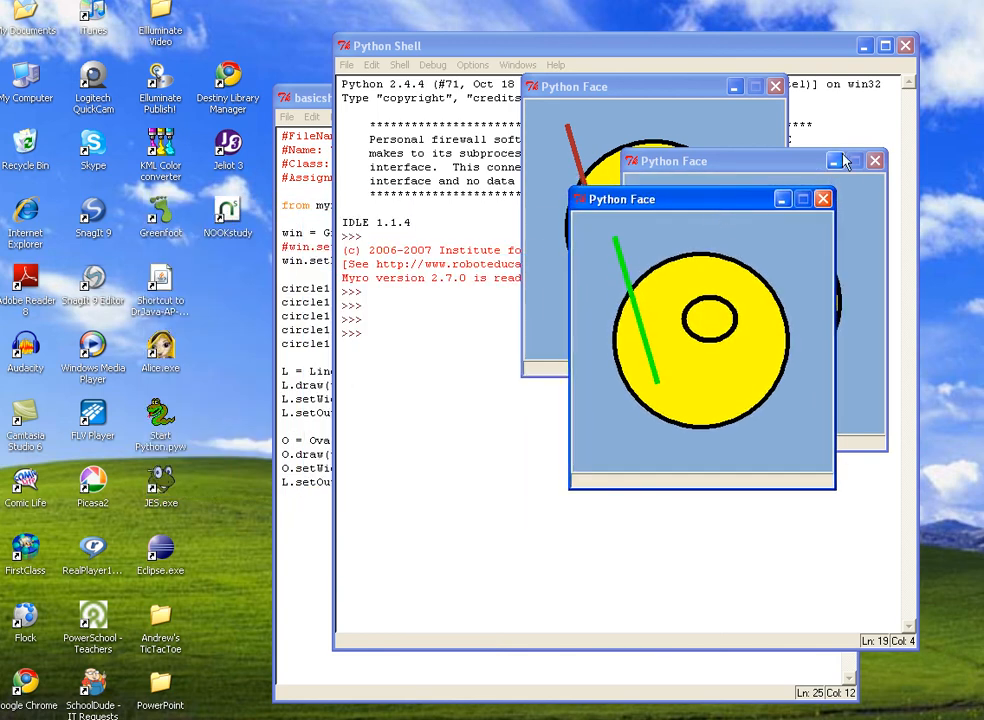
# Back in the editor, begin rect1 = Rectangle(Point(75, 75) on a new line
pyautogui.click(876, 160)
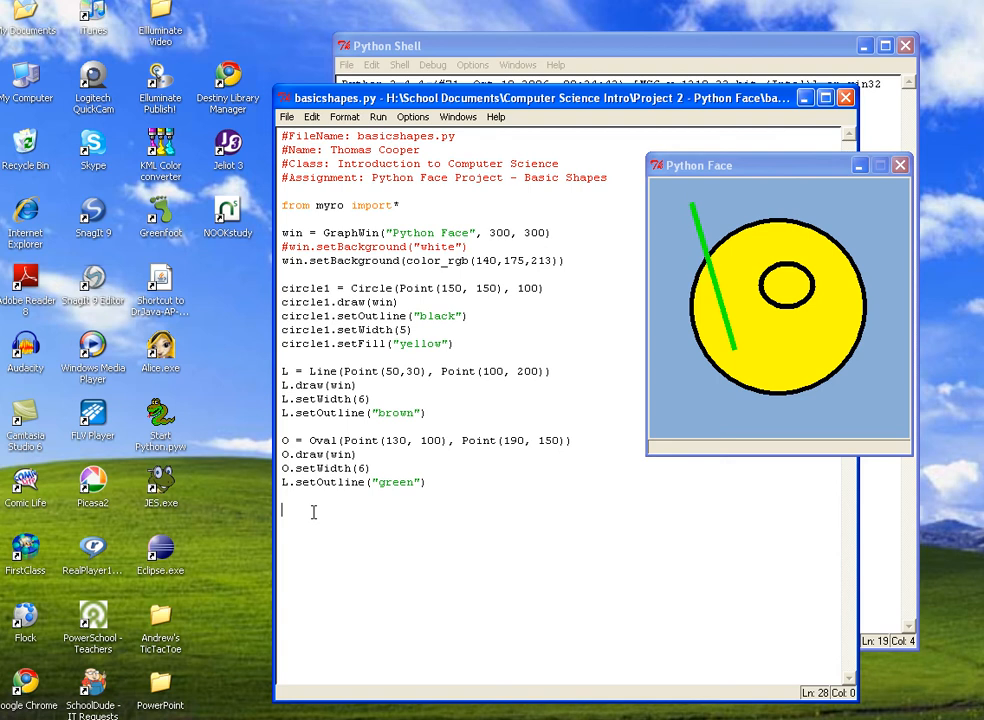
pyautogui.write('rect1 =')
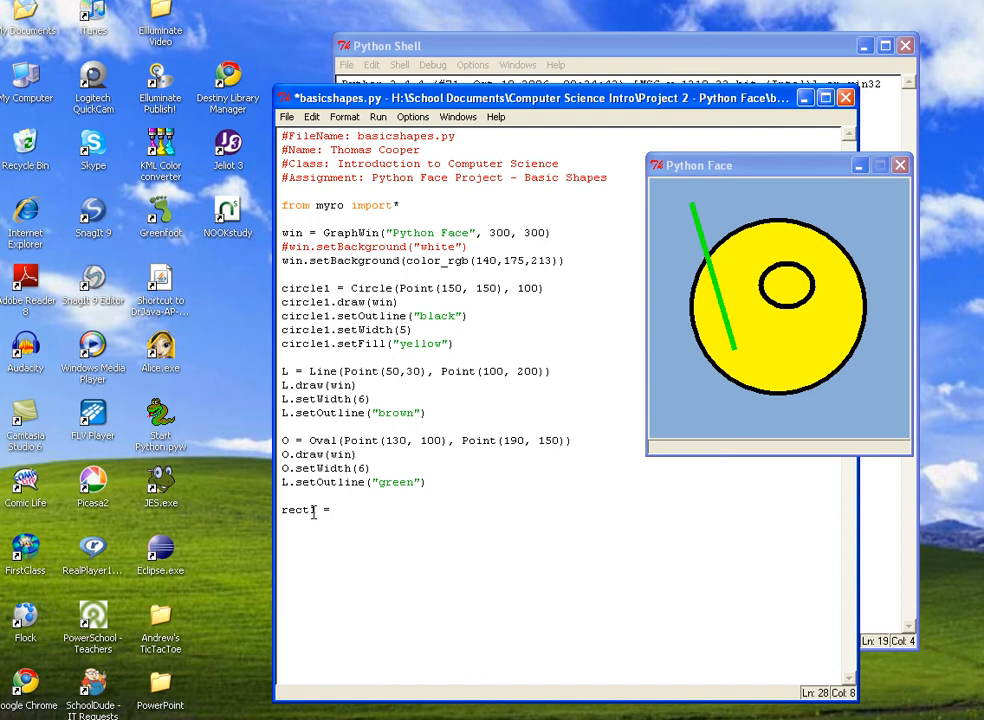
pyautogui.write('Rectan')
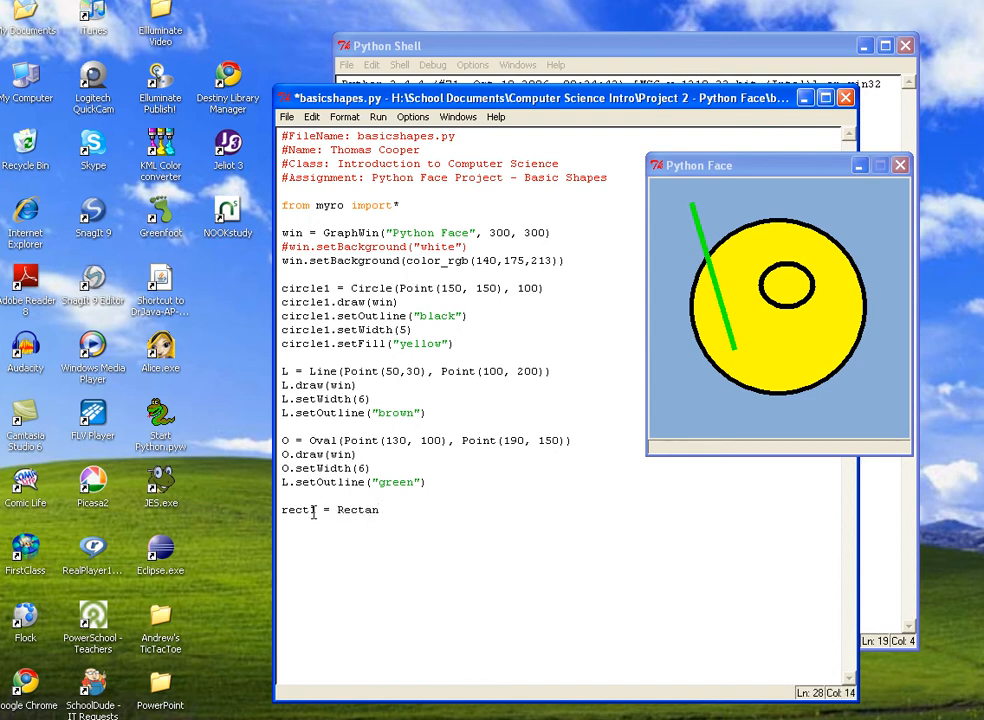
pyautogui.write('gle')
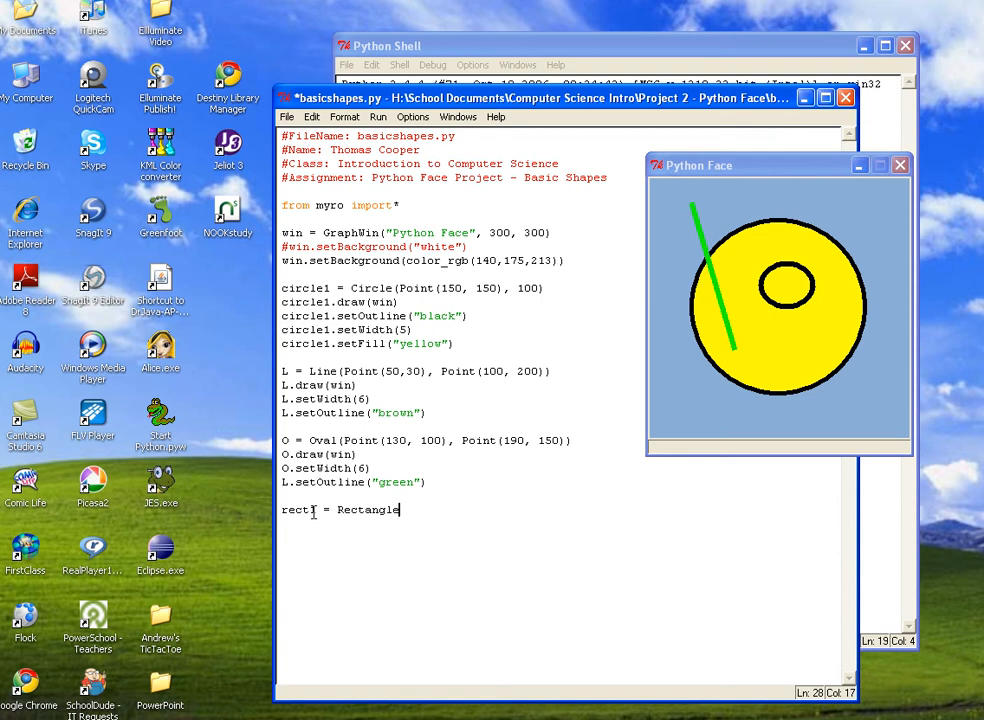
pyautogui.write('(Pon')
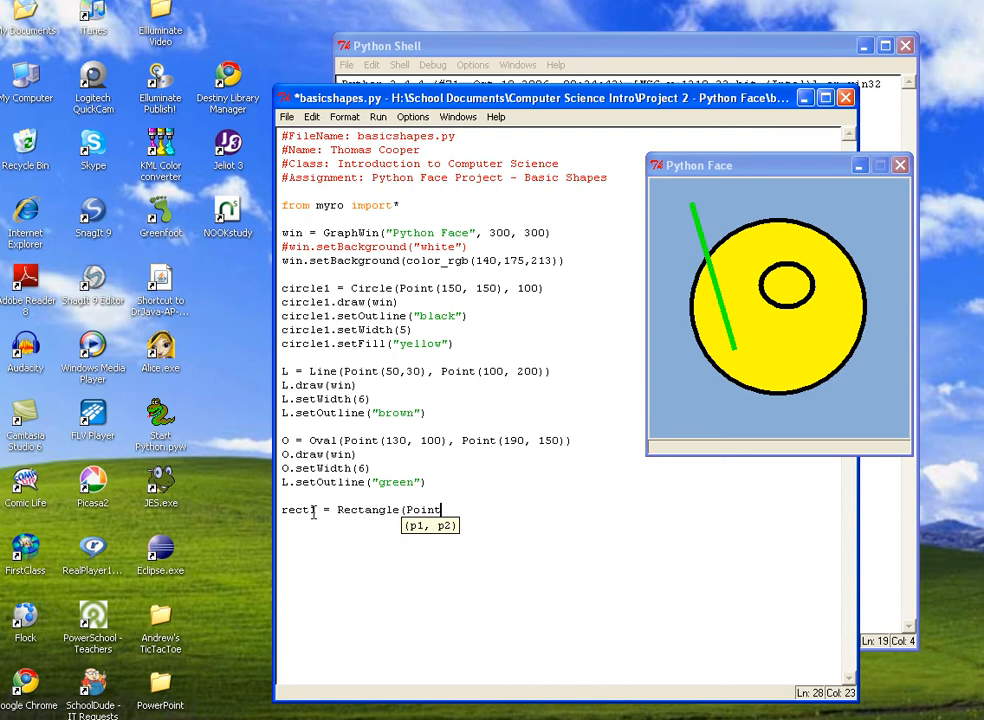
pyautogui.write('(')
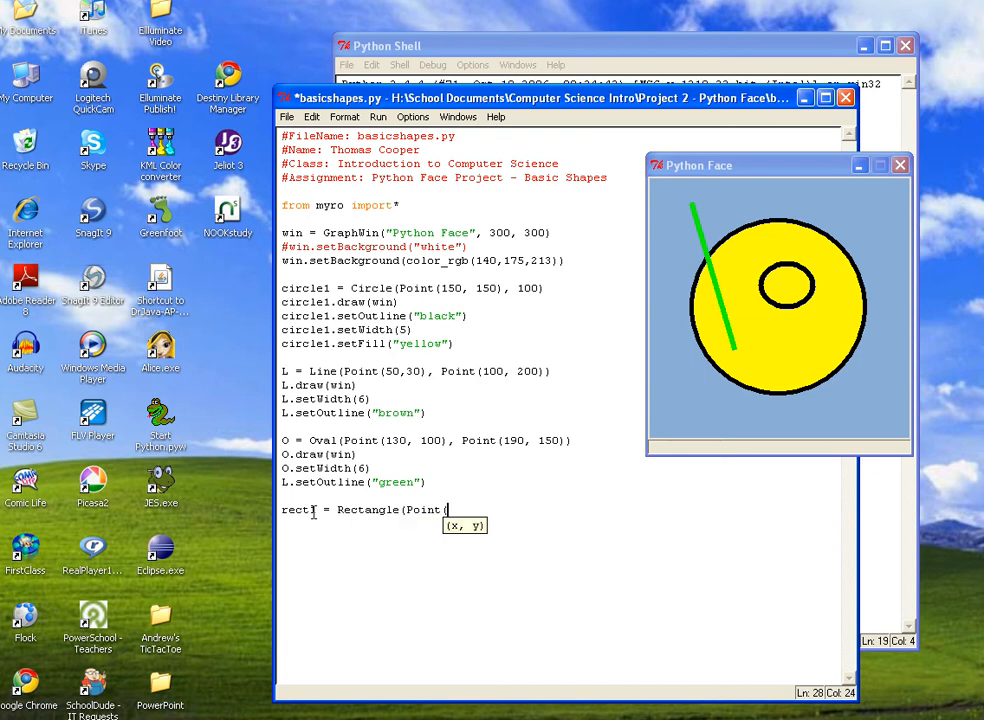
pyautogui.write('7')
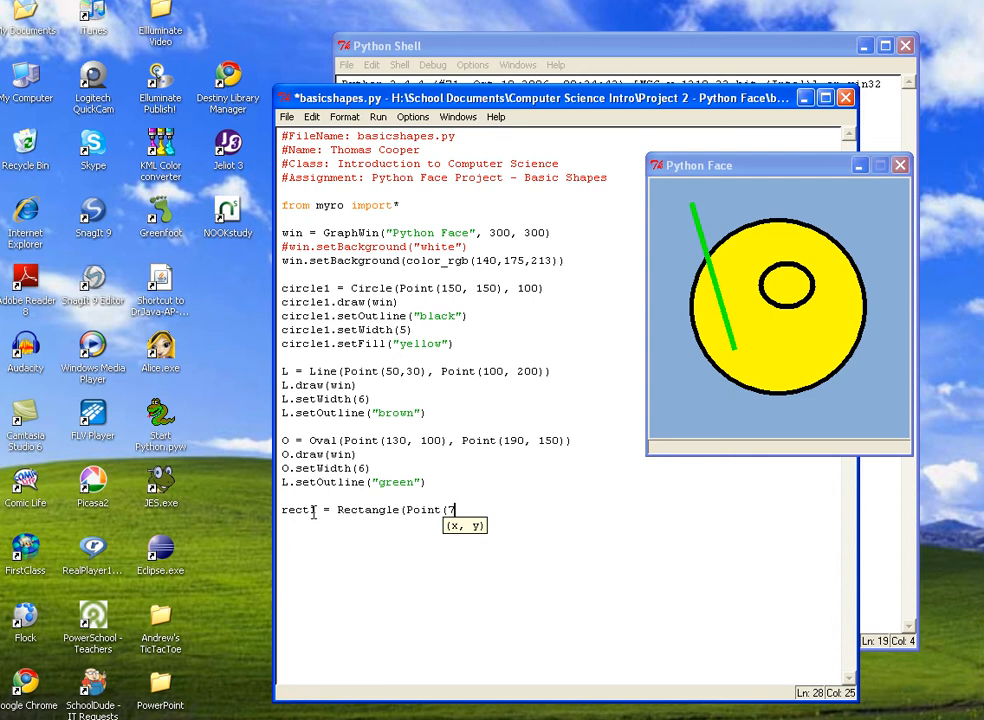
pyautogui.write('5, 75),')
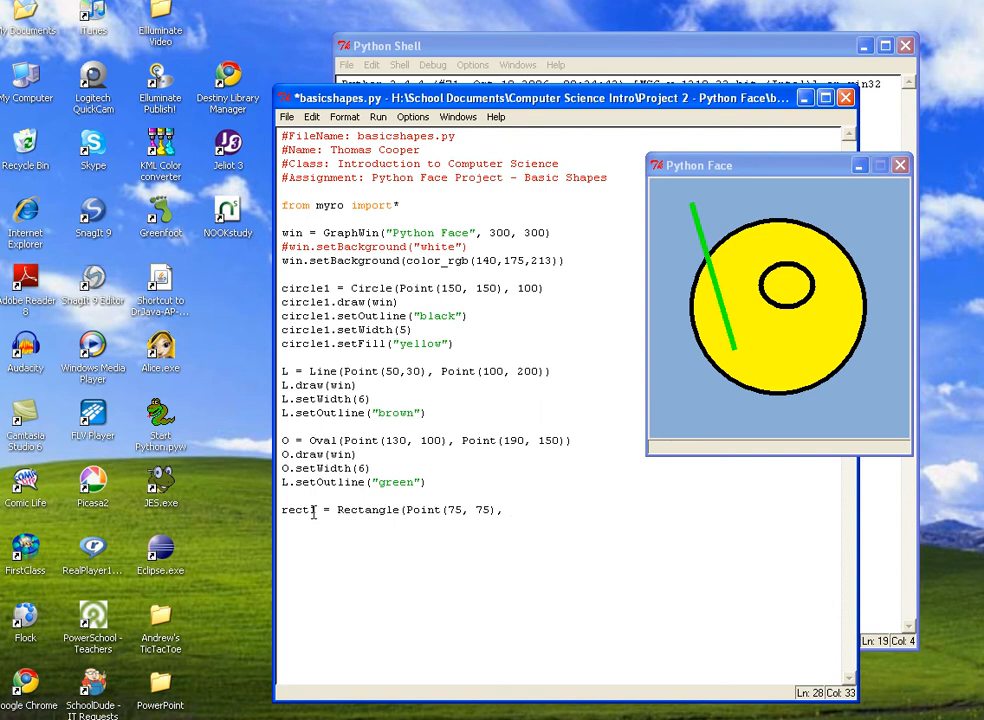
# Complete the second corner as Point(100, 120), fixing the stray extra digit
pyautogui.write('Point(')
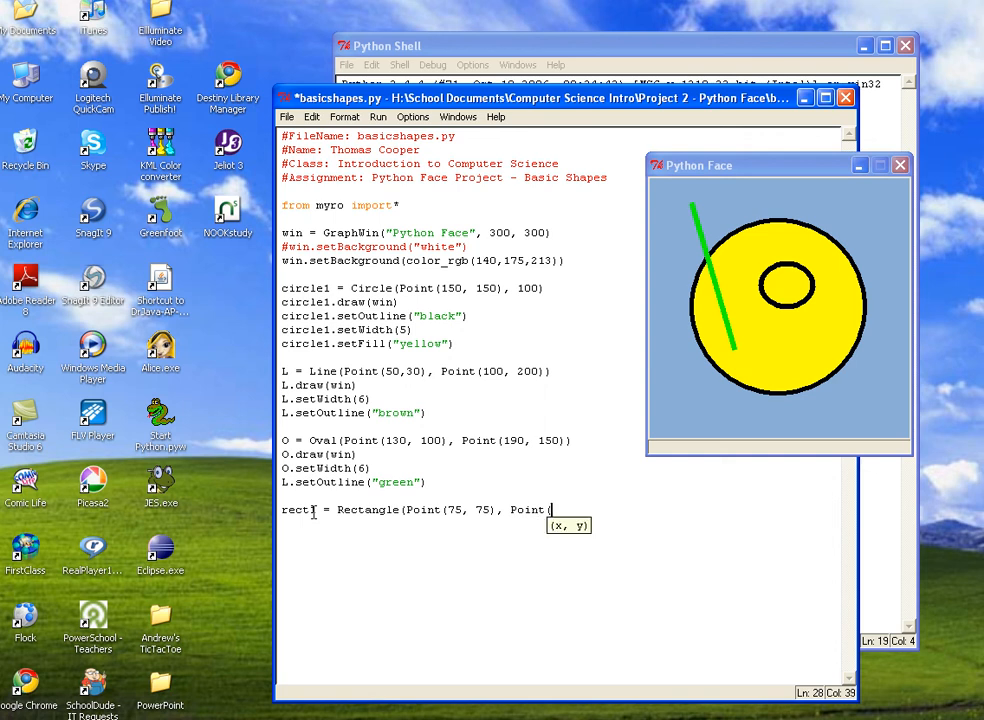
pyautogui.write('1')
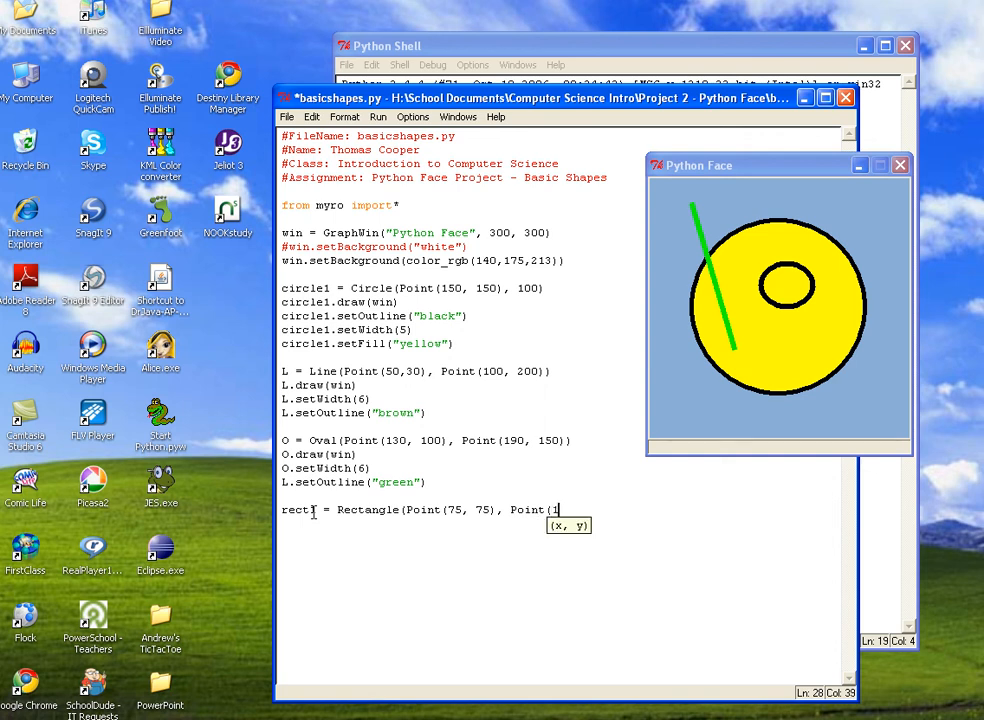
pyautogui.write('00, 100')
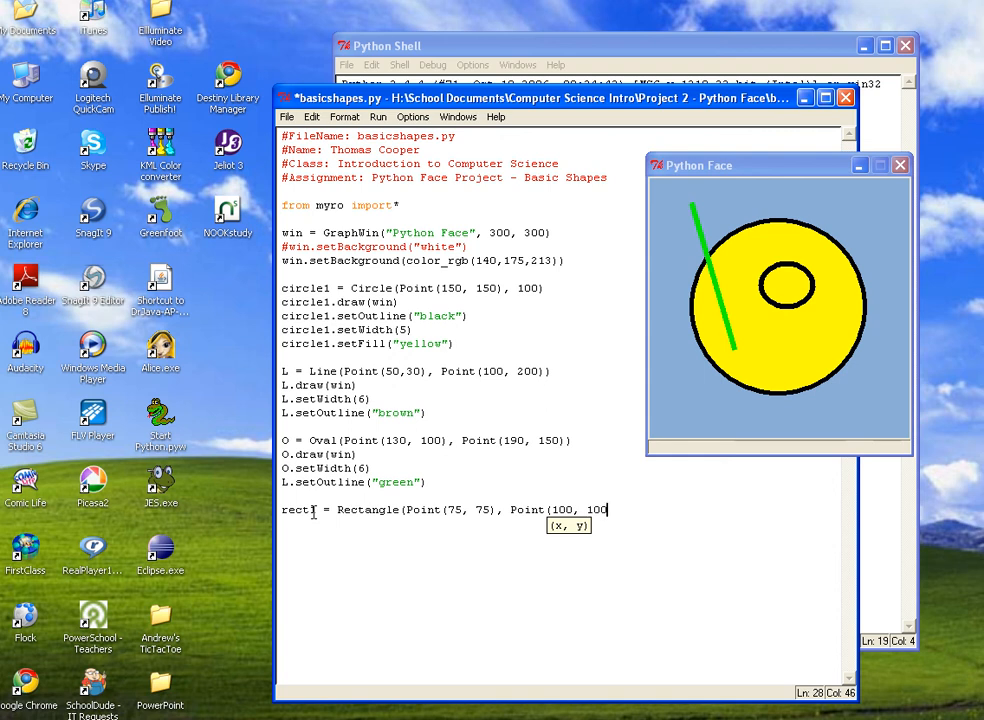
pyautogui.write('0')
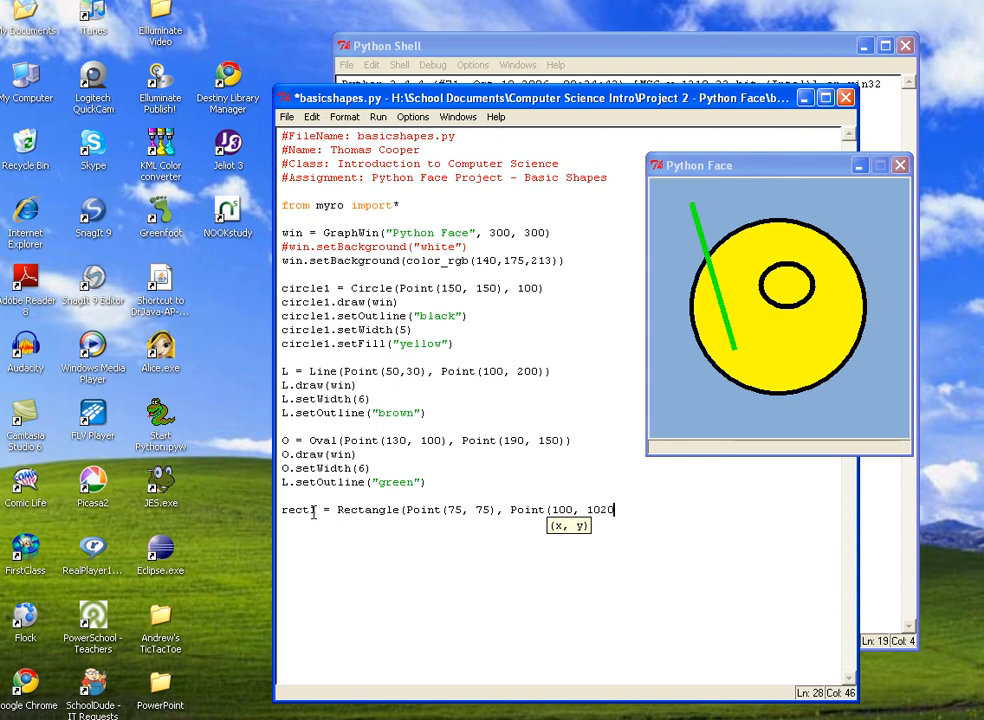
pyautogui.press('Backspace')
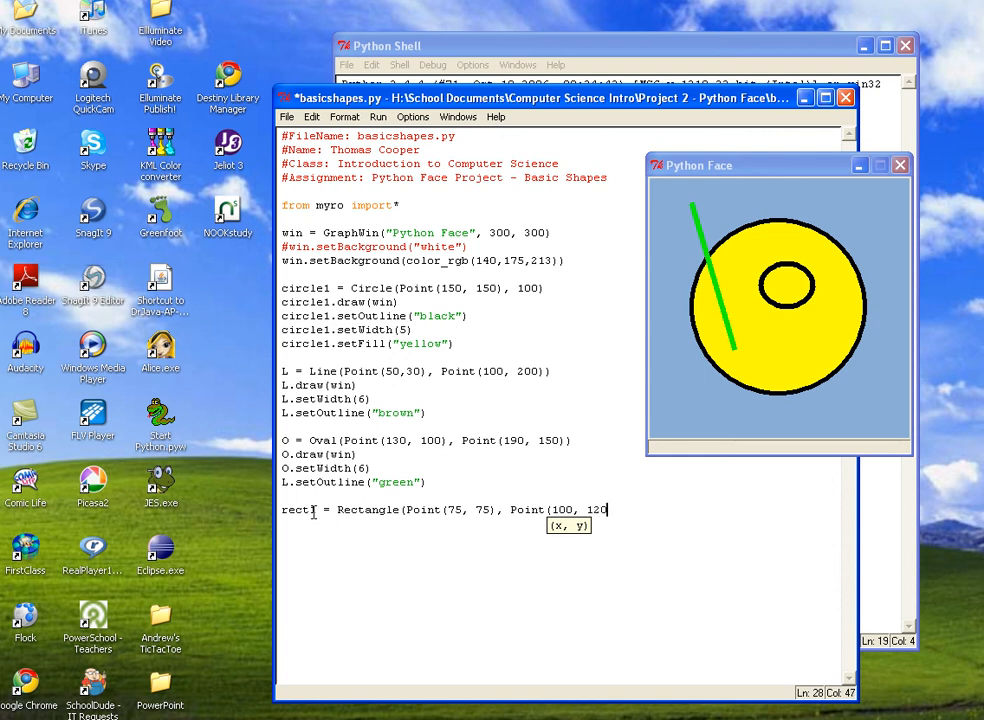
pyautogui.write('))')
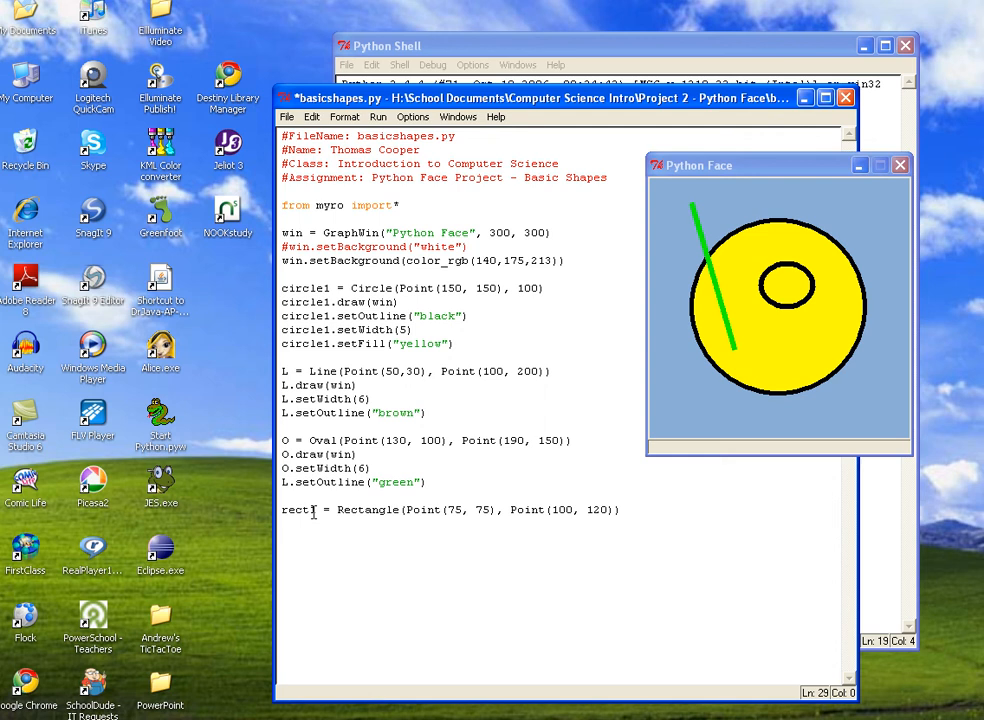
# Add rect1.draw(win) and rect1.setOutline("blue") below the rectangle definition
pyautogui.write('ret')
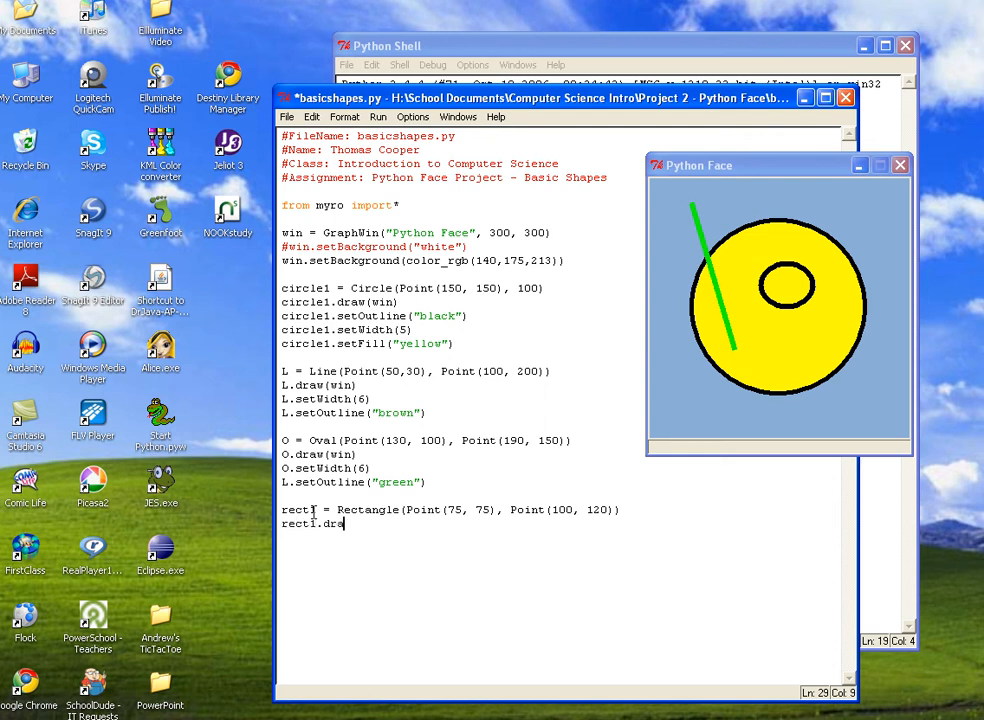
pyautogui.write('w(win)')
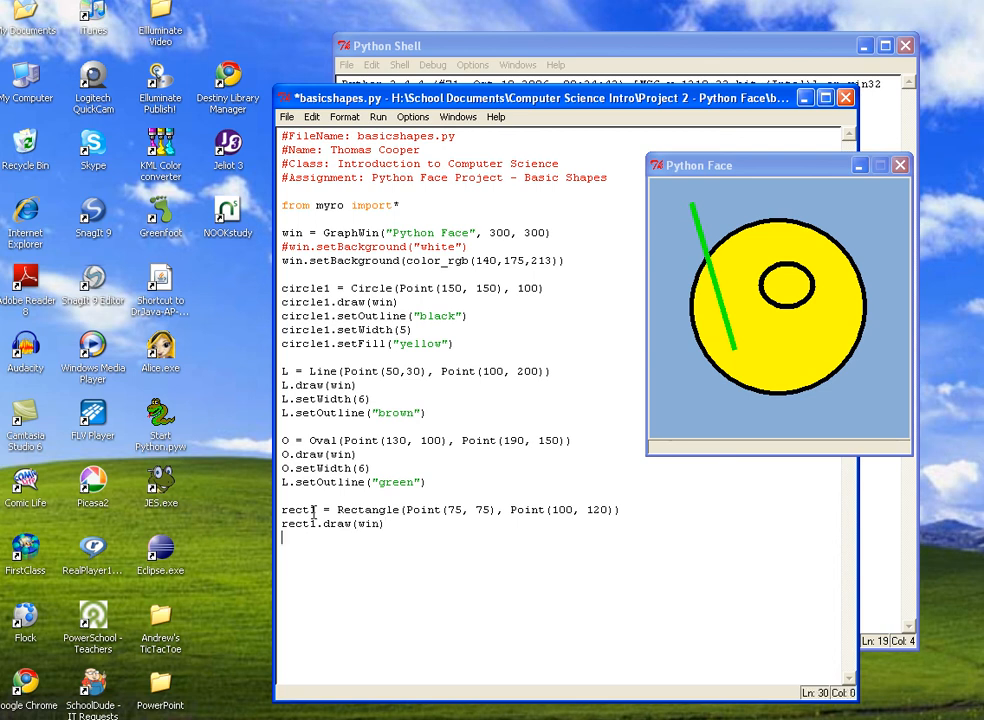
pyautogui.write('rec')
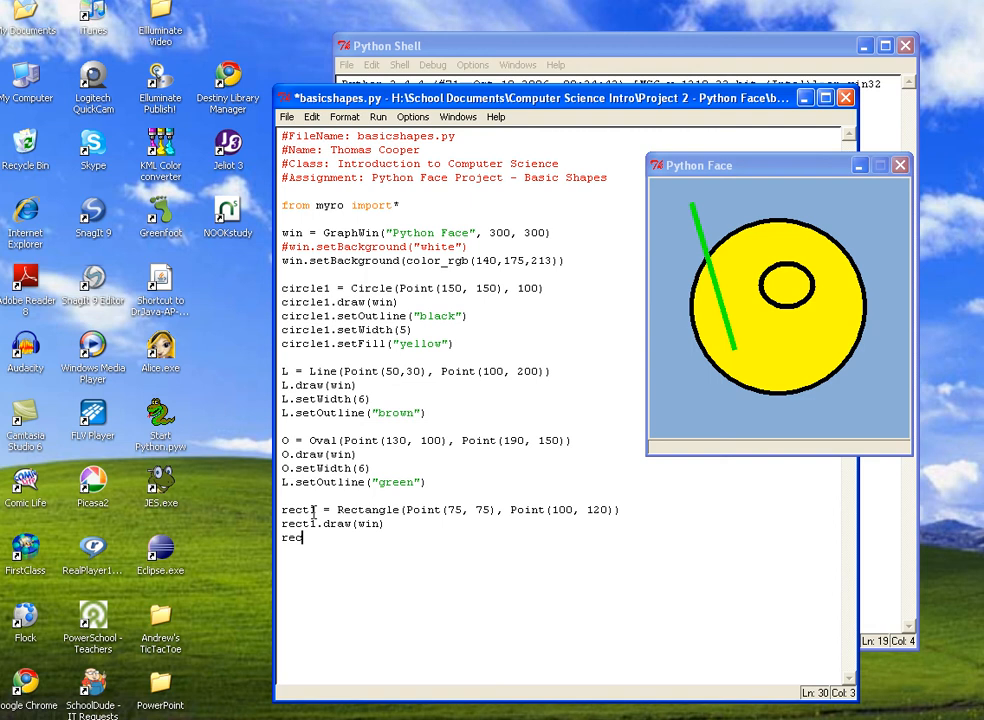
pyautogui.write('t1')
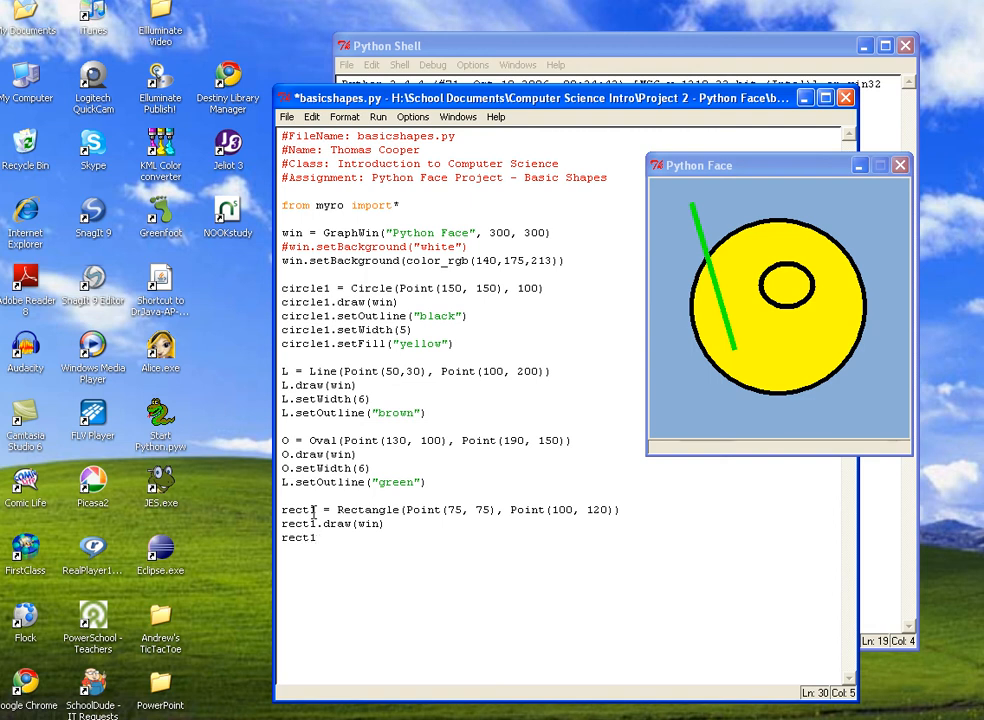
pyautogui.write('.')
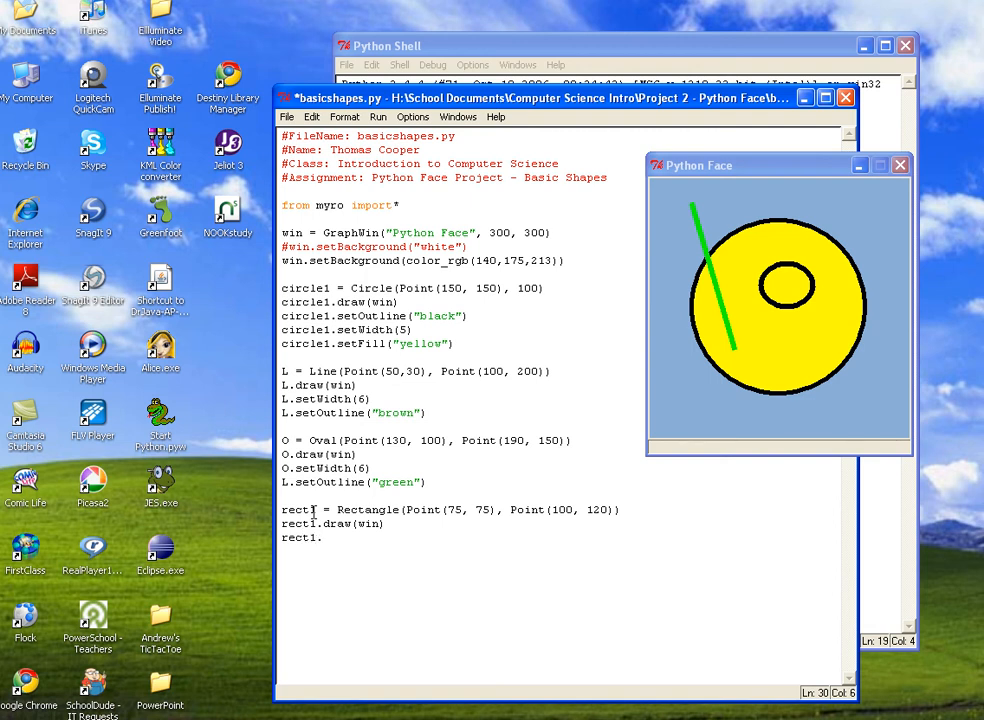
pyautogui.write('setOutline(')
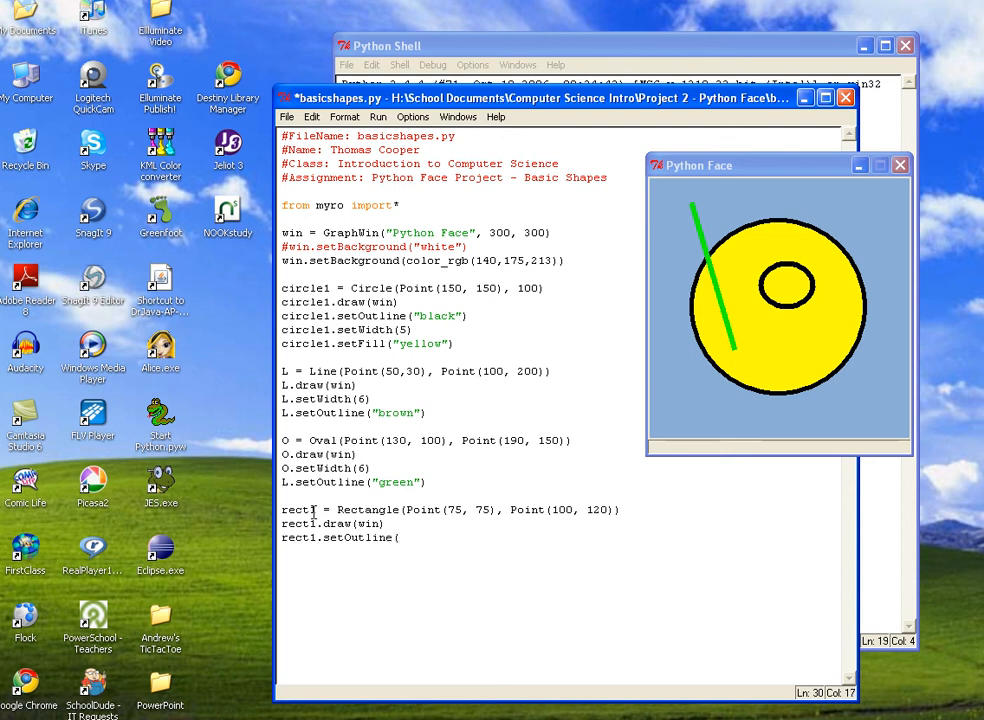
pyautogui.write('"b')
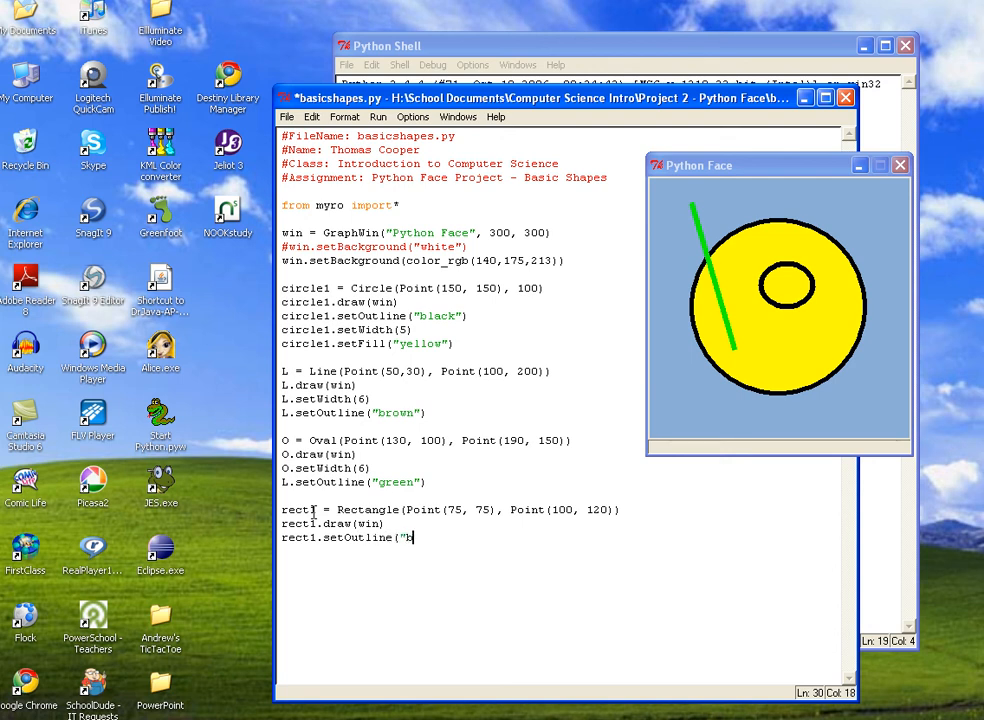
pyautogui.write('lue")')
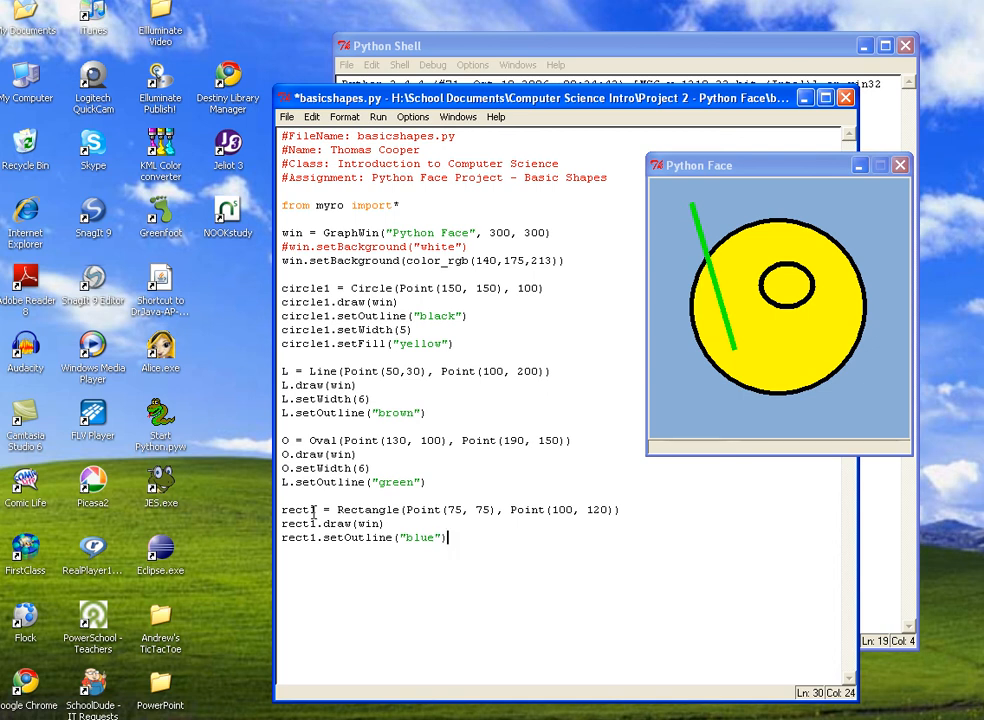
# Add rect1.setFill("red") and rect1.setWidth(4) to finish the rectangle styling
pyautogui.write('rect1.setFill(')
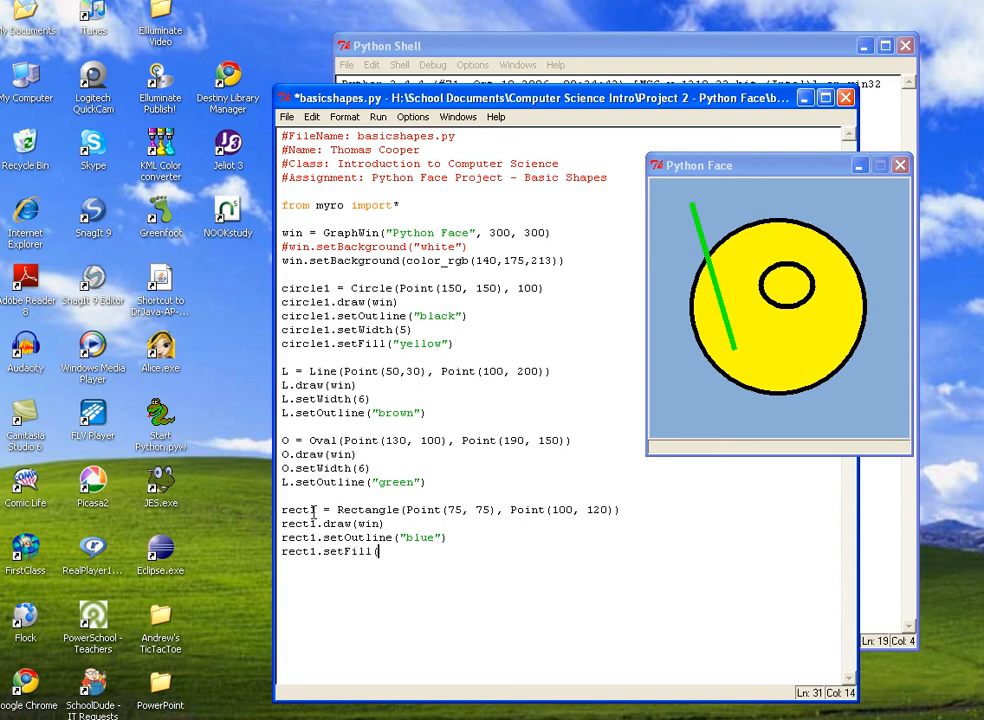
pyautogui.write('"red")')
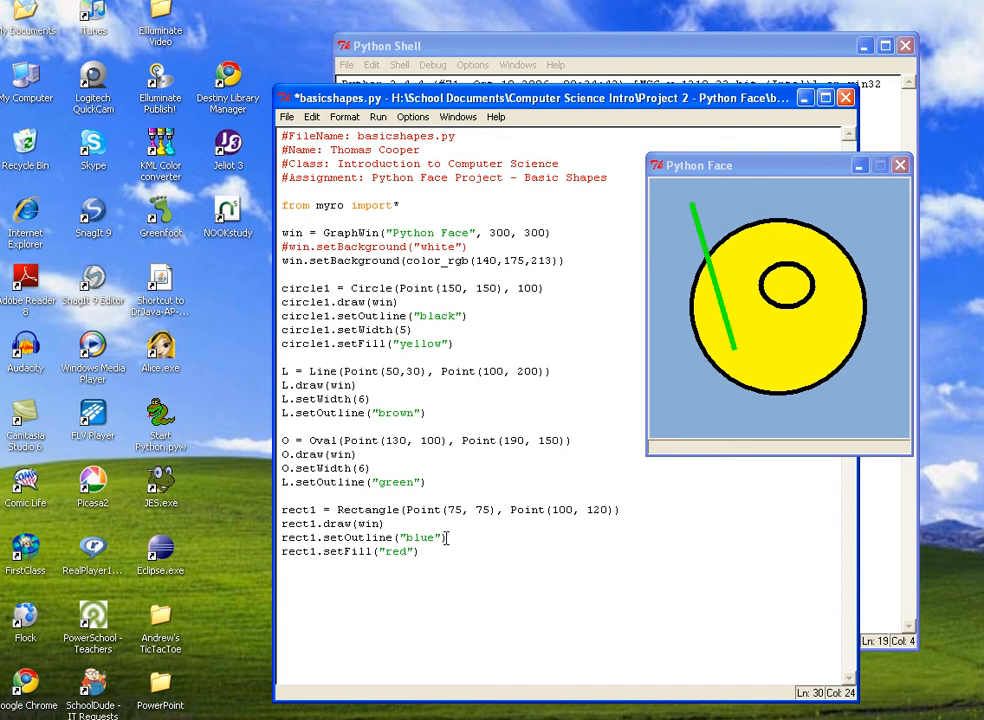
pyautogui.write('red')
pyautogui.write('rect1.set')
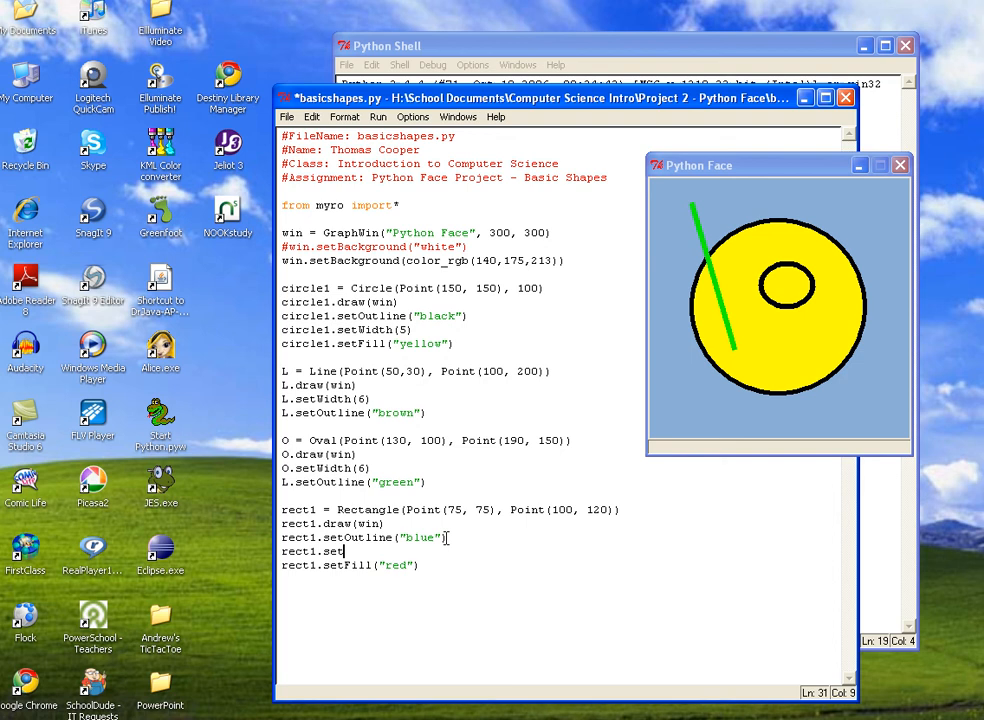
pyautogui.write('Width(')
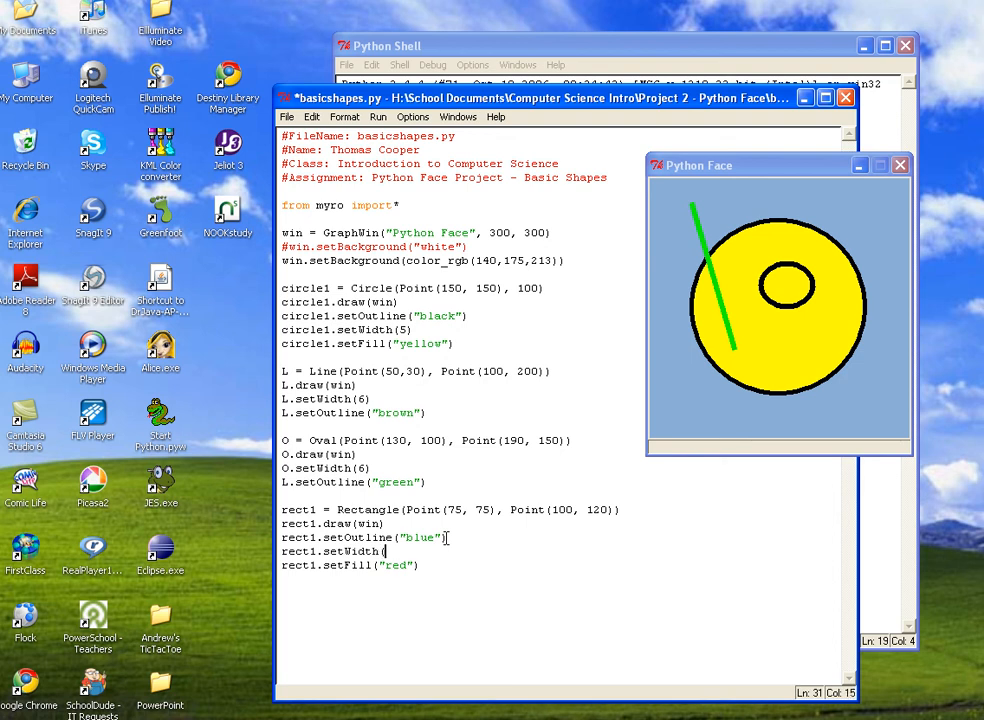
pyautogui.write('4)')
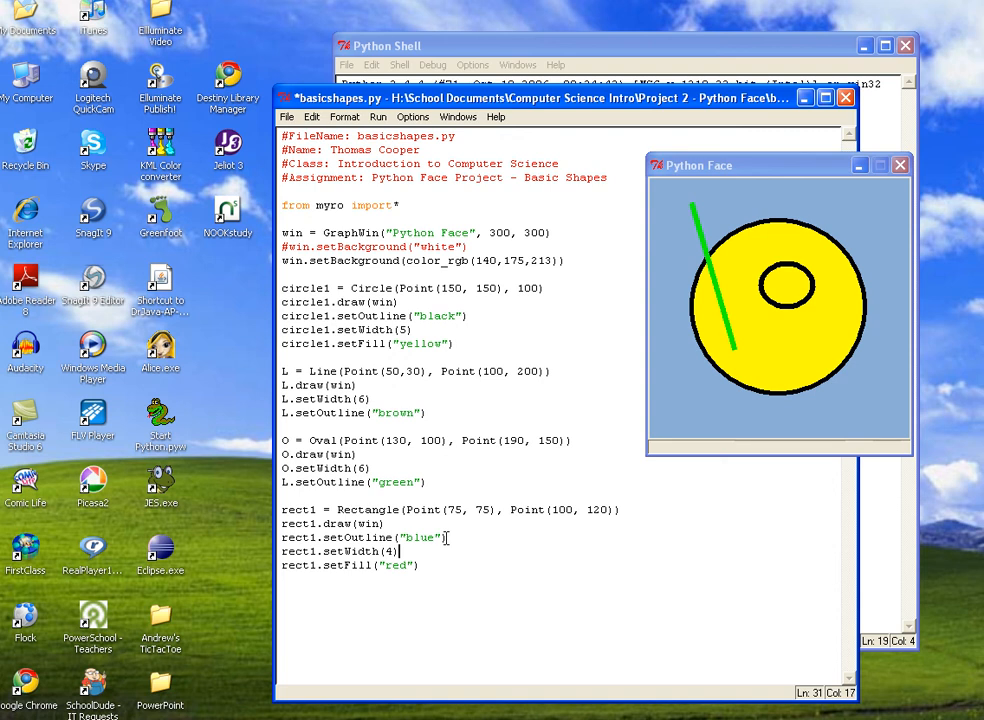
pyautogui.click(378, 116)
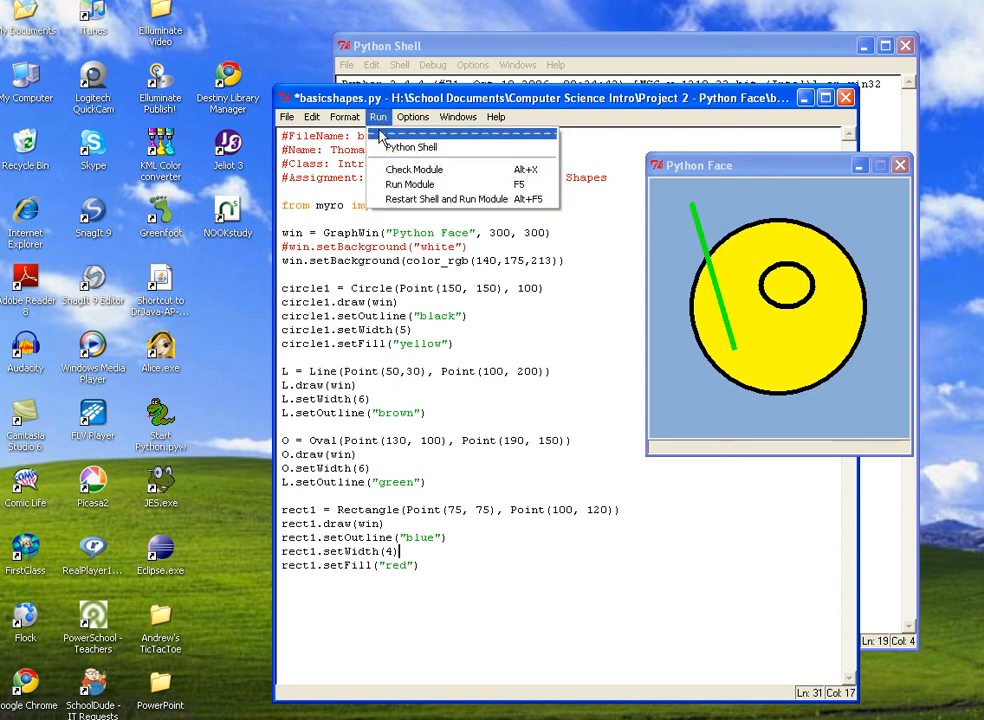
# Run the module, saving first, so the blue-outlined red rectangle appears in Python Face
pyautogui.click(410, 184)
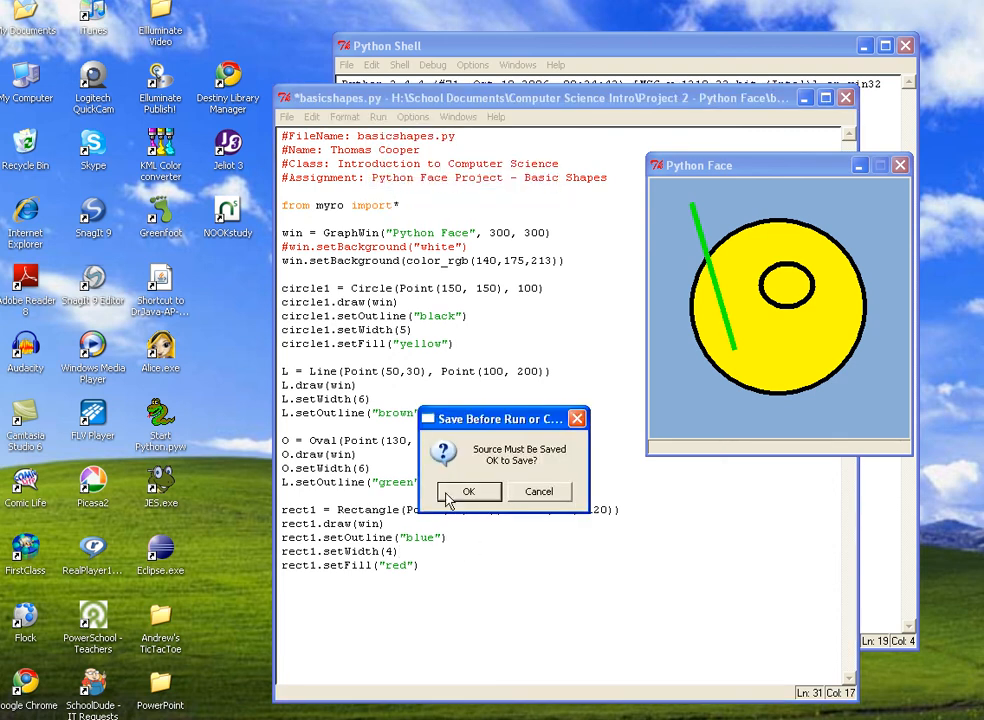
pyautogui.click(468, 492)
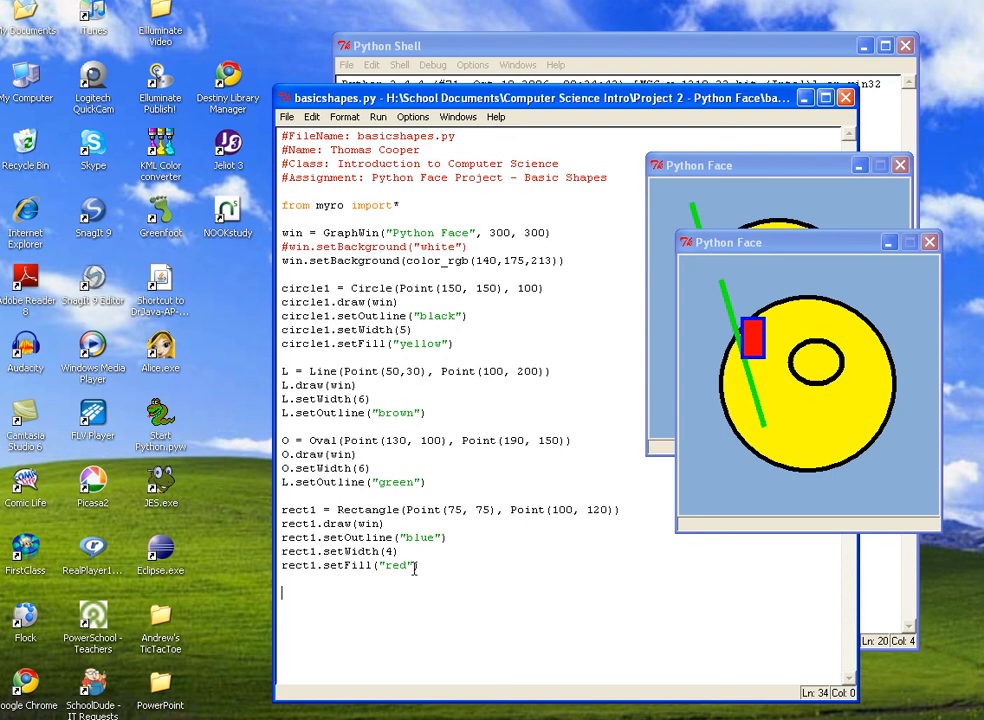
pyautogui.moveTo(444, 512)
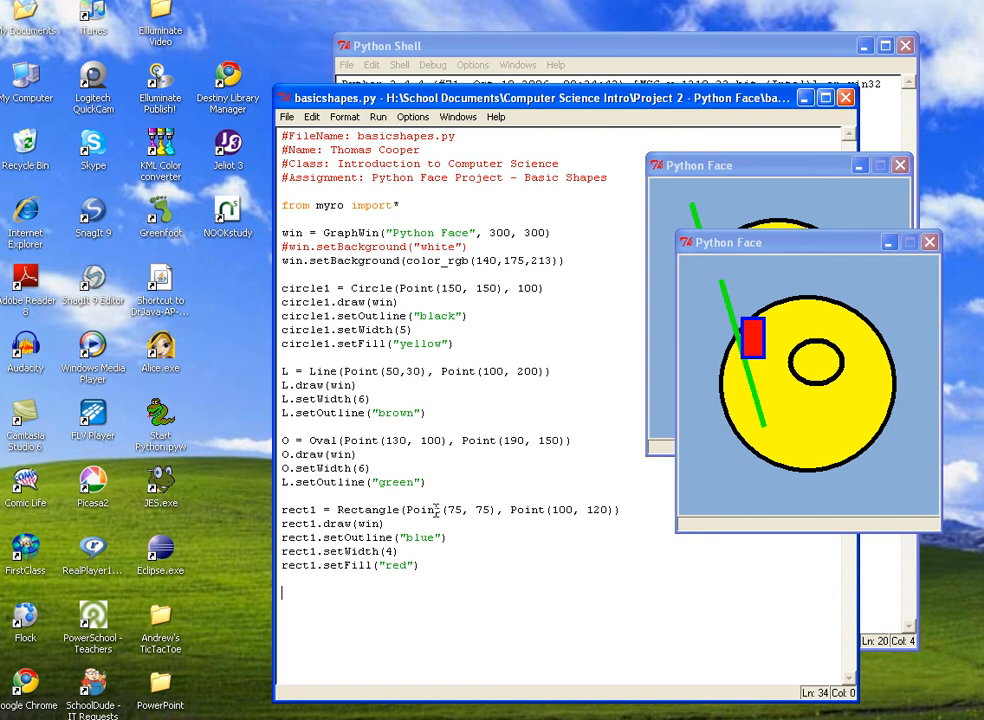
# Edit rect1's second corner to Point(100, 100) so the rectangle becomes a square
pyautogui.doubleClick(456, 510)
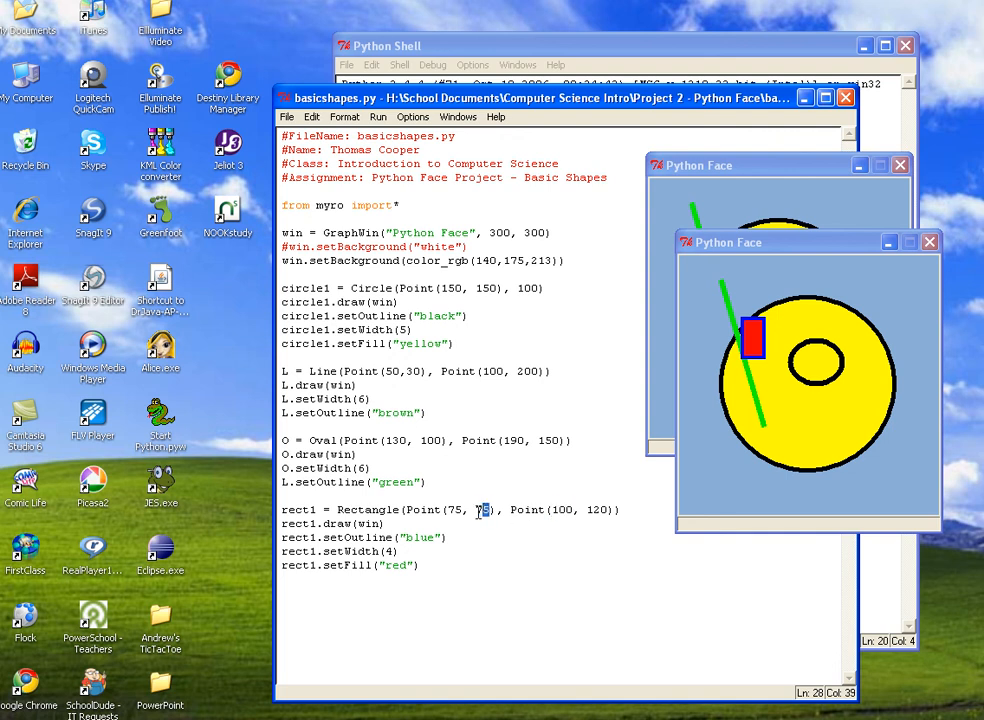
pyautogui.write('5')
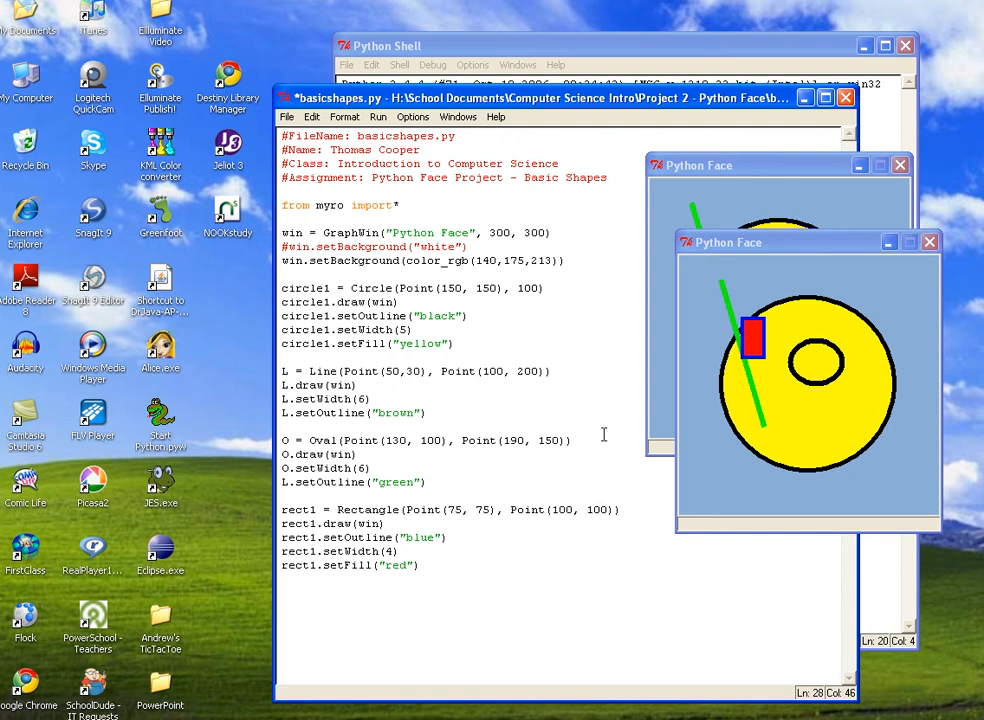
# Run the edited module so a new Python Face window shows the red square
pyautogui.click(378, 116)
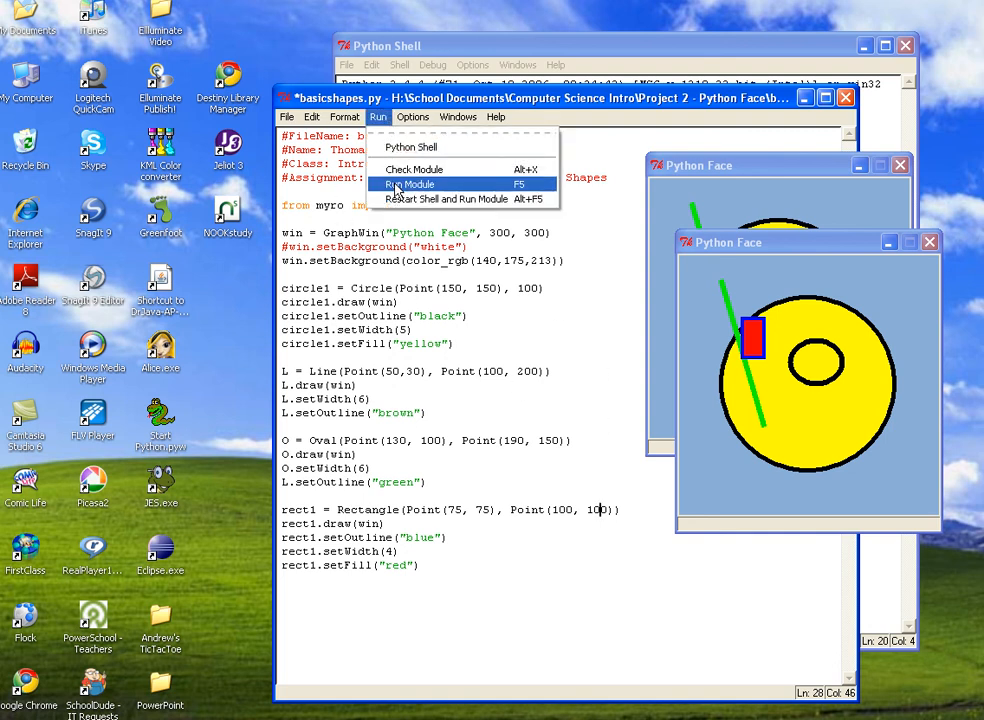
pyautogui.click(408, 184)
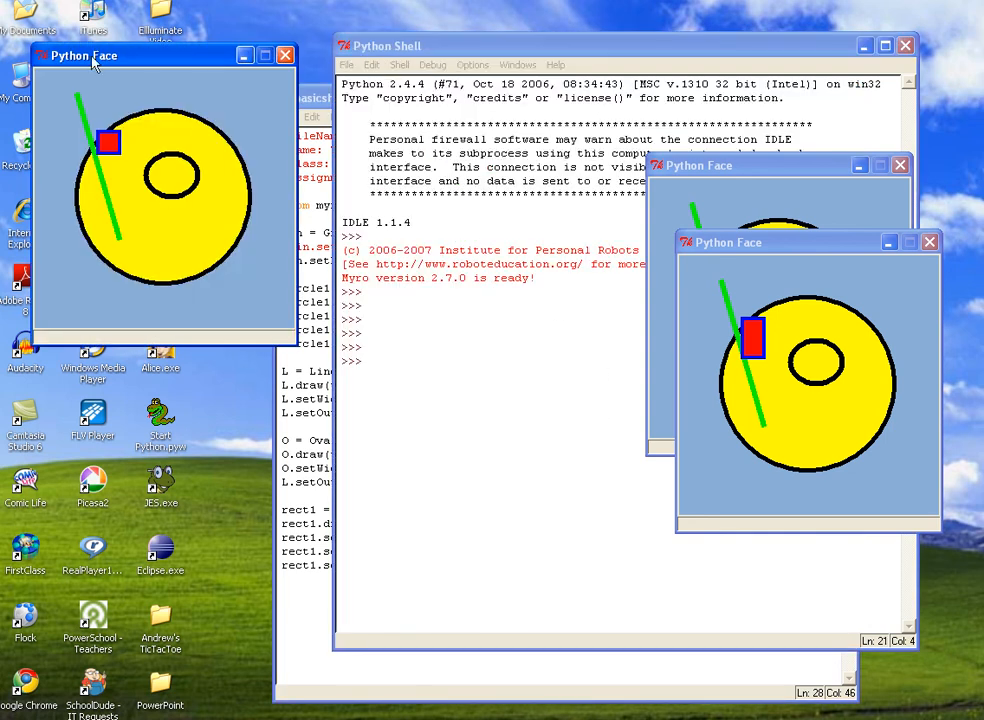